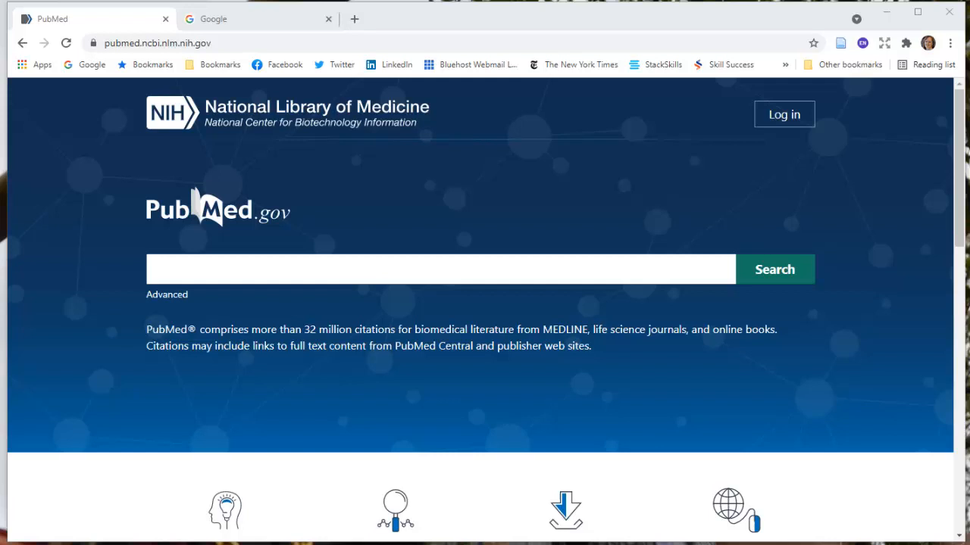
pyautogui.moveTo(883, 524)
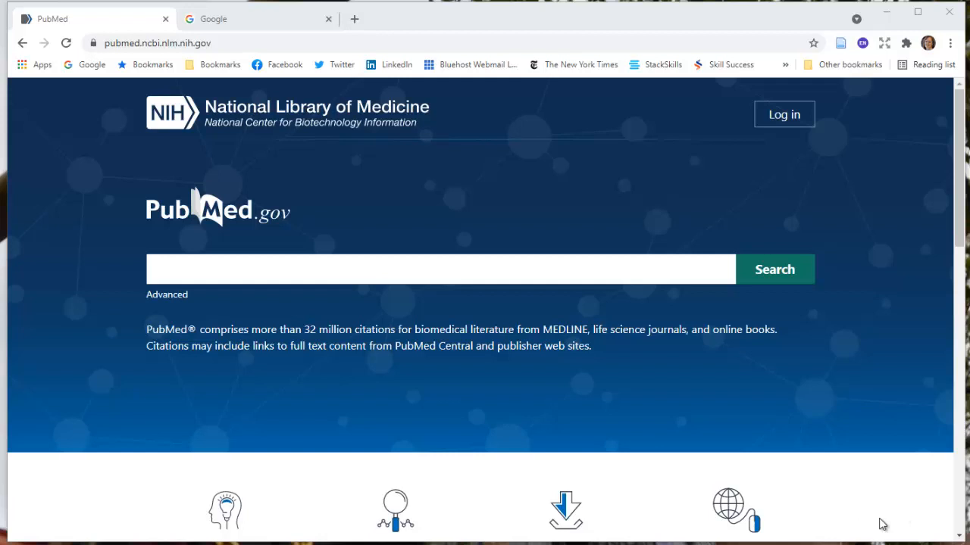
pyautogui.moveTo(785, 388)
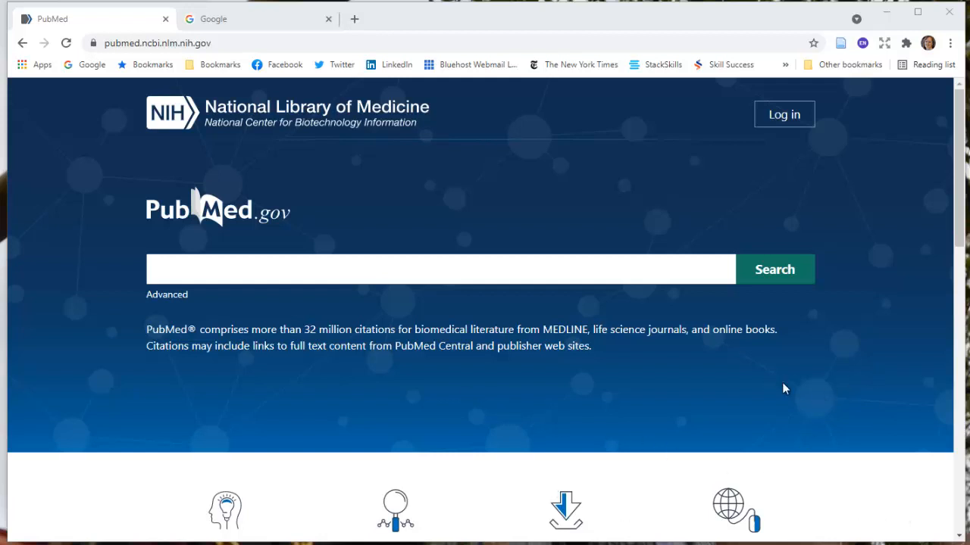
pyautogui.moveTo(770, 383)
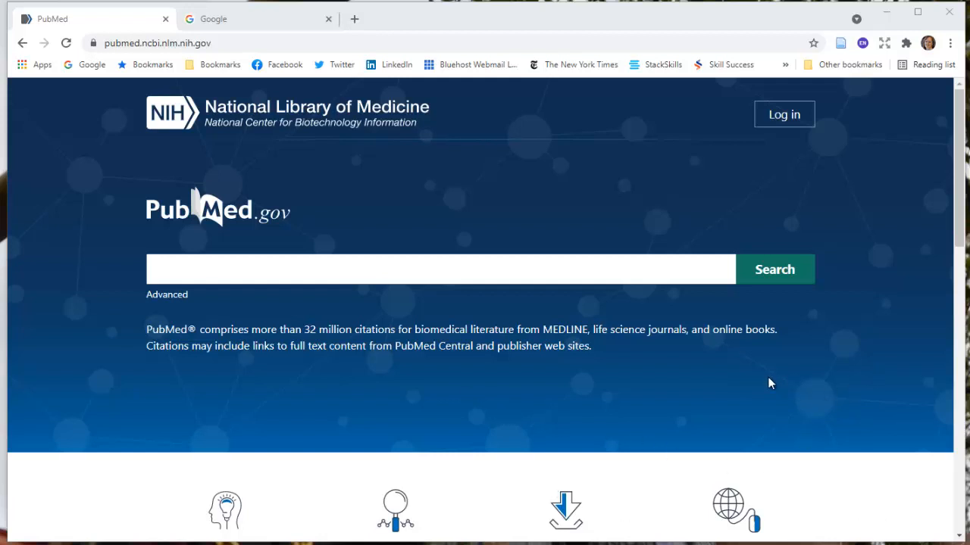
pyautogui.moveTo(597, 224)
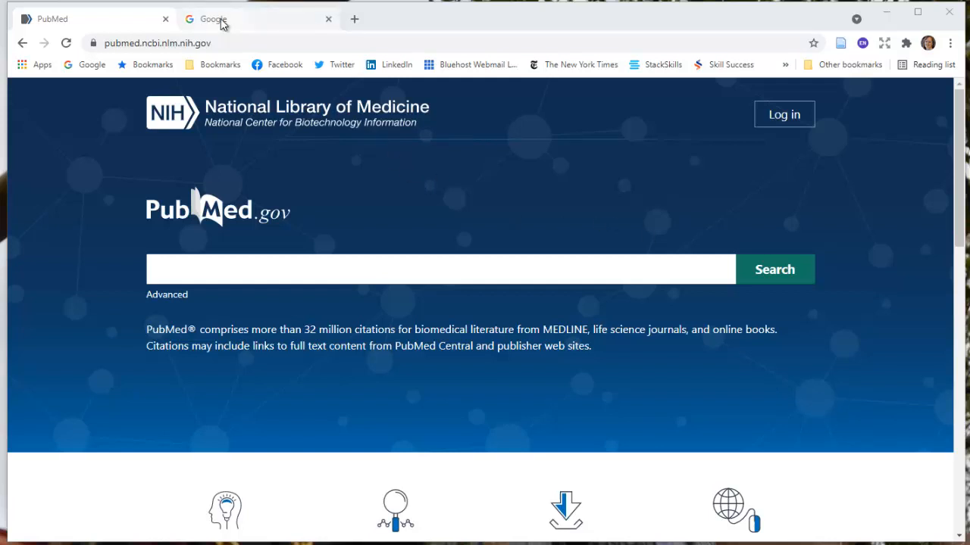
pyautogui.moveTo(742, 410)
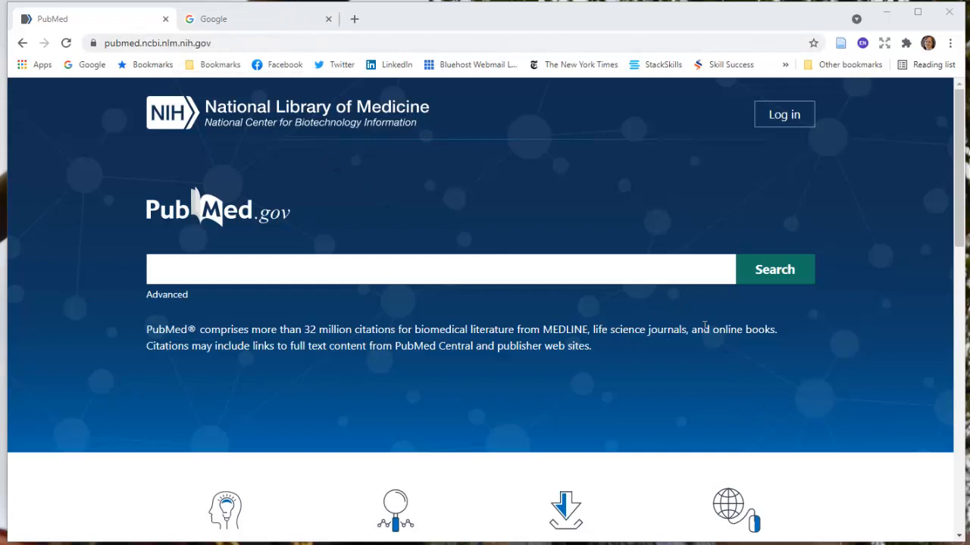
pyautogui.moveTo(784, 335)
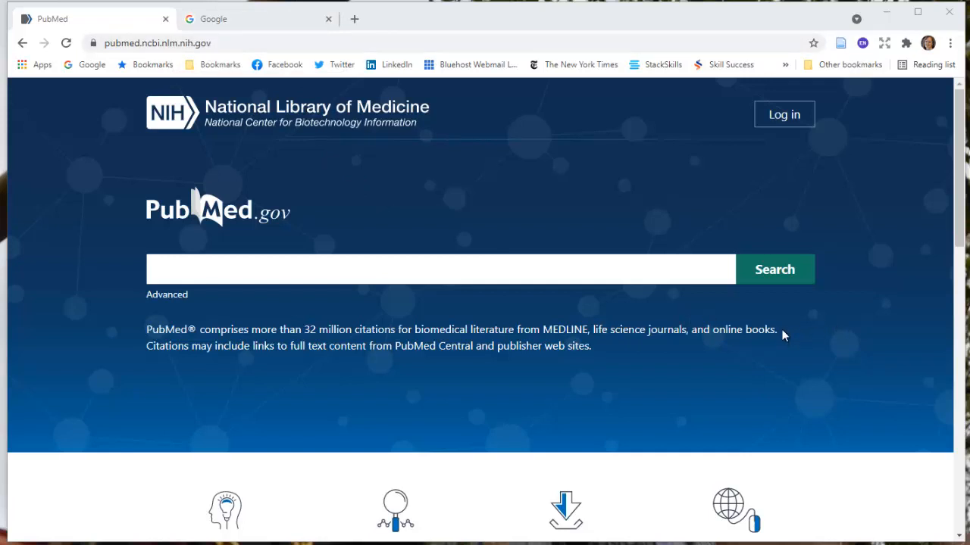
pyautogui.moveTo(788, 342)
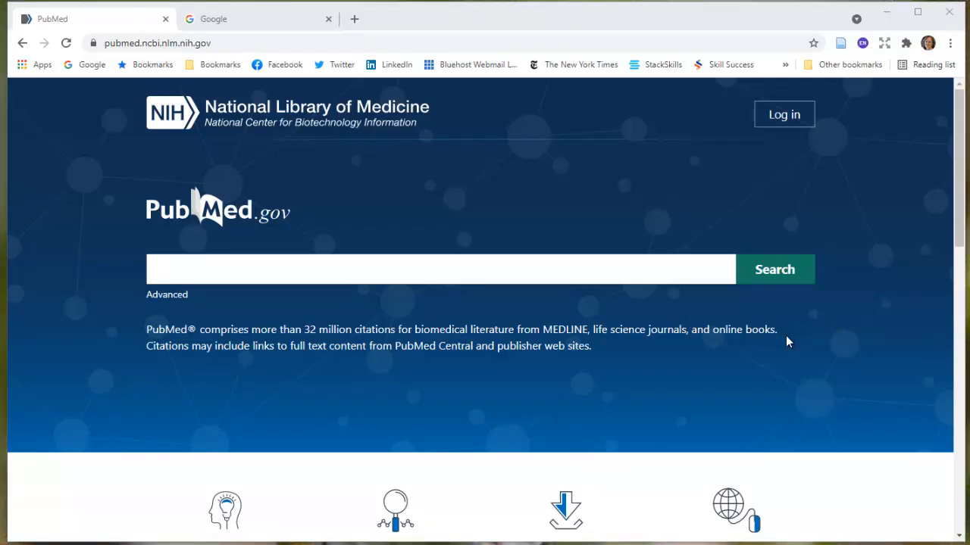
pyautogui.moveTo(237, 355)
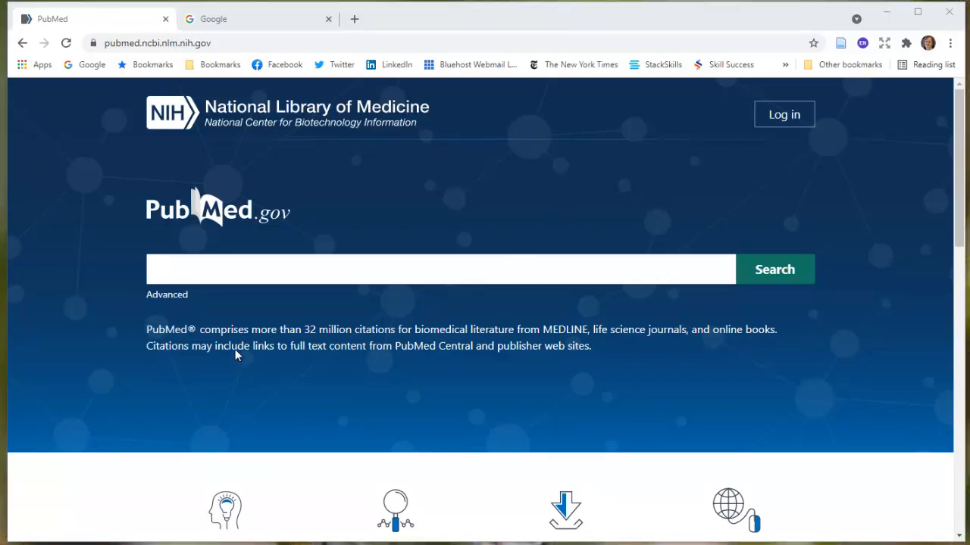
# Build and run the query massage AND inflammation in the Advanced search builder, returning 304 results
pyautogui.click(167, 294)
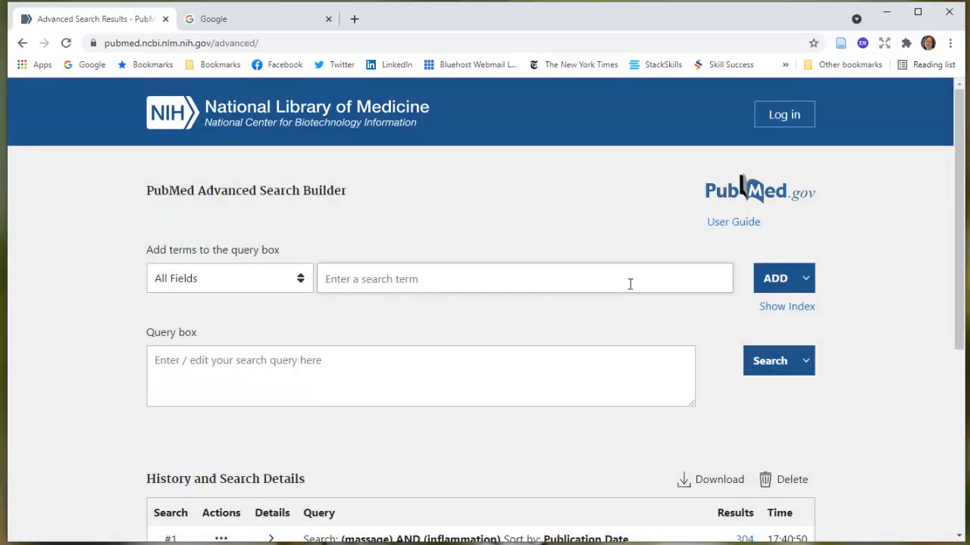
pyautogui.write('massage')
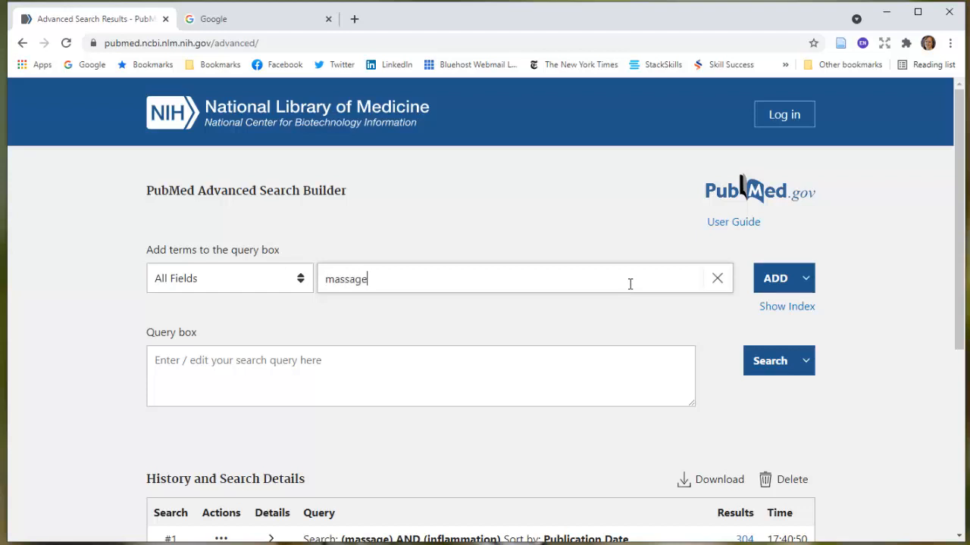
pyautogui.click(774, 278)
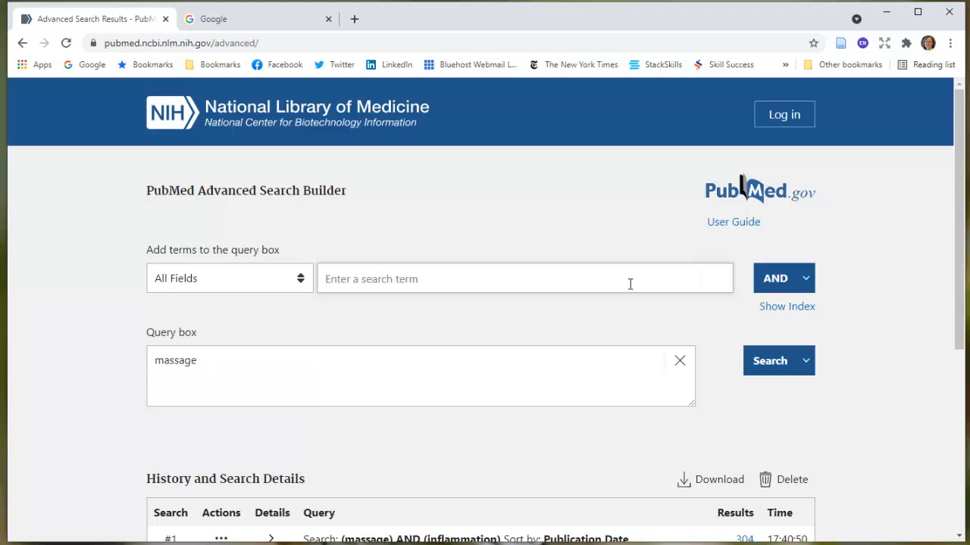
pyautogui.write('inflammation')
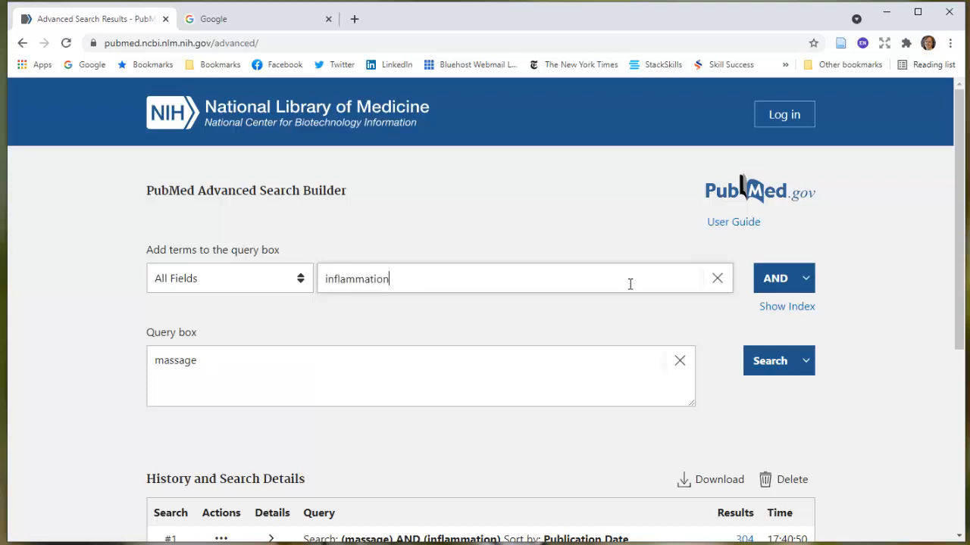
pyautogui.click(775, 278)
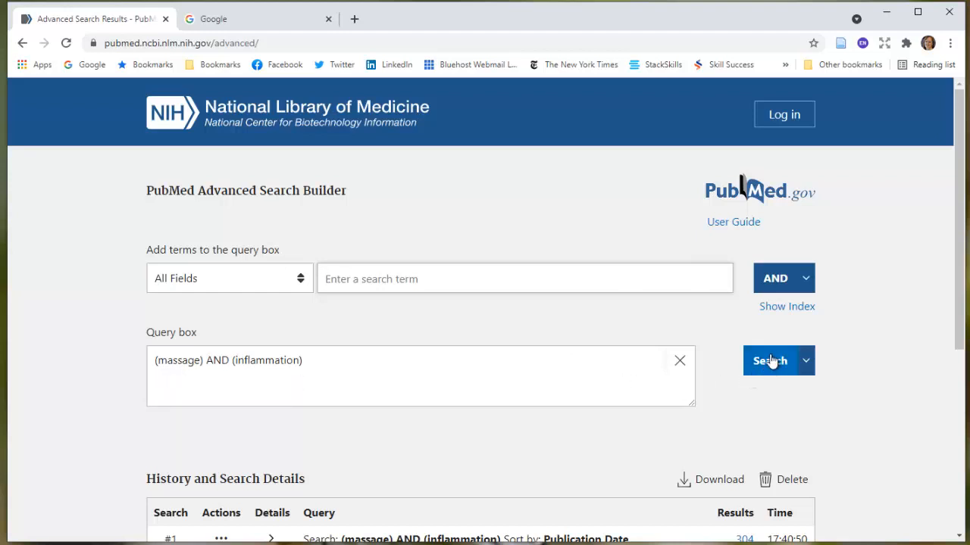
pyautogui.click(769, 361)
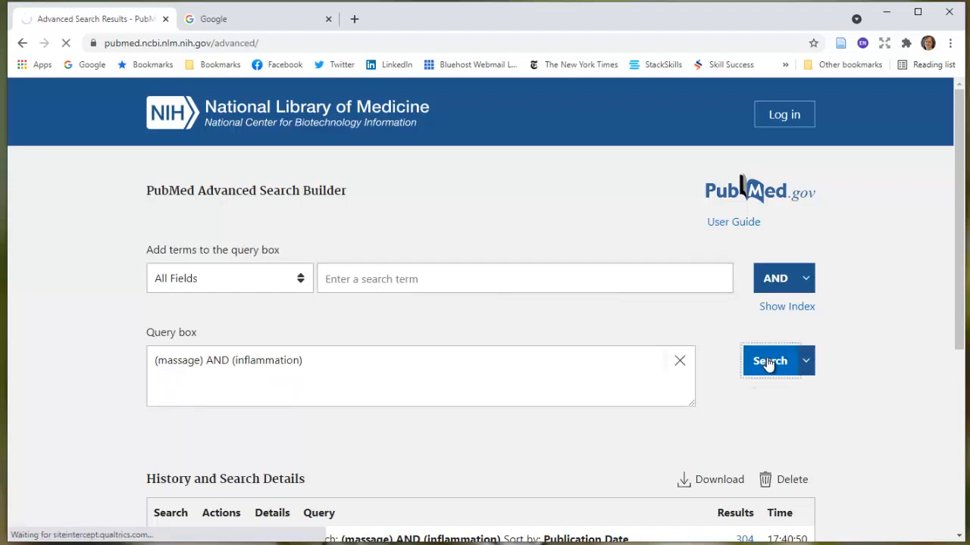
pyautogui.click(769, 361)
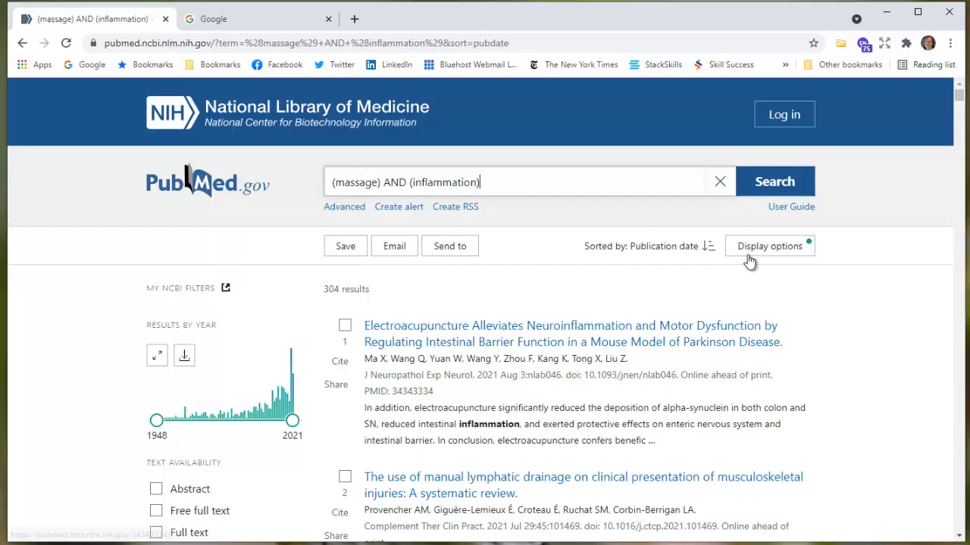
pyautogui.click(769, 245)
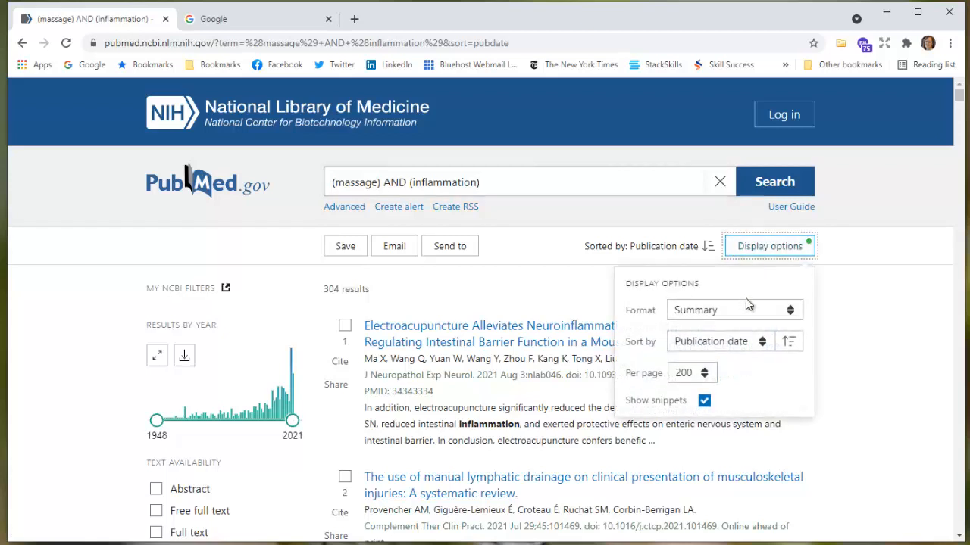
pyautogui.moveTo(707, 381)
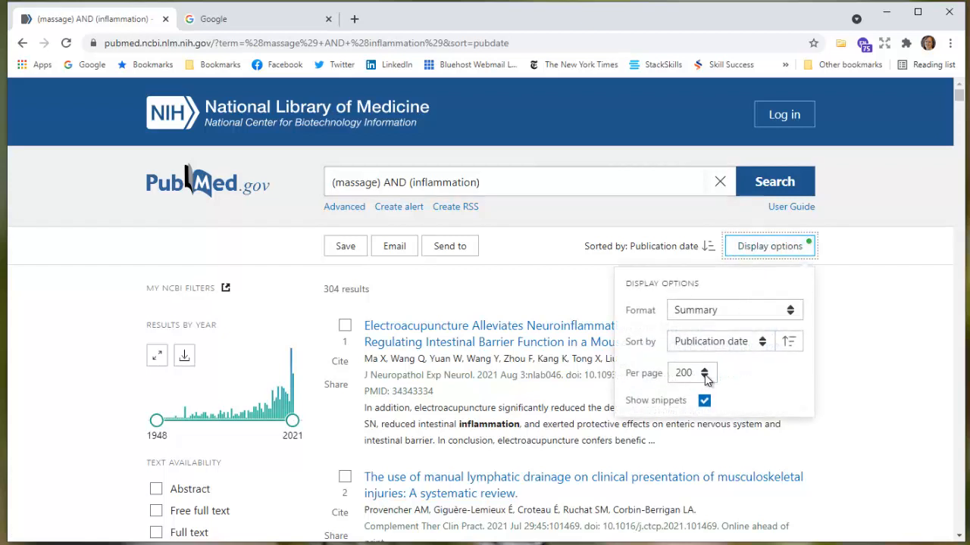
pyautogui.click(766, 295)
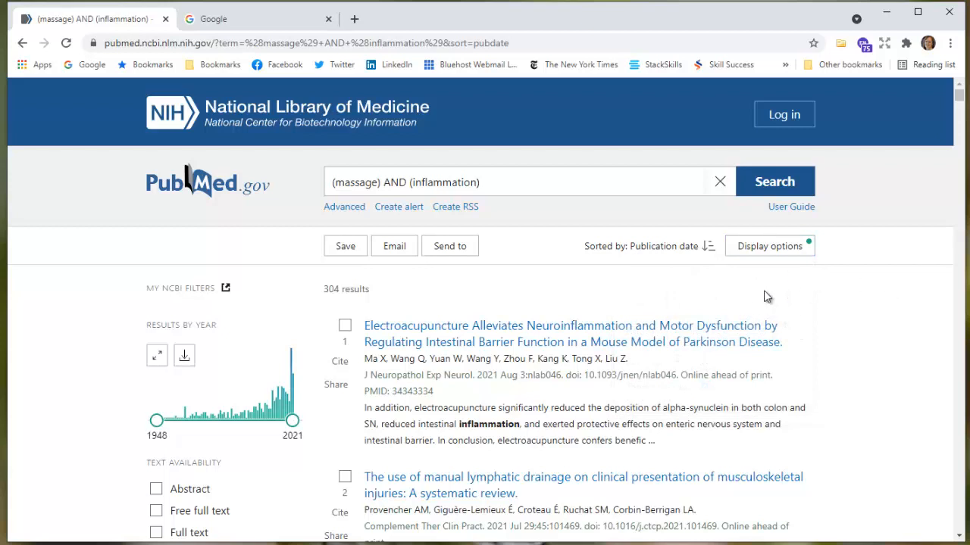
pyautogui.moveTo(745, 340)
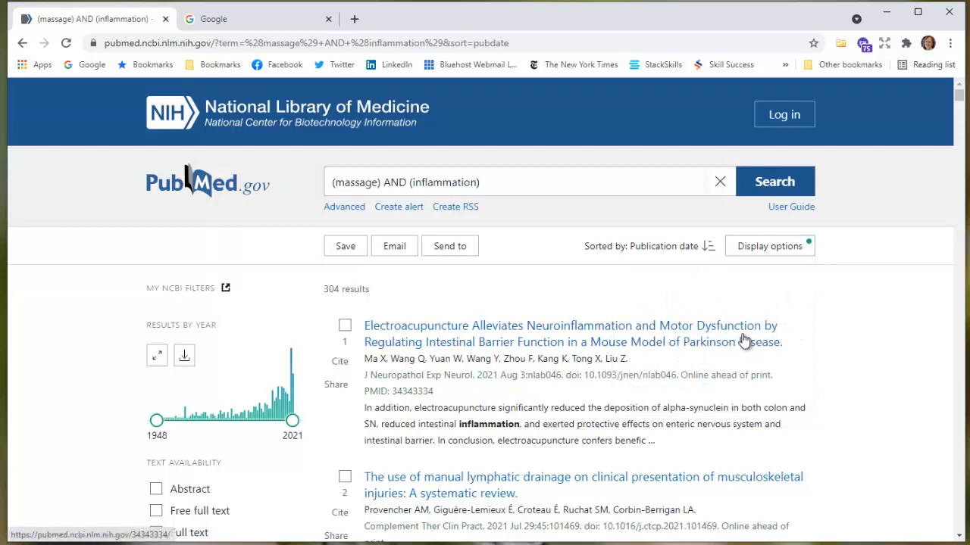
pyautogui.moveTo(876, 75)
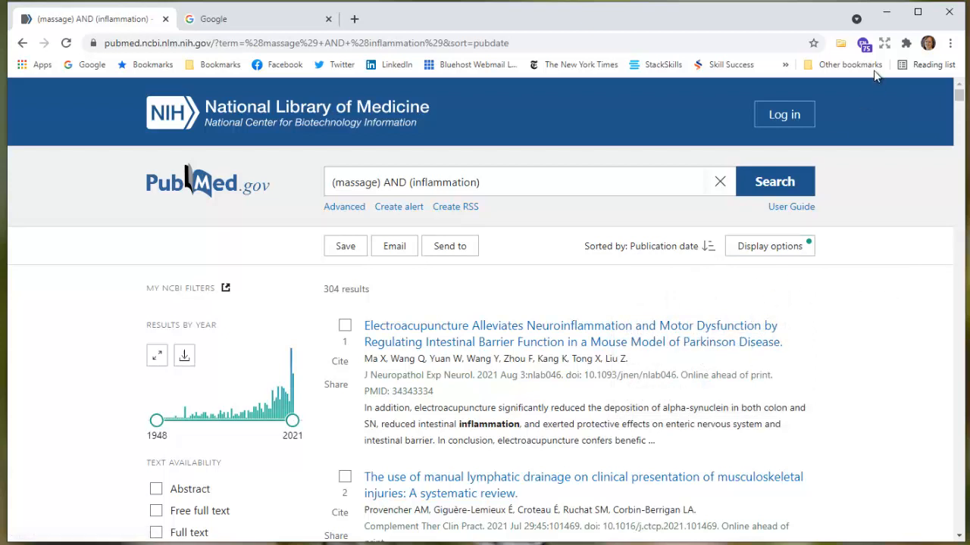
pyautogui.moveTo(863, 43)
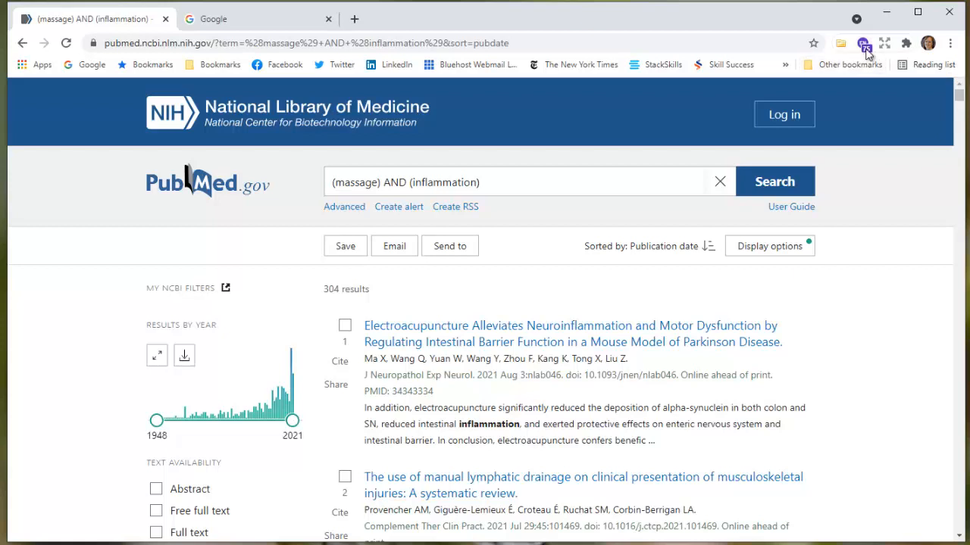
pyautogui.moveTo(907, 338)
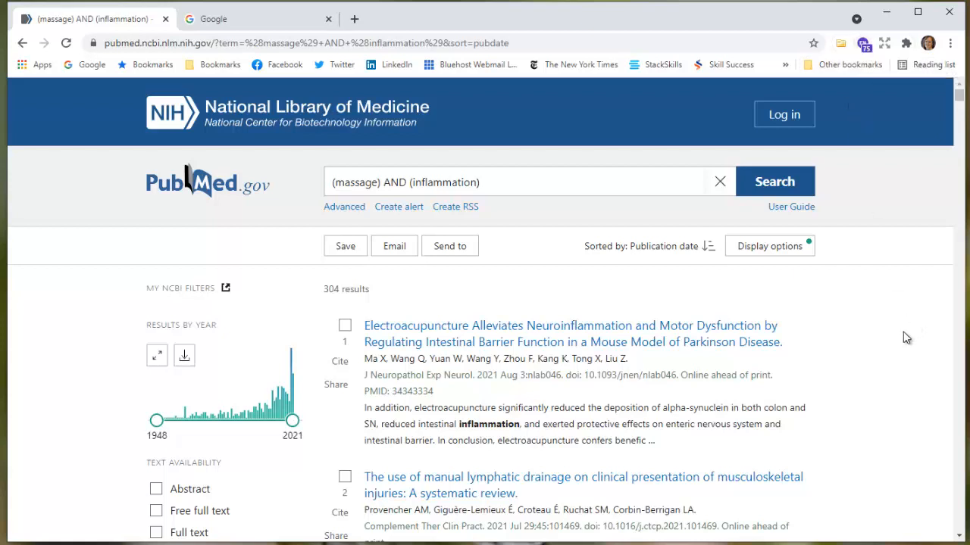
pyautogui.moveTo(822, 389)
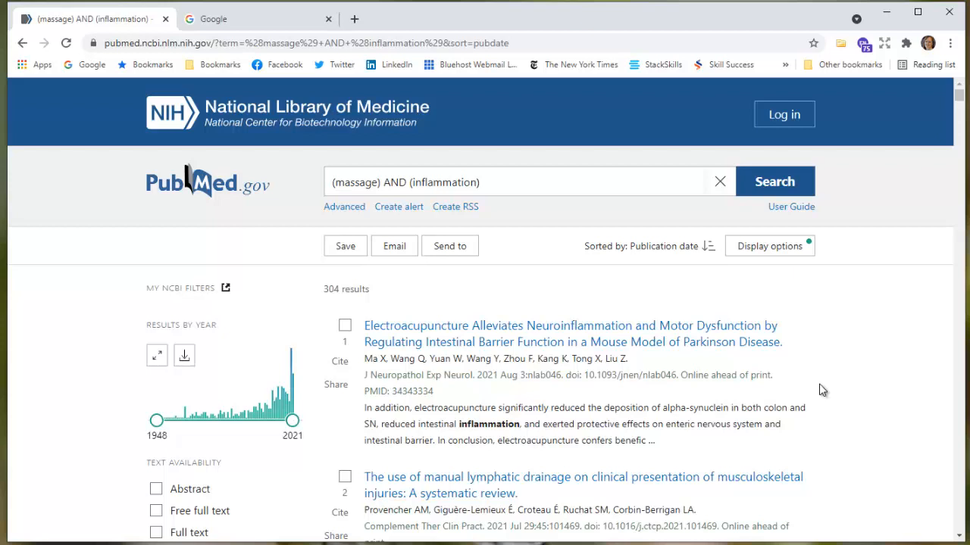
pyautogui.moveTo(817, 397)
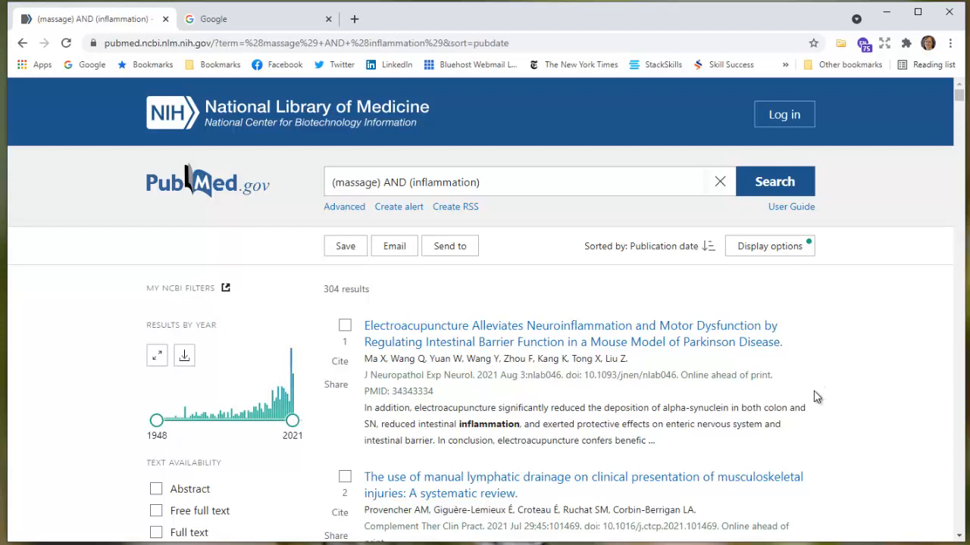
pyautogui.moveTo(772, 429)
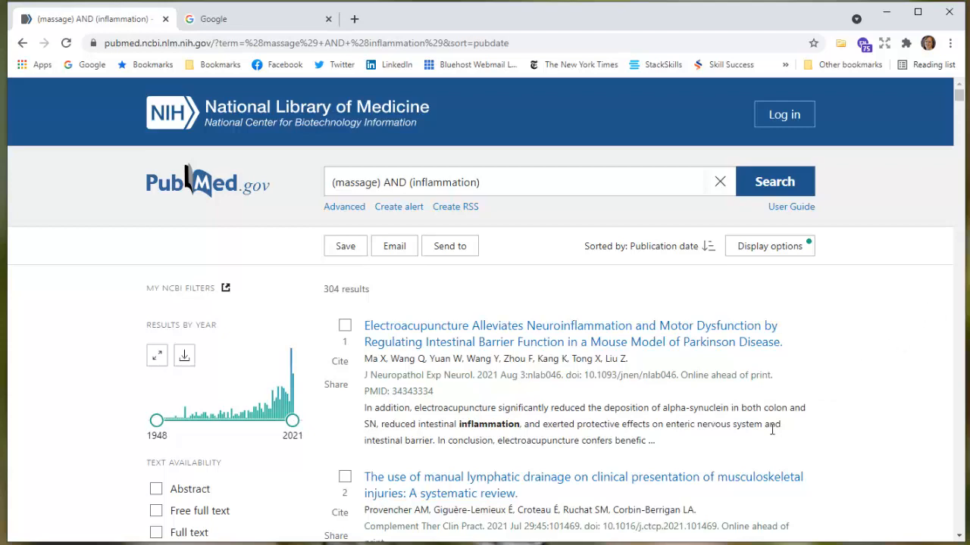
pyautogui.moveTo(824, 326)
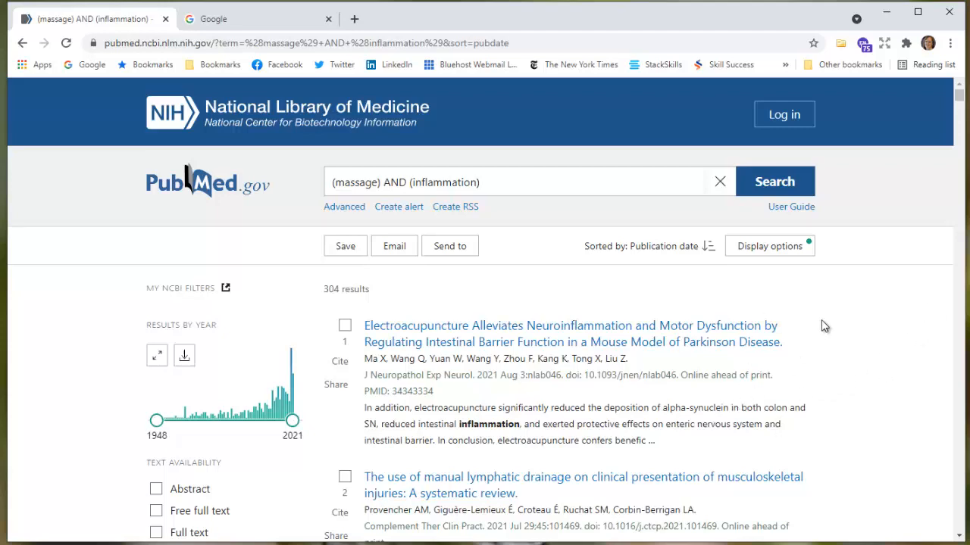
# Scroll down through the 304 massage-and-inflammation results to reach the overuse-induced inflammation article
pyautogui.scroll(-3)
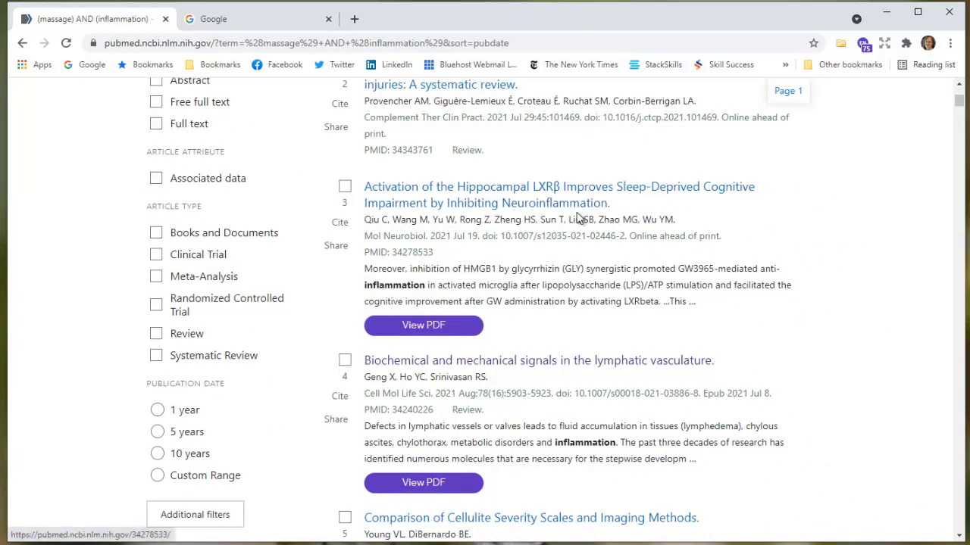
pyautogui.moveTo(673, 214)
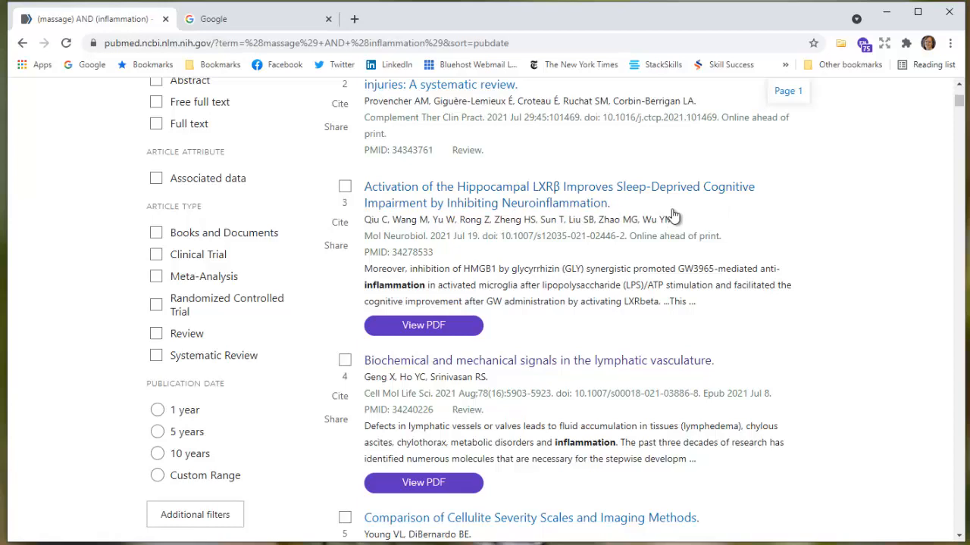
pyautogui.scroll(-3)
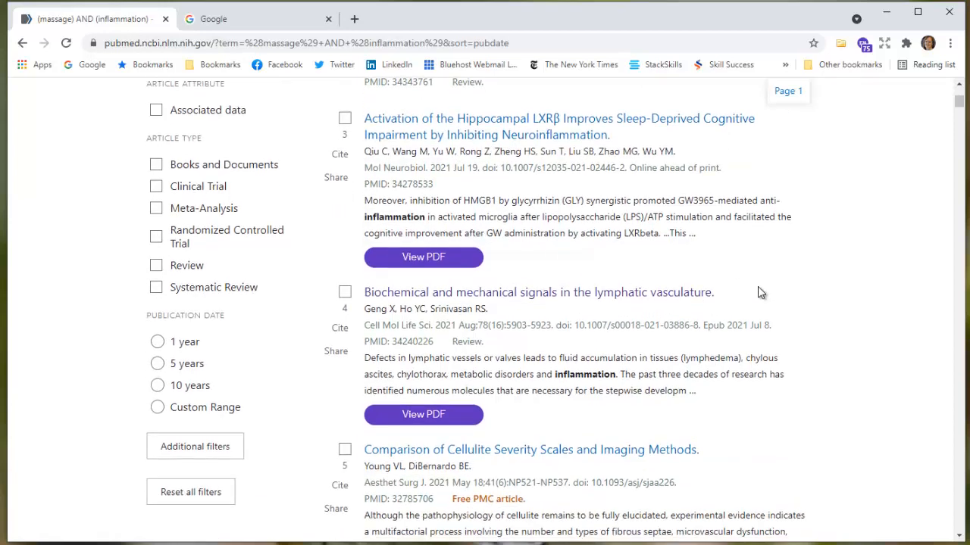
pyautogui.scroll(-3)
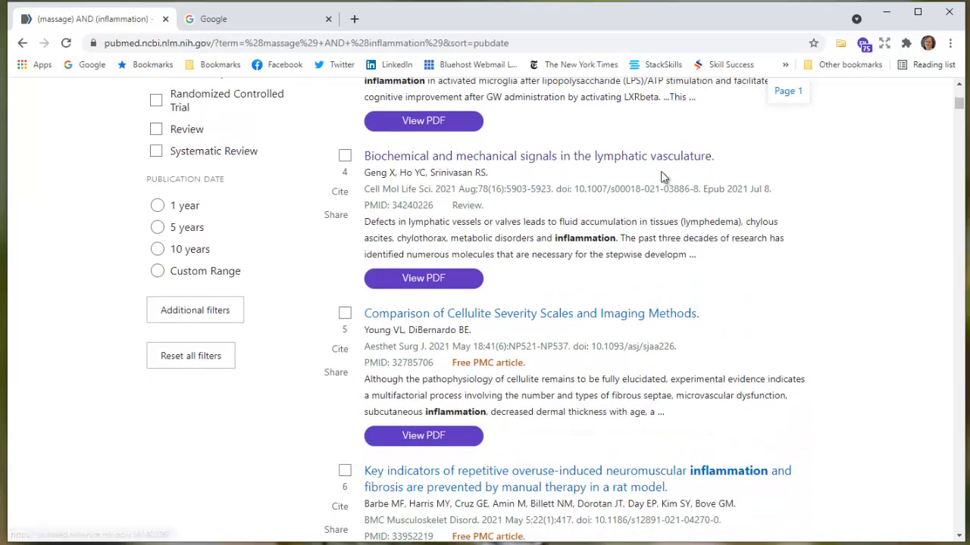
pyautogui.moveTo(537, 361)
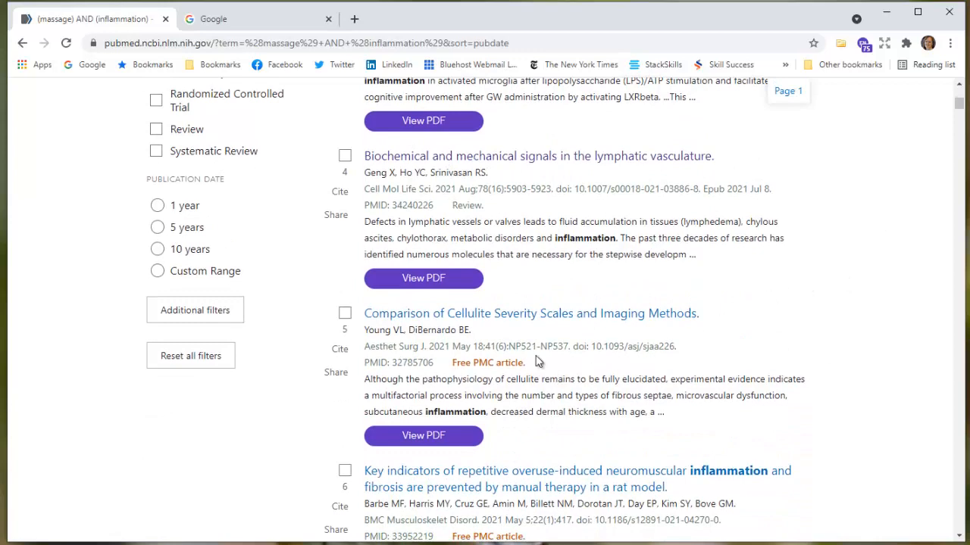
pyautogui.moveTo(841, 353)
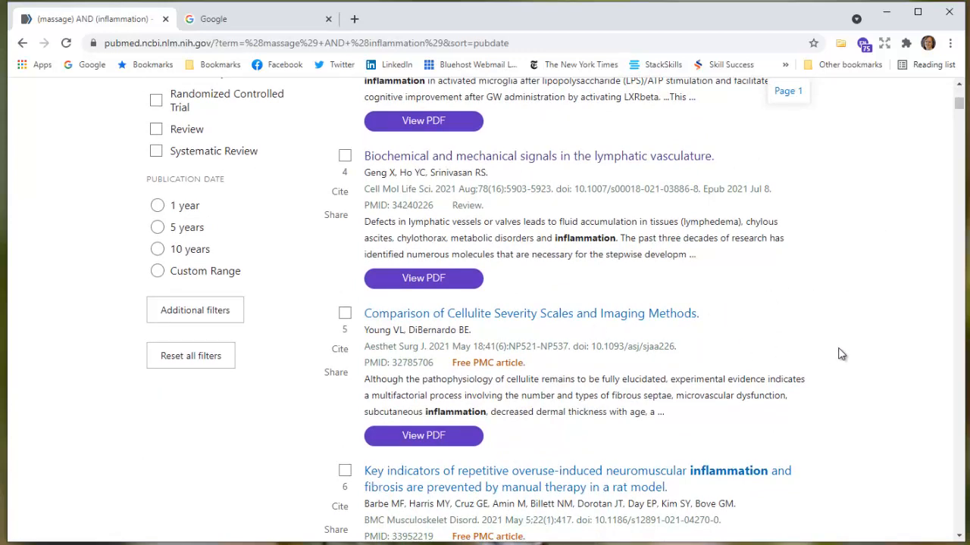
pyautogui.scroll(-3)
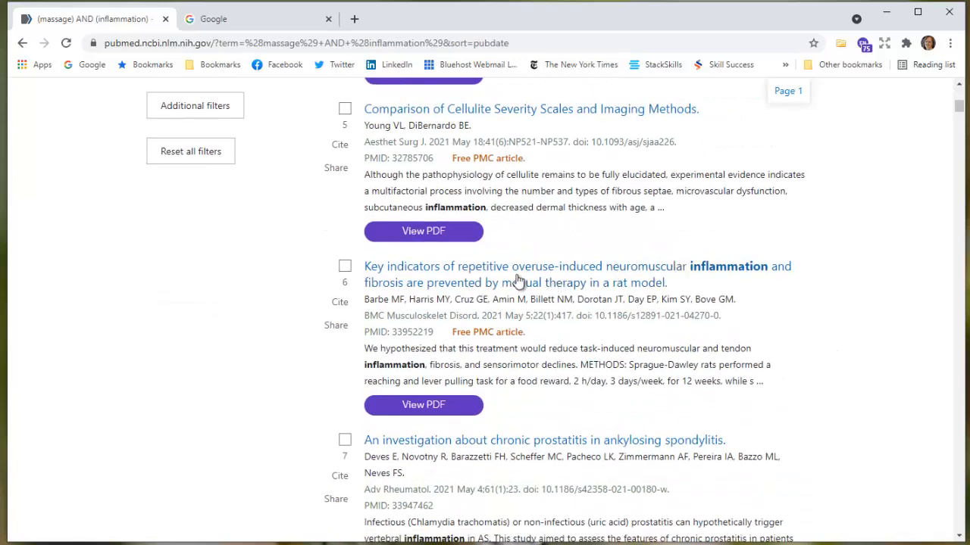
pyautogui.moveTo(773, 325)
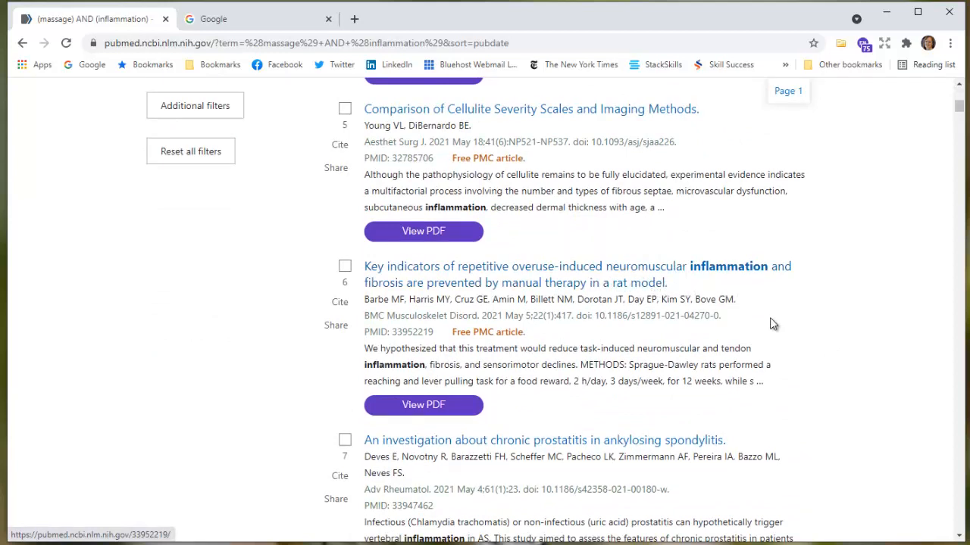
pyautogui.moveTo(386, 313)
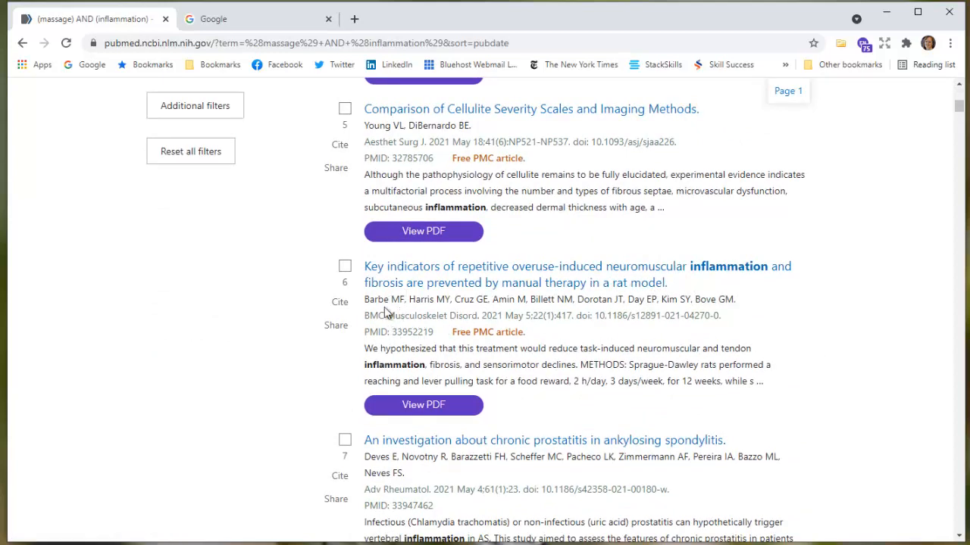
pyautogui.moveTo(515, 282)
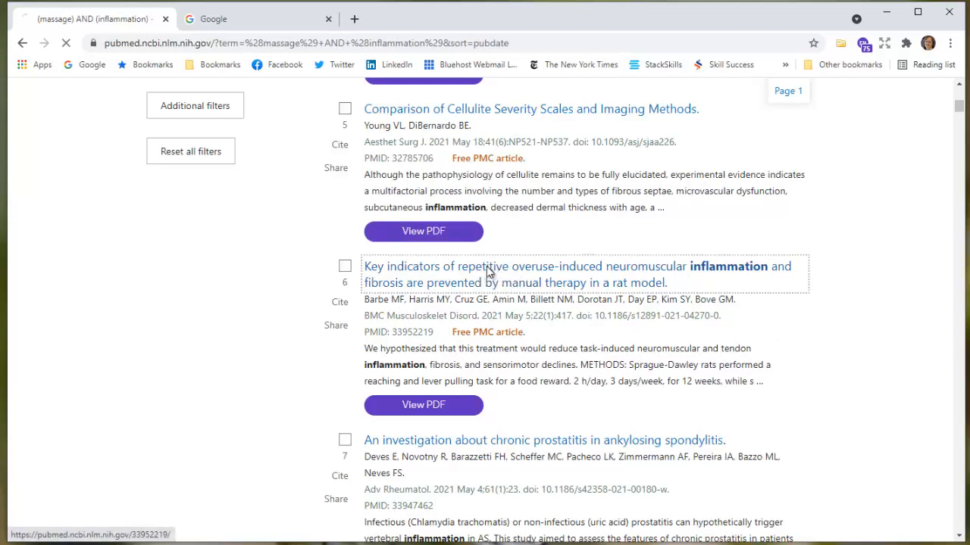
# Open the rat manual therapy article and copy its NLM-format citation from the Cite panel
pyautogui.click(525, 266)
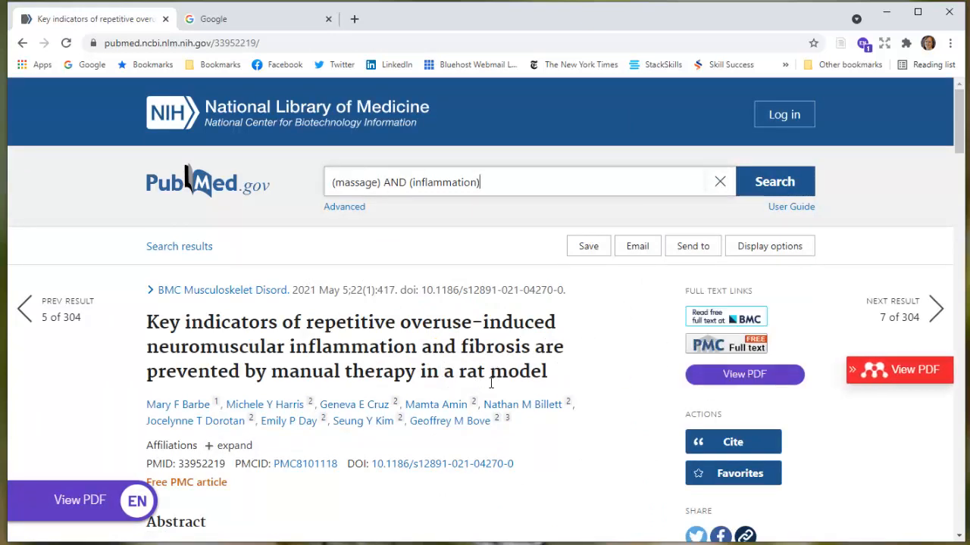
pyautogui.moveTo(884, 404)
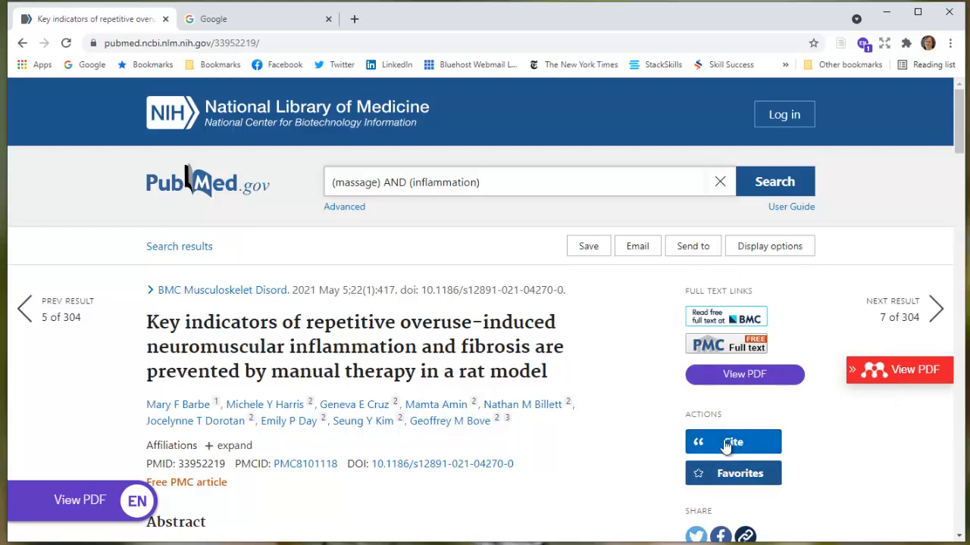
pyautogui.click(732, 442)
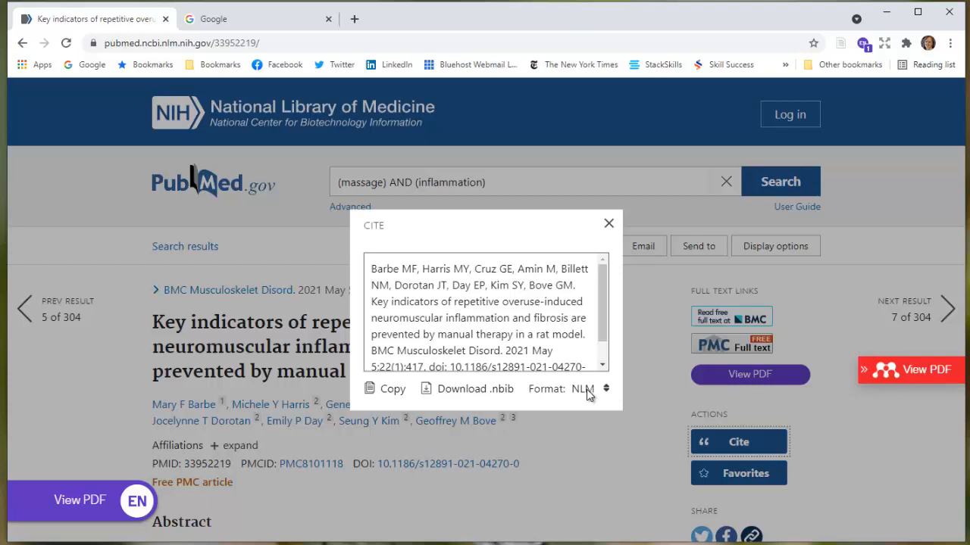
pyautogui.moveTo(593, 356)
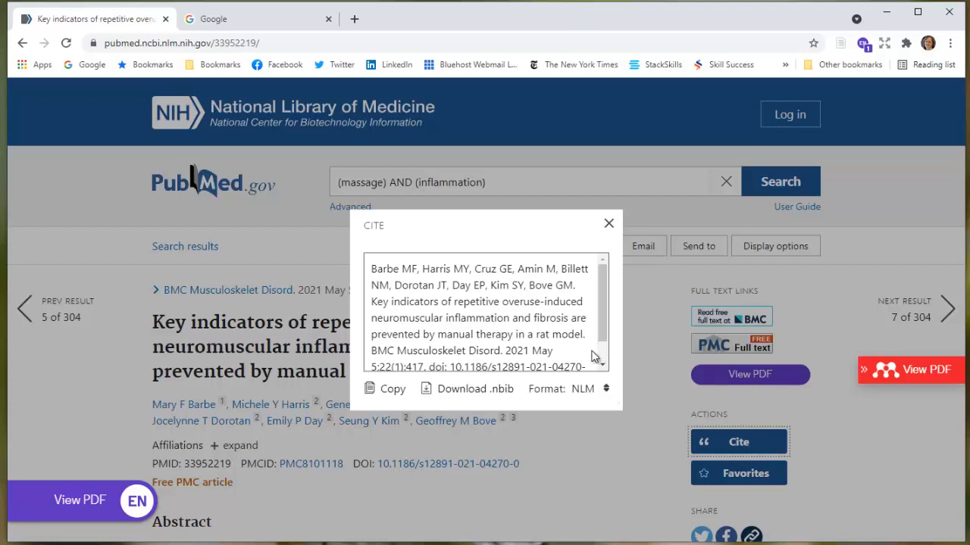
pyautogui.moveTo(527, 336)
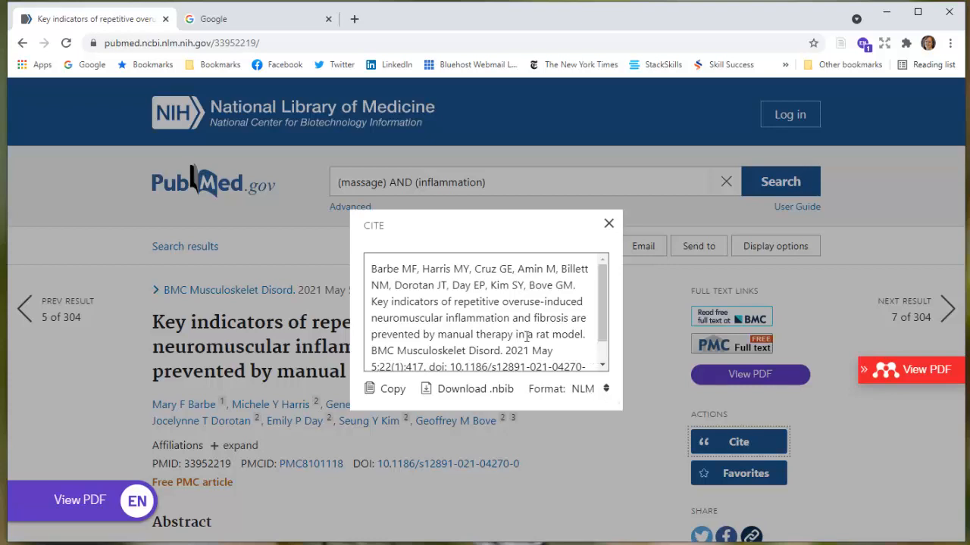
pyautogui.click(391, 387)
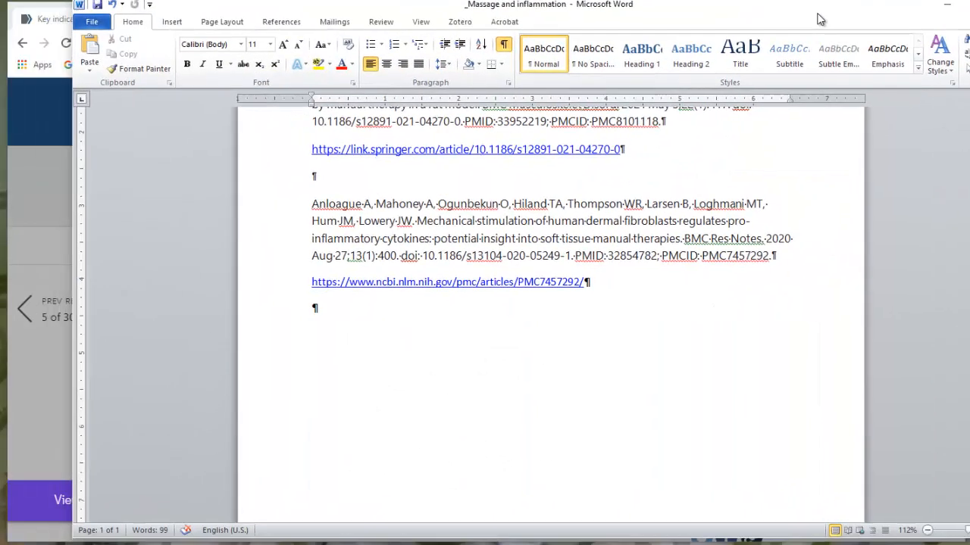
# Paste the rat article's citation on the last empty line in Word, then close the Cite window
pyautogui.click(921, 8)
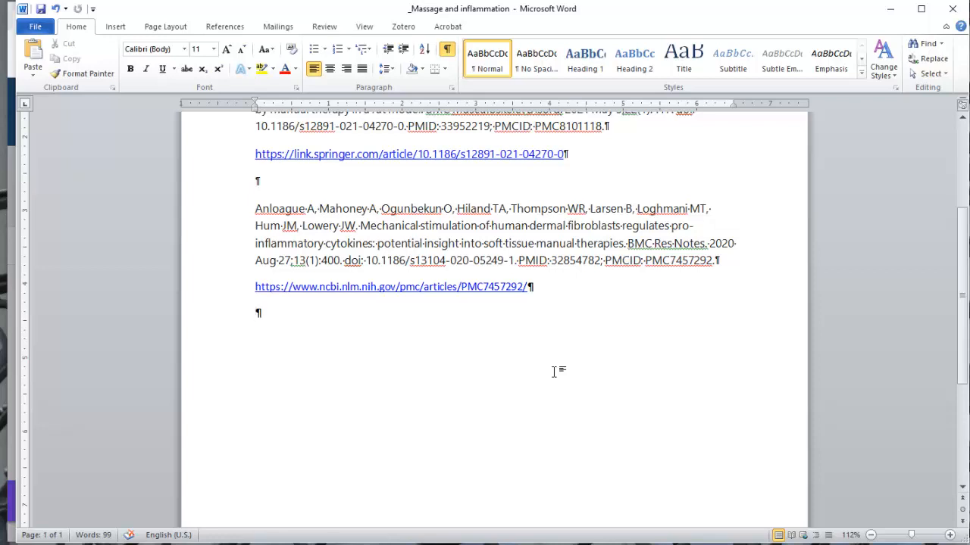
pyautogui.rightClick(559, 371)
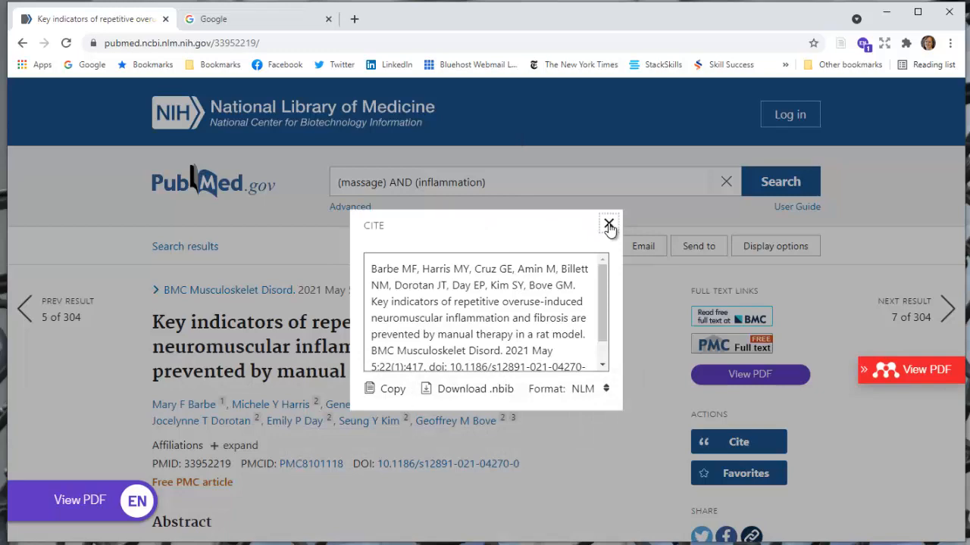
pyautogui.click(608, 226)
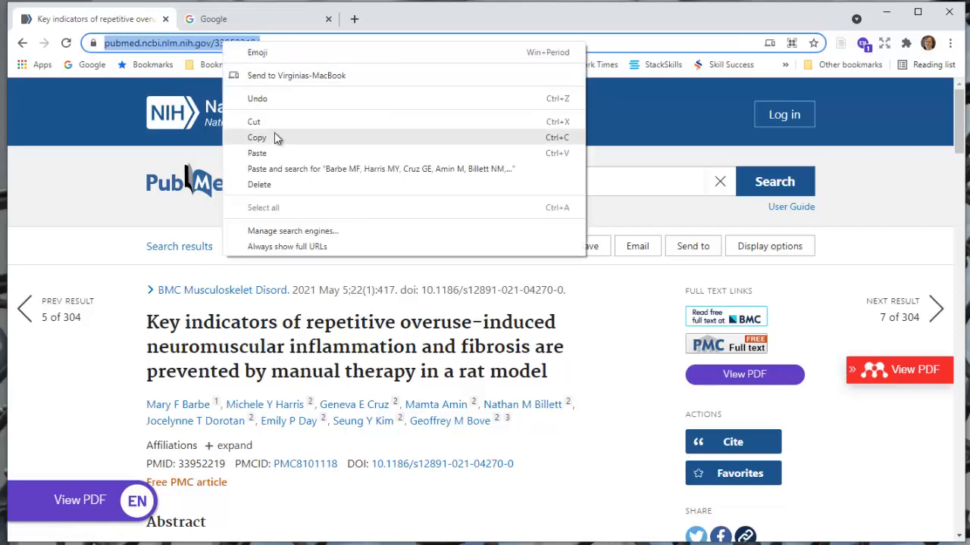
# Paste the article's PubMed address under the third citation as a live hyperlink
pyautogui.click(257, 153)
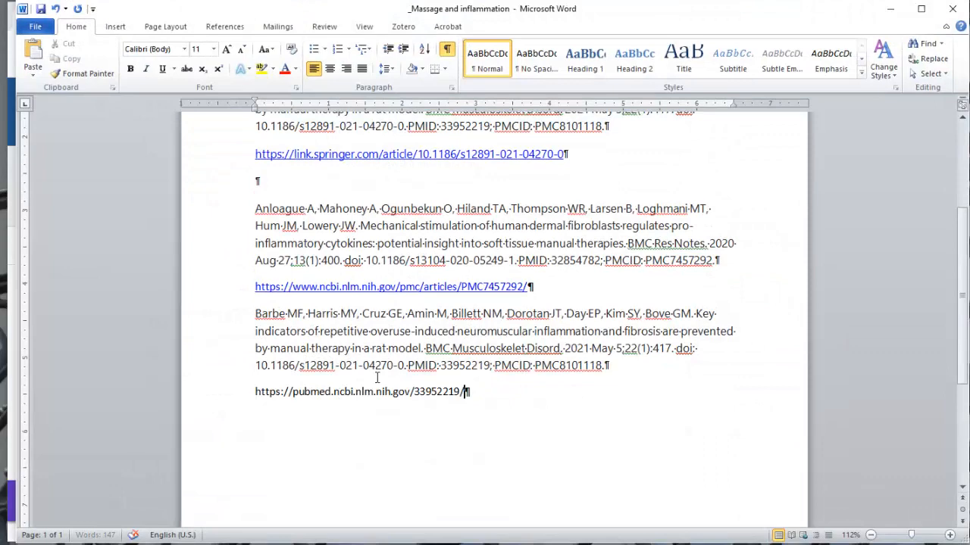
pyautogui.press('enter')
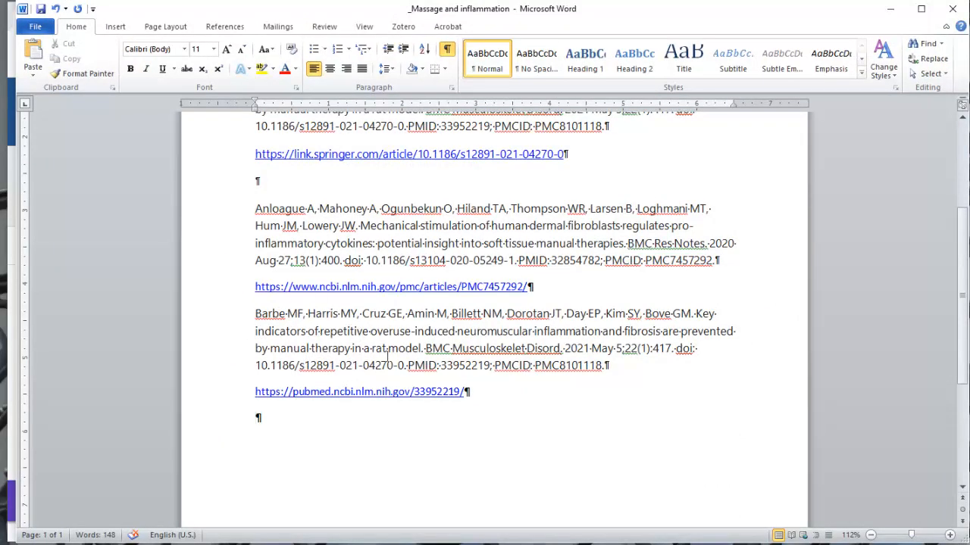
pyautogui.scroll(3)
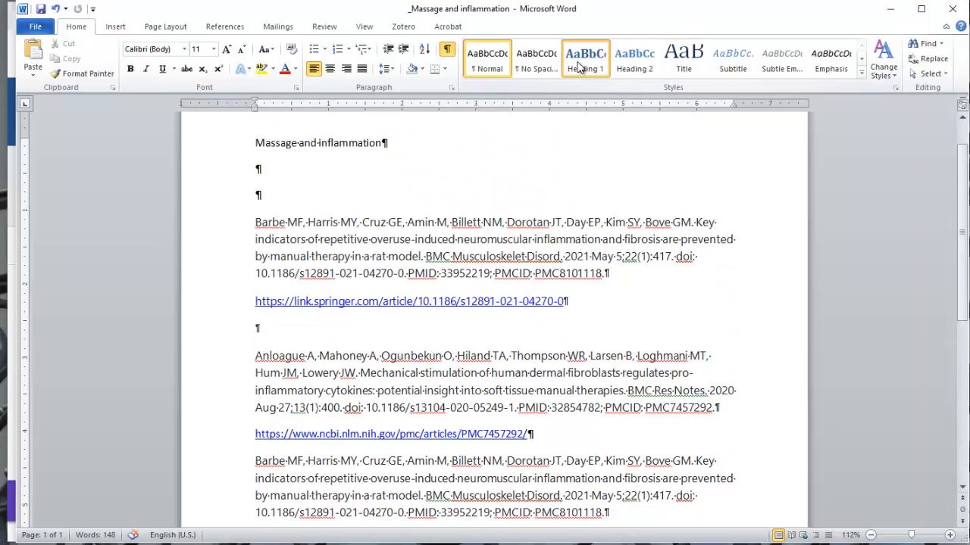
# Style the 'Massage and inflammation' title as Heading 1 and delete the blank line below the first link
pyautogui.click(585, 59)
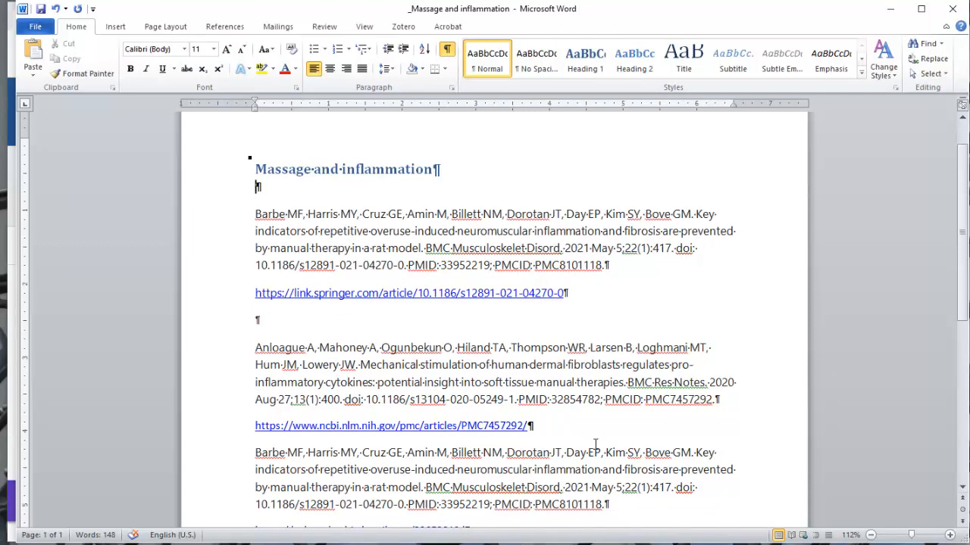
pyautogui.click(258, 318)
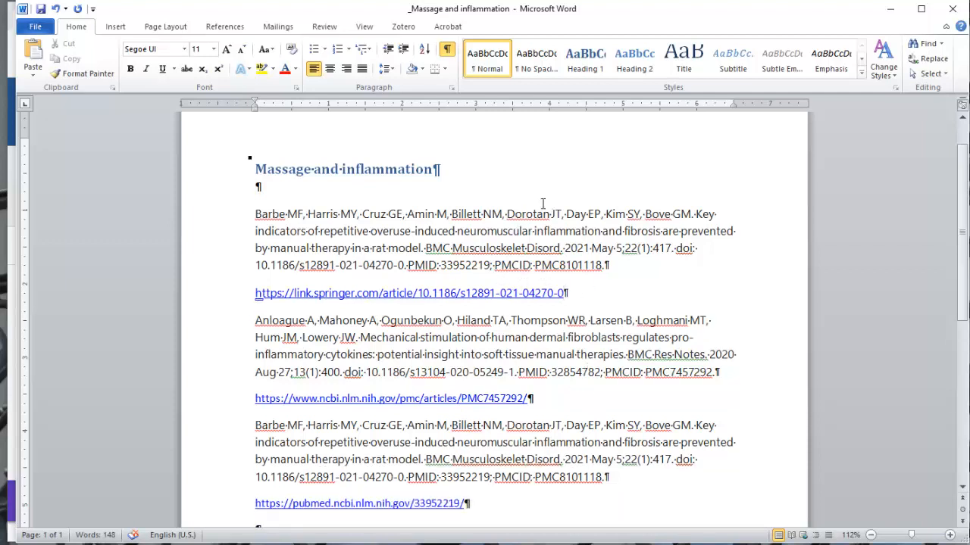
pyautogui.moveTo(231, 309)
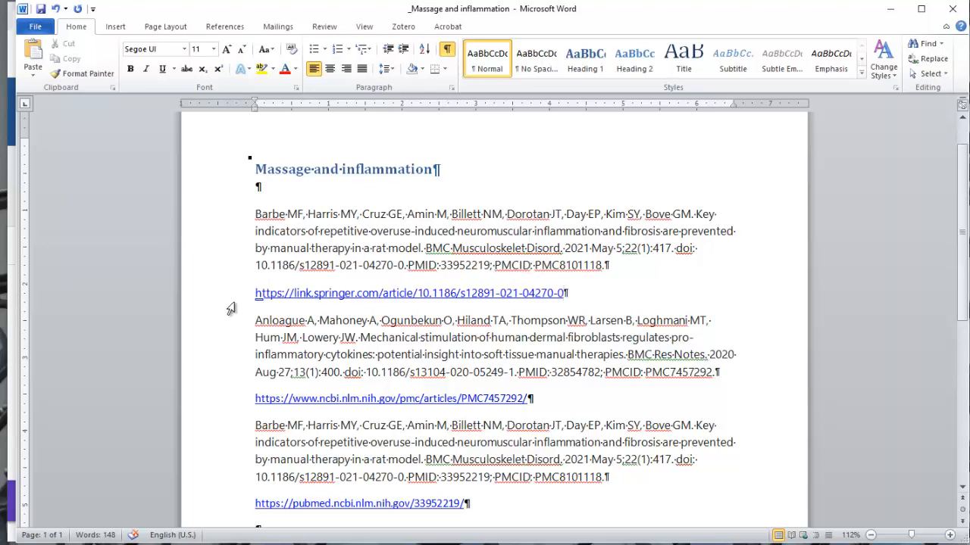
pyautogui.scroll(-3)
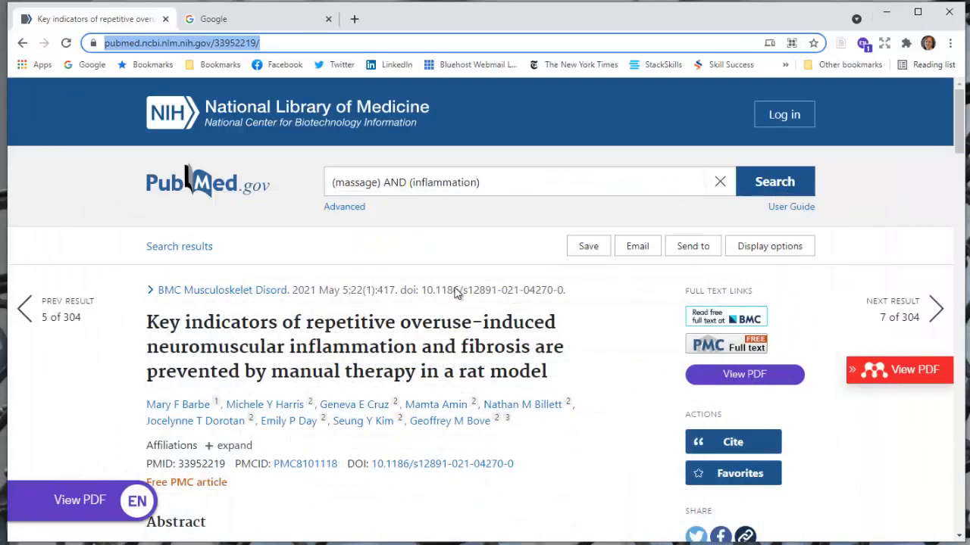
# Open the rat manual therapy article in EndNote Click and download its full-text PDF
pyautogui.click(80, 500)
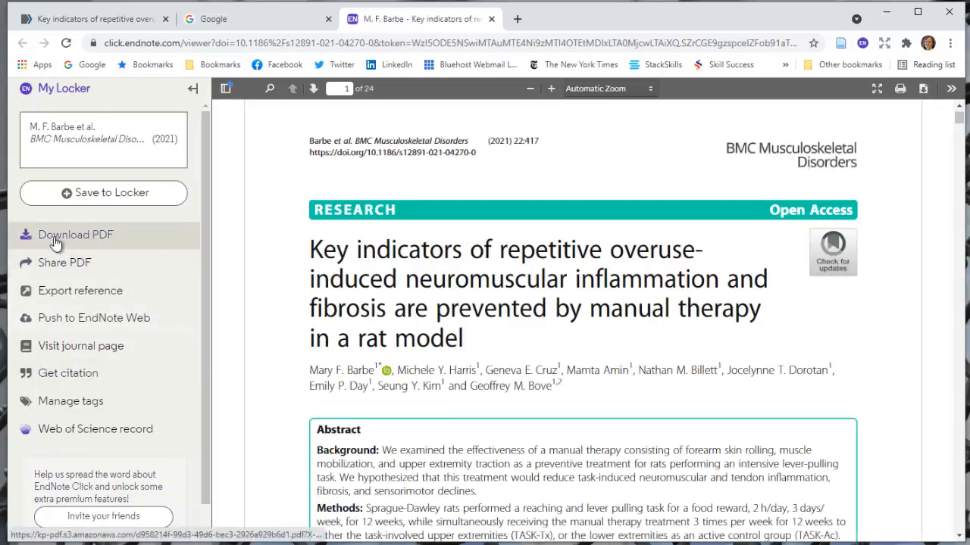
pyautogui.click(75, 234)
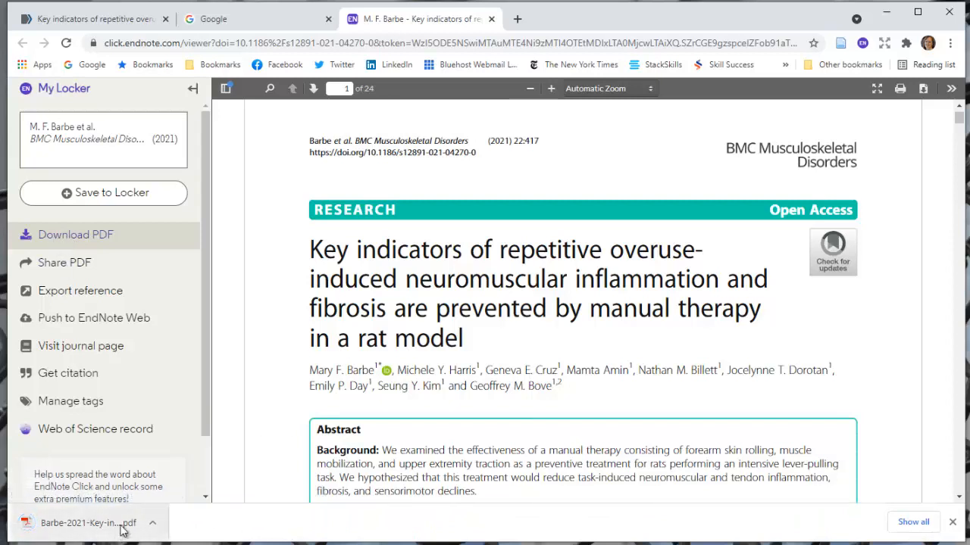
pyautogui.moveTo(83, 531)
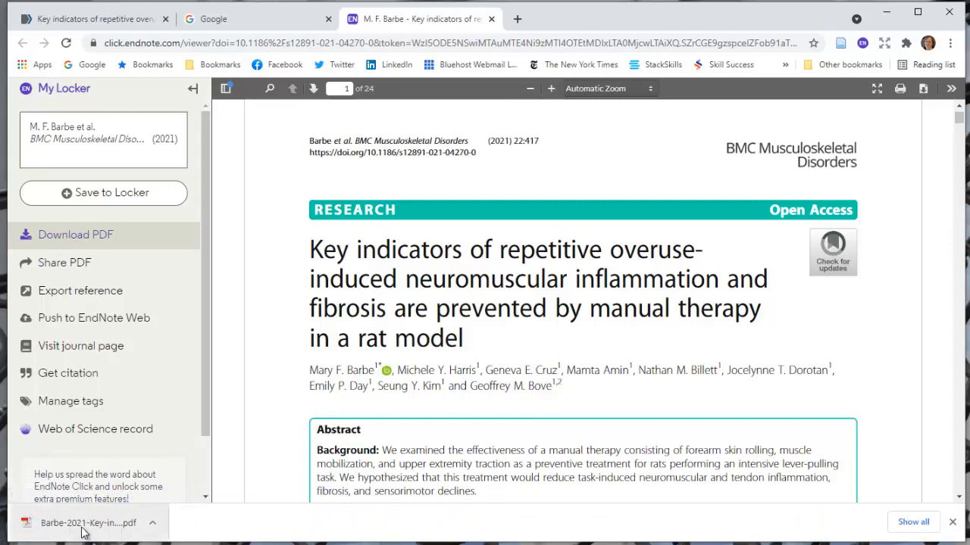
pyautogui.moveTo(170, 530)
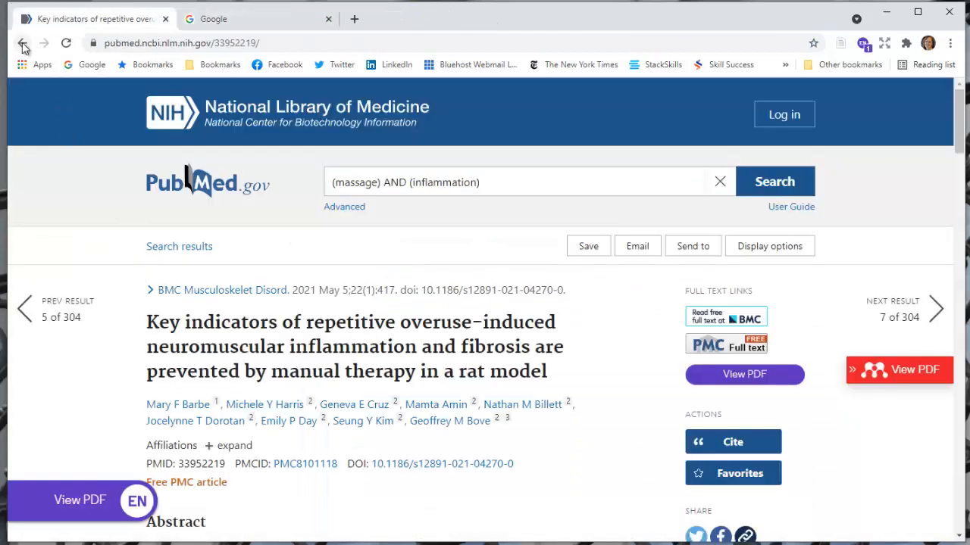
# Return to the results, scroll to result 15 and open the Soft Tissue Manipulation low back pain record
pyautogui.click(23, 42)
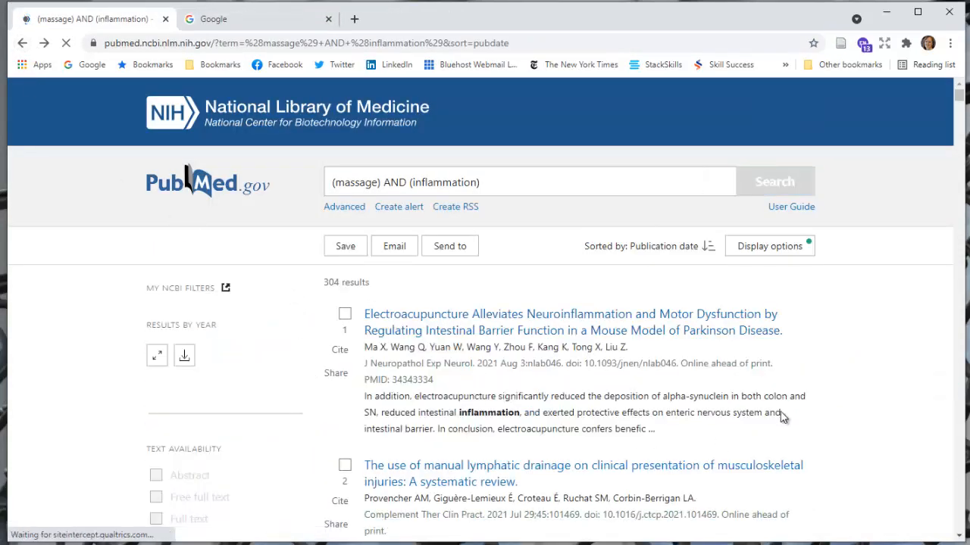
pyautogui.scroll(-3)
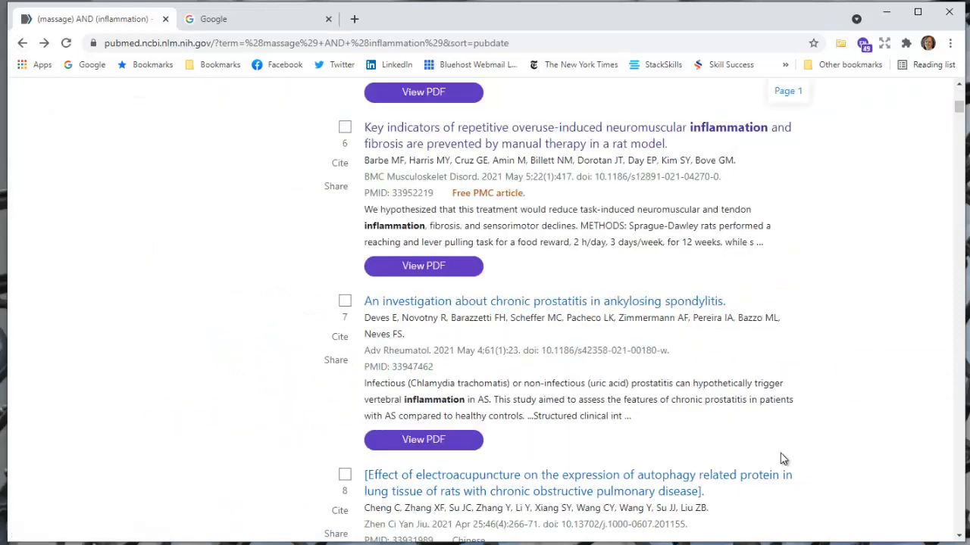
pyautogui.moveTo(801, 400)
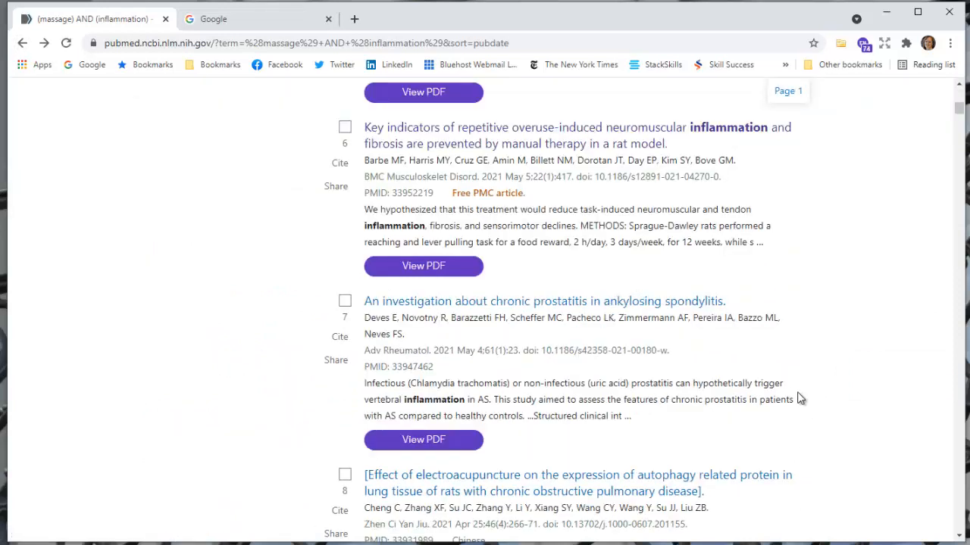
pyautogui.scroll(-3)
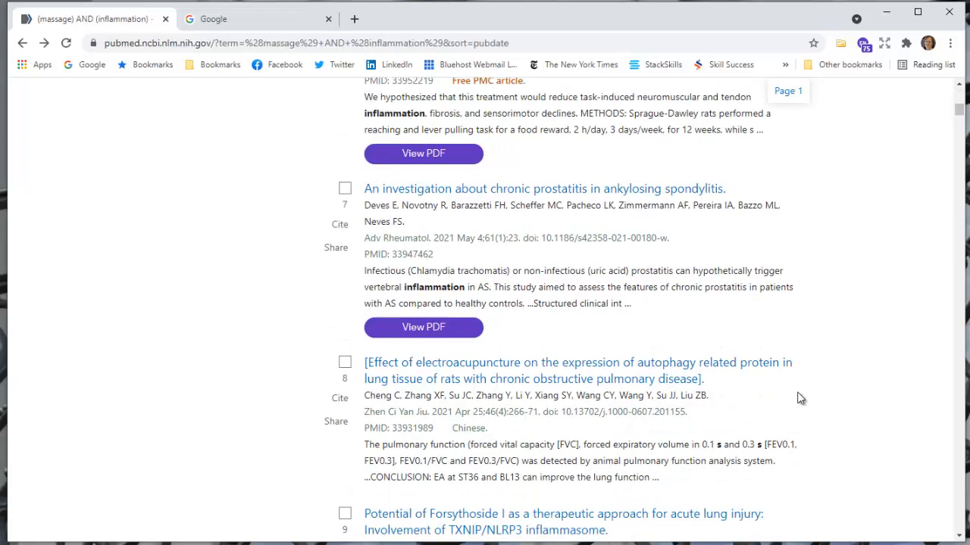
pyautogui.scroll(-3)
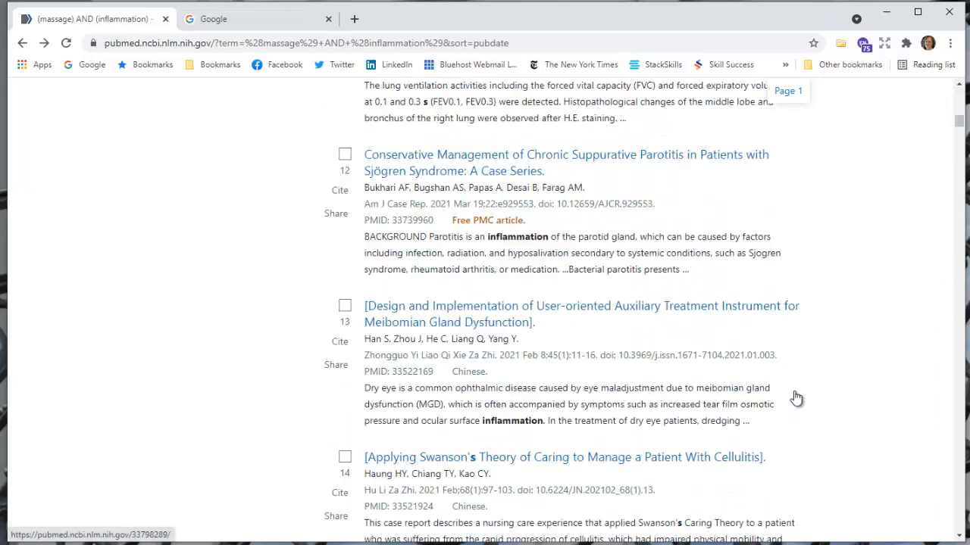
pyautogui.scroll(-3)
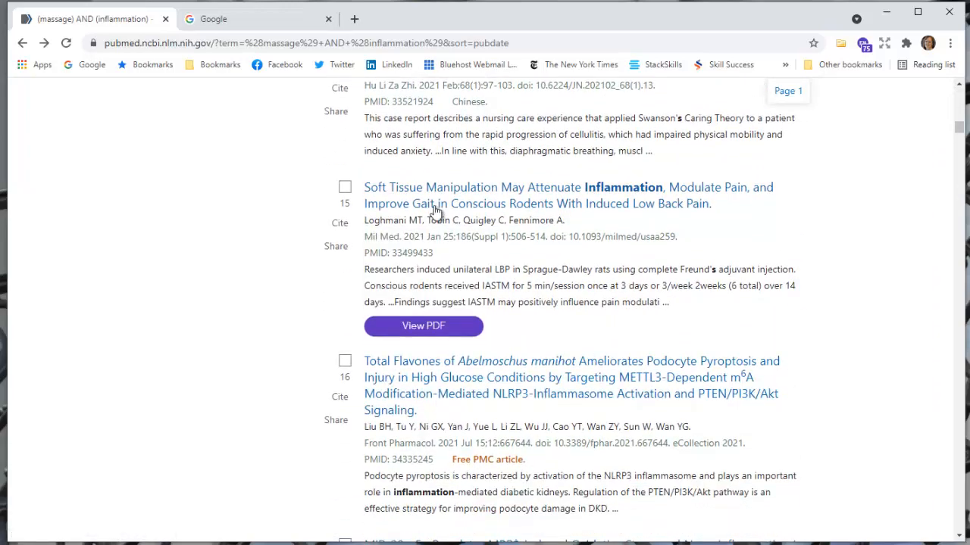
pyautogui.moveTo(524, 282)
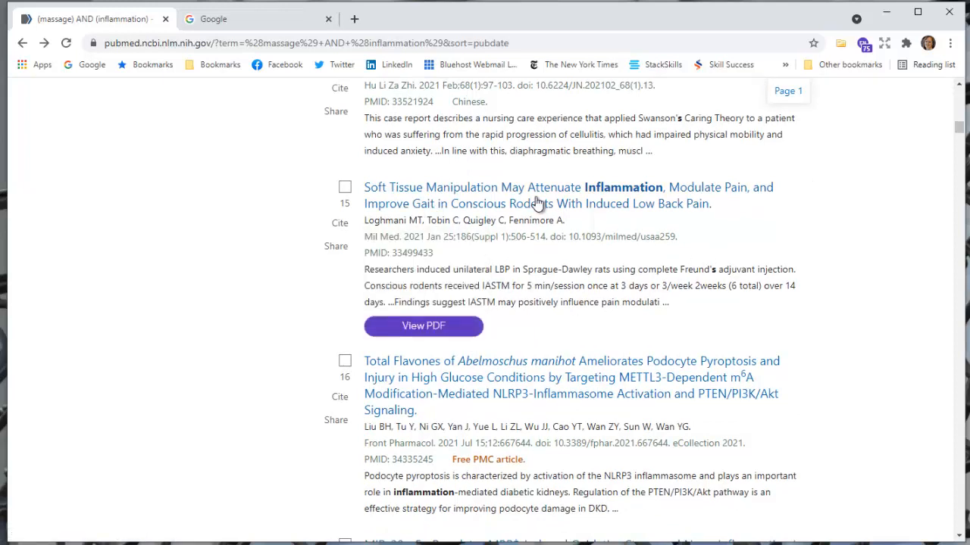
pyautogui.click(423, 326)
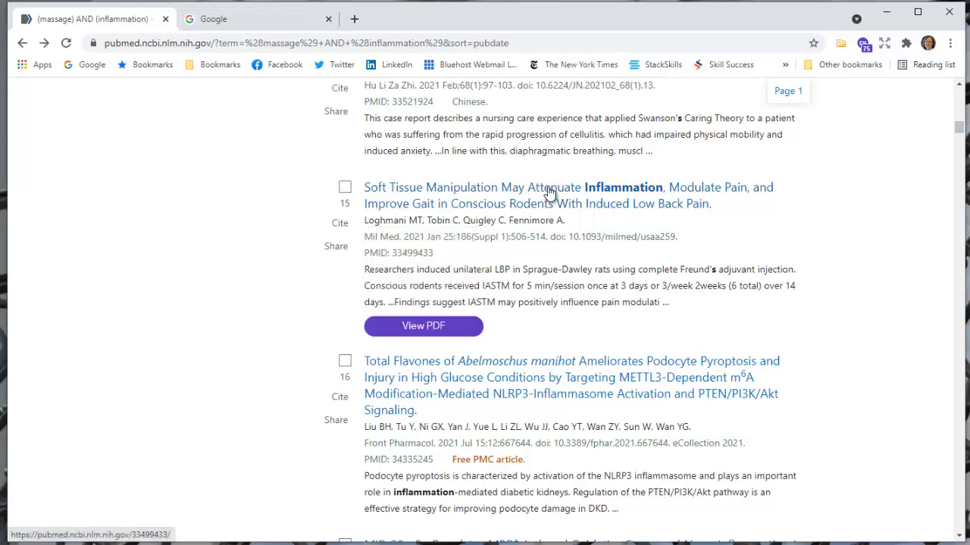
pyautogui.click(568, 187)
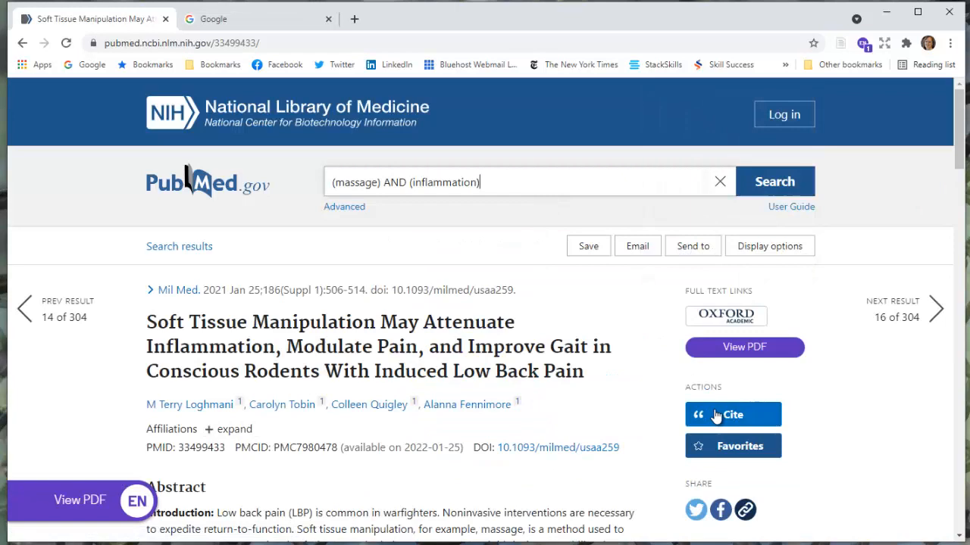
pyautogui.moveTo(728, 417)
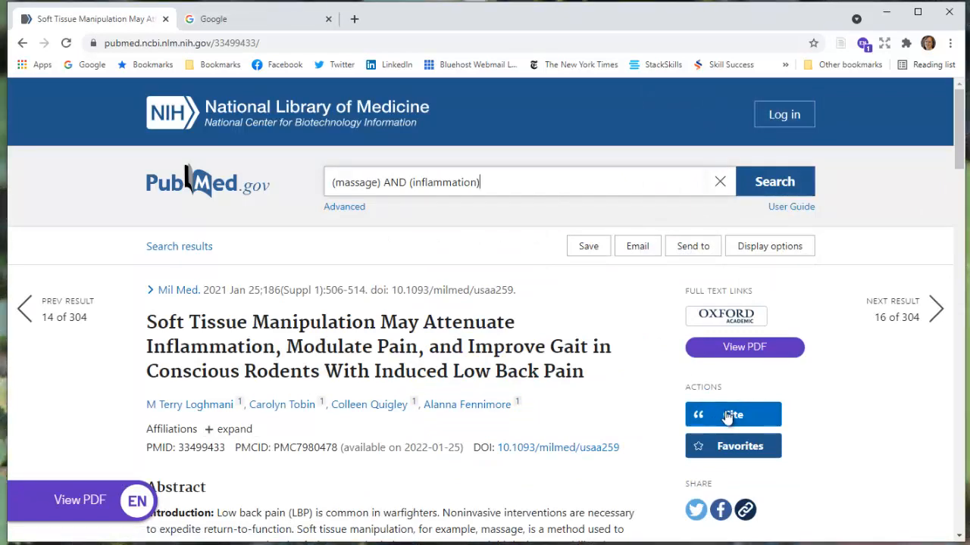
# Copy the soft tissue manipulation citation and its PubMed address into the Word notes, then minimize Word
pyautogui.click(733, 415)
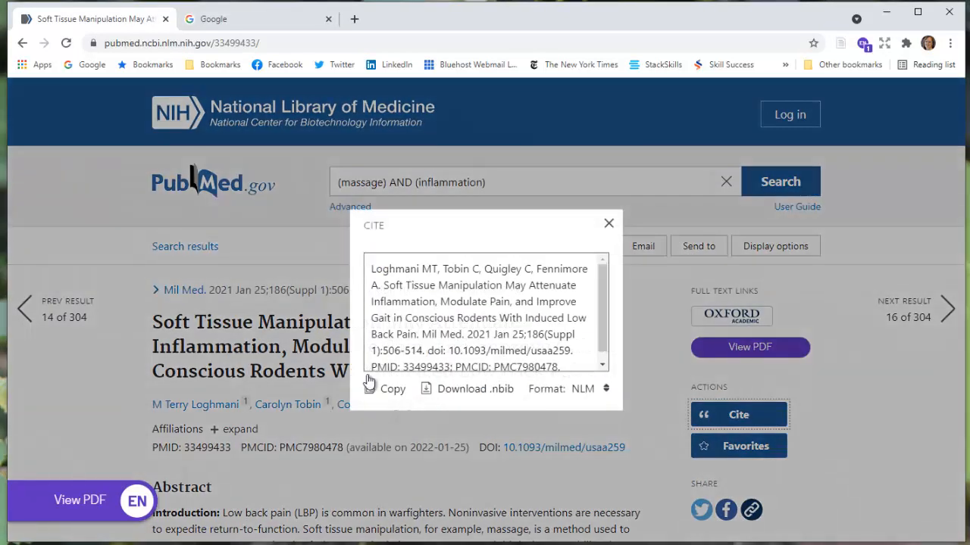
pyautogui.click(384, 388)
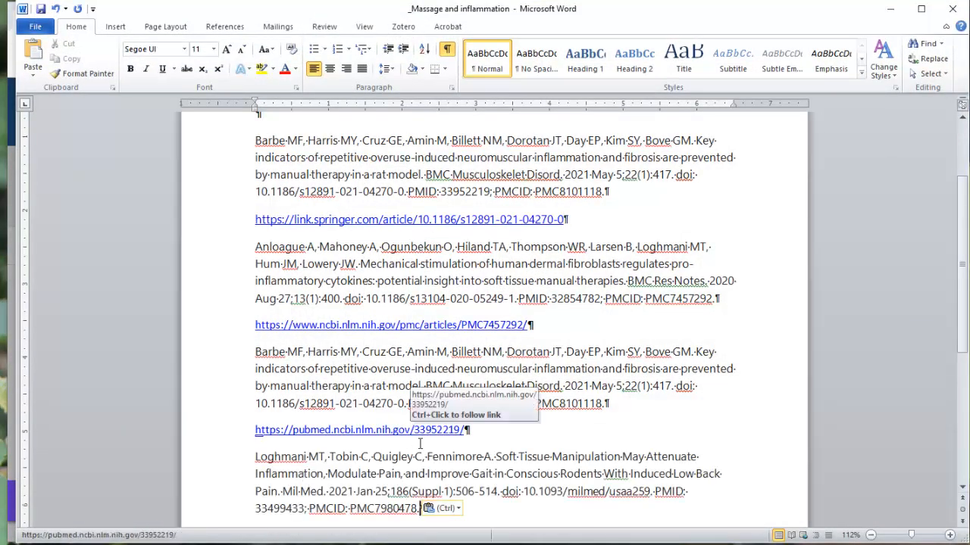
pyautogui.scroll(-3)
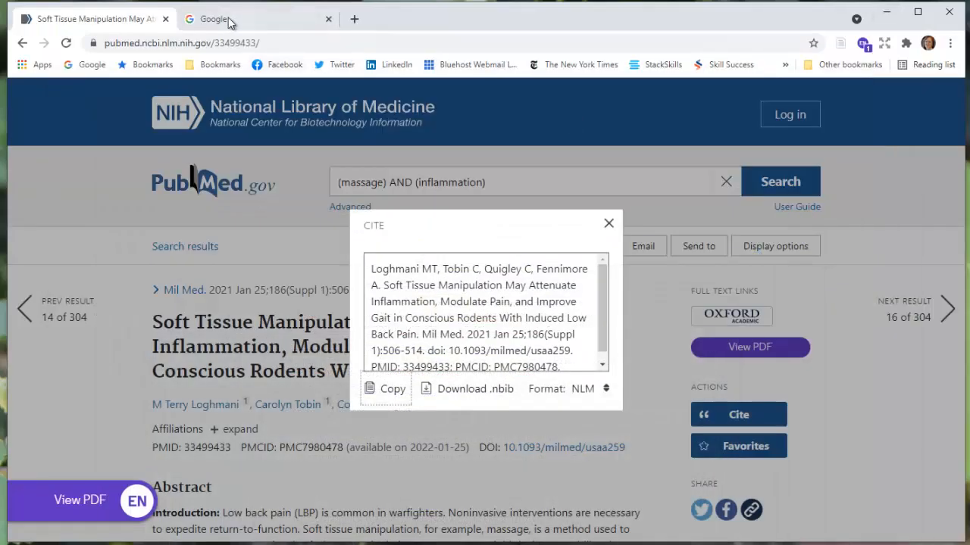
pyautogui.rightClick(182, 44)
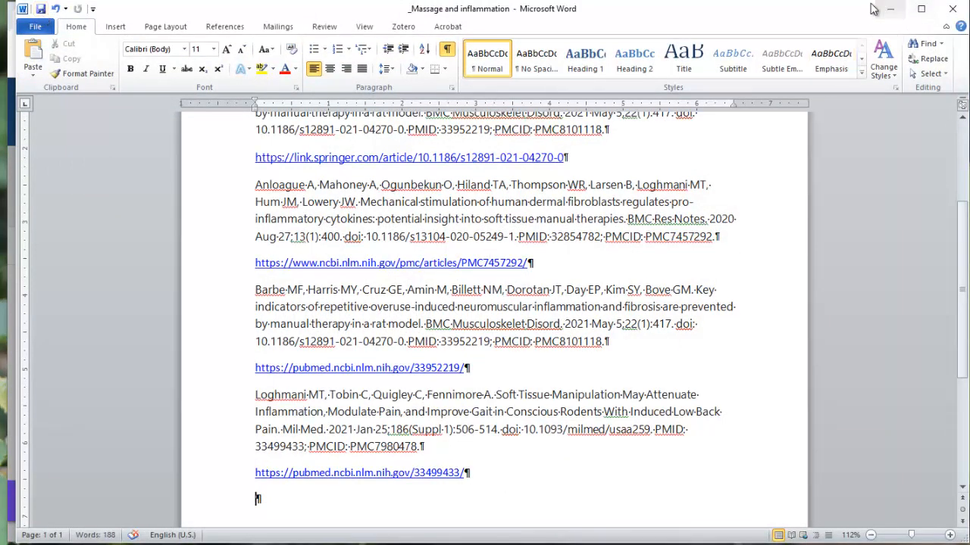
pyautogui.moveTo(890, 11)
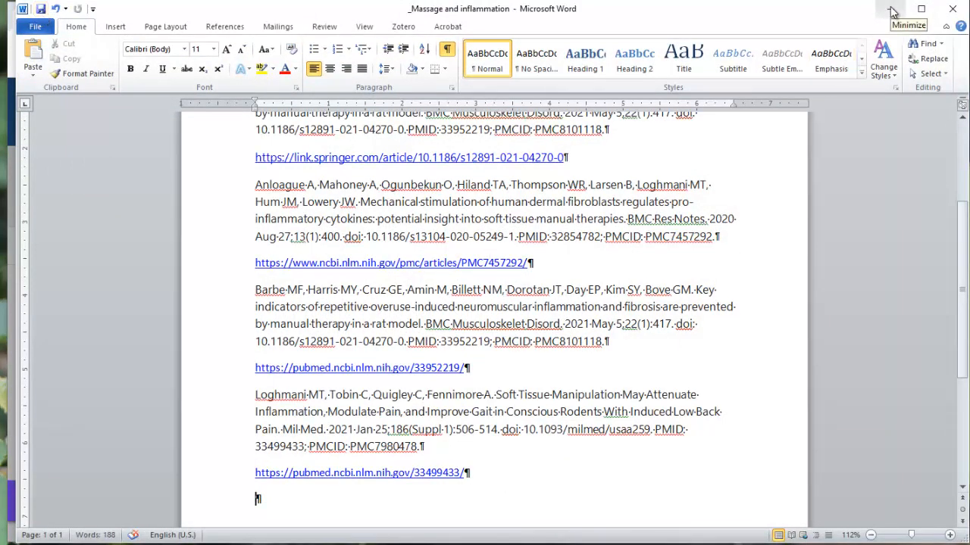
pyautogui.click(906, 9)
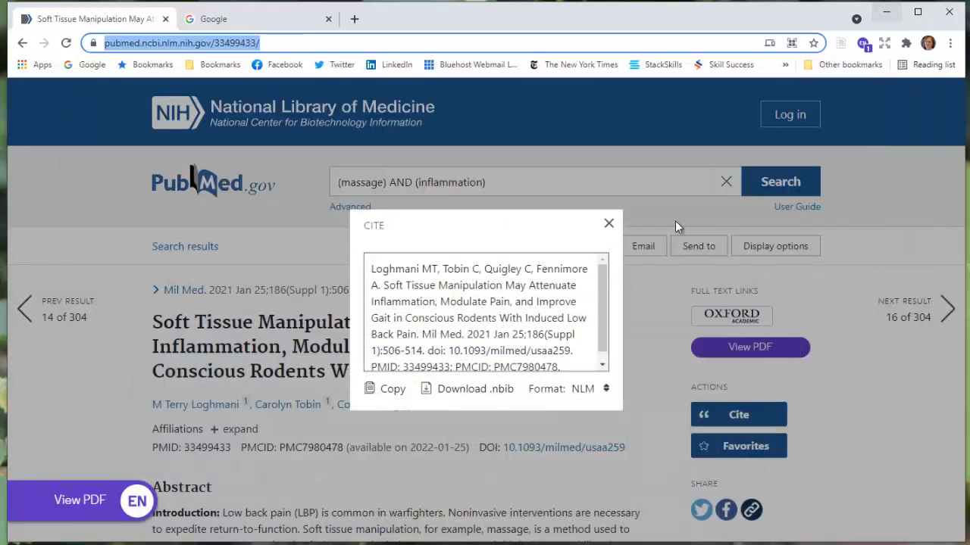
# Try the article's PDF in EndNote Click, dismiss the corrupted-PDF error and return to its PubMed record
pyautogui.click(608, 223)
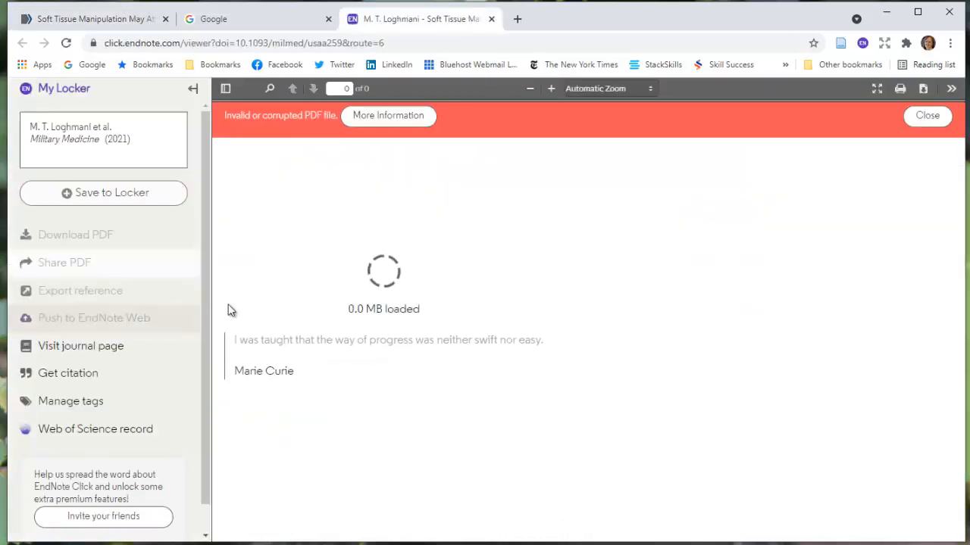
pyautogui.moveTo(422, 192)
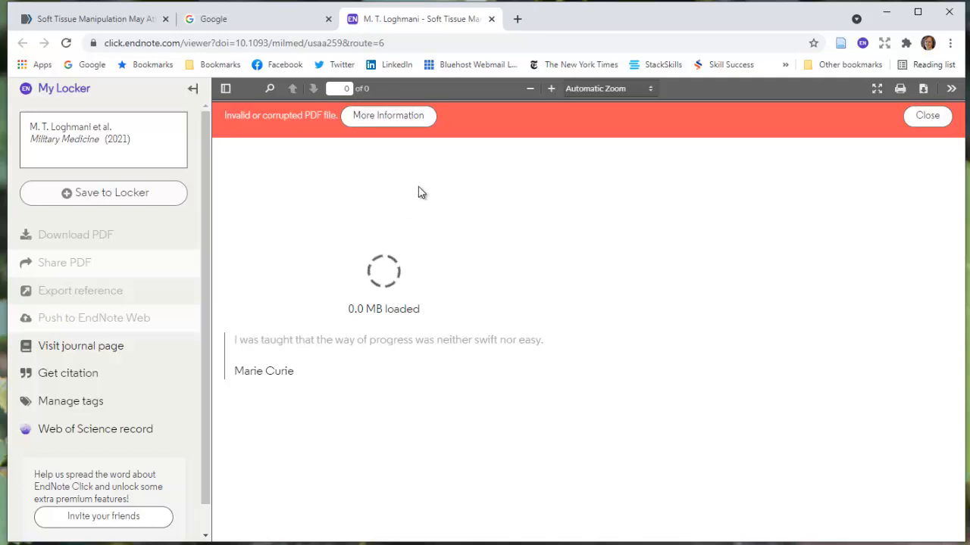
pyautogui.click(927, 116)
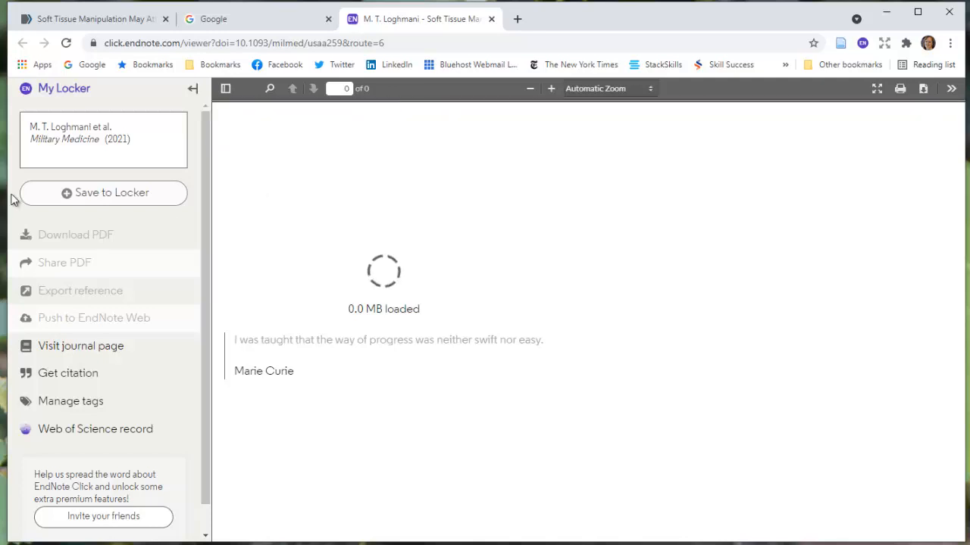
pyautogui.moveTo(337, 148)
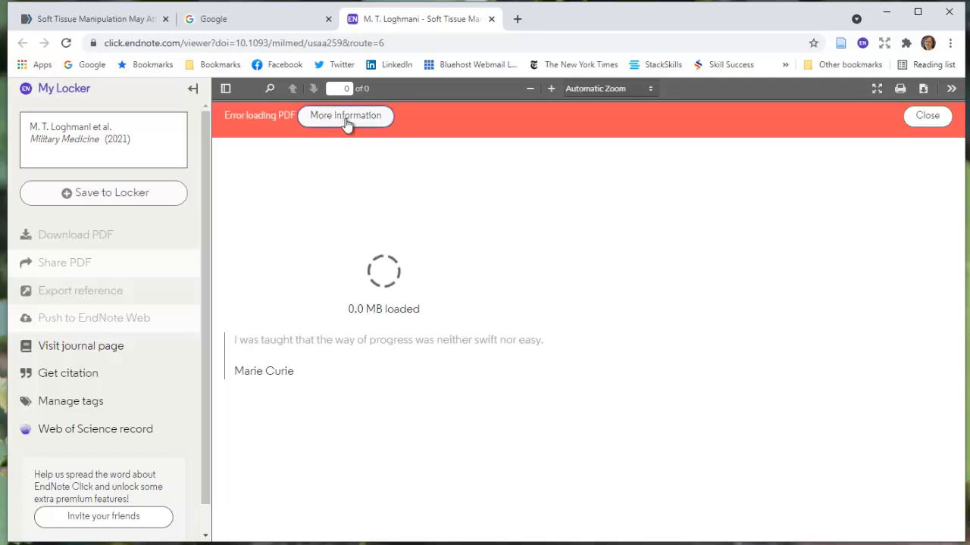
pyautogui.moveTo(265, 257)
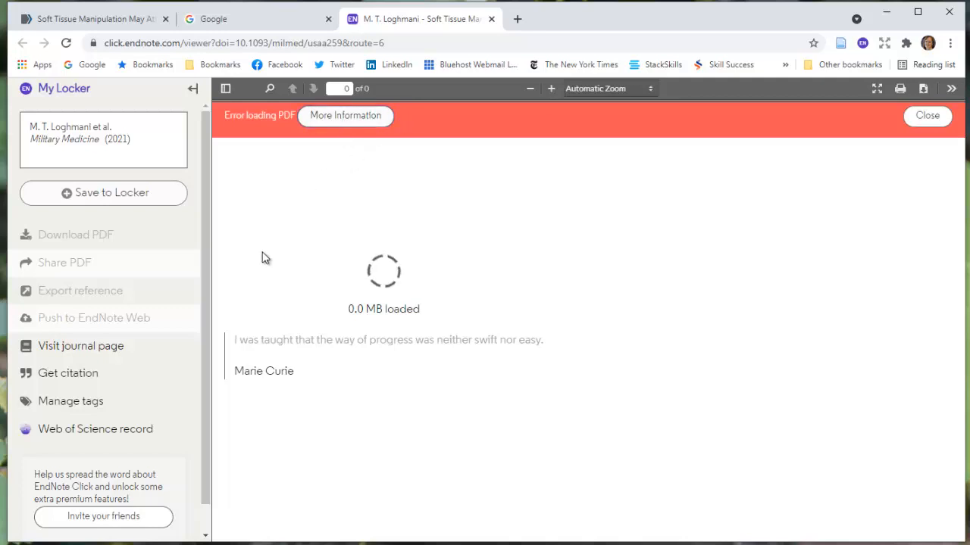
pyautogui.click(927, 115)
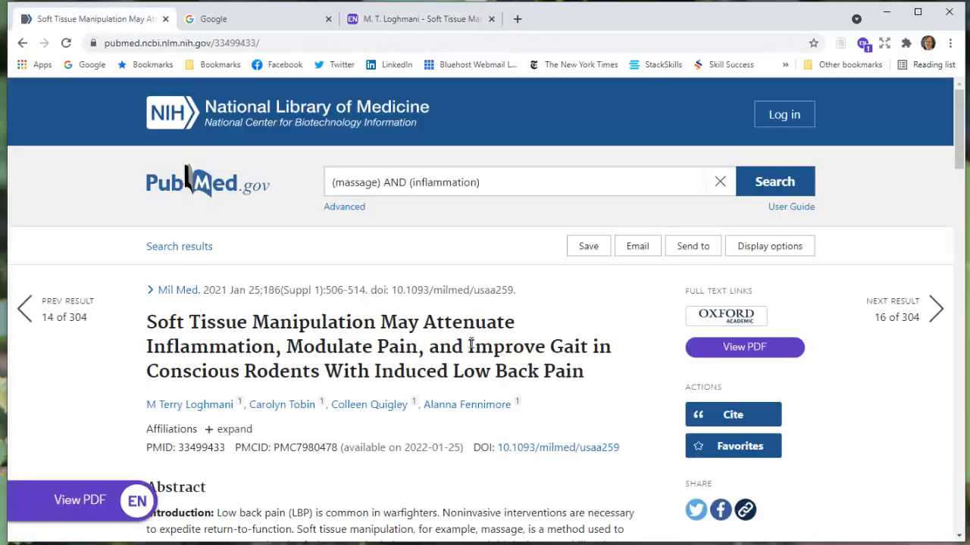
pyautogui.moveTo(612, 361)
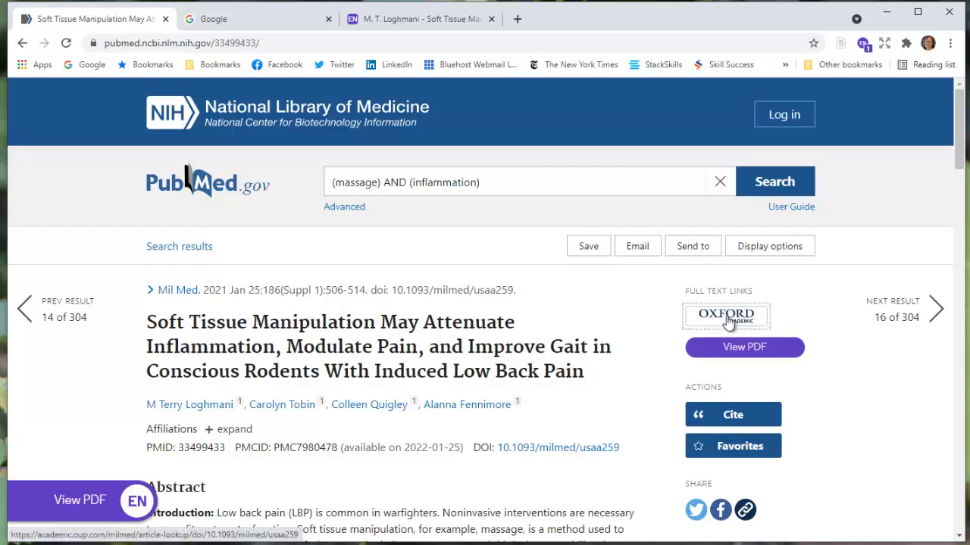
# Open the article on Oxford Academic, pass the 'I'm not a robot' check and choose the PDF link
pyautogui.click(725, 315)
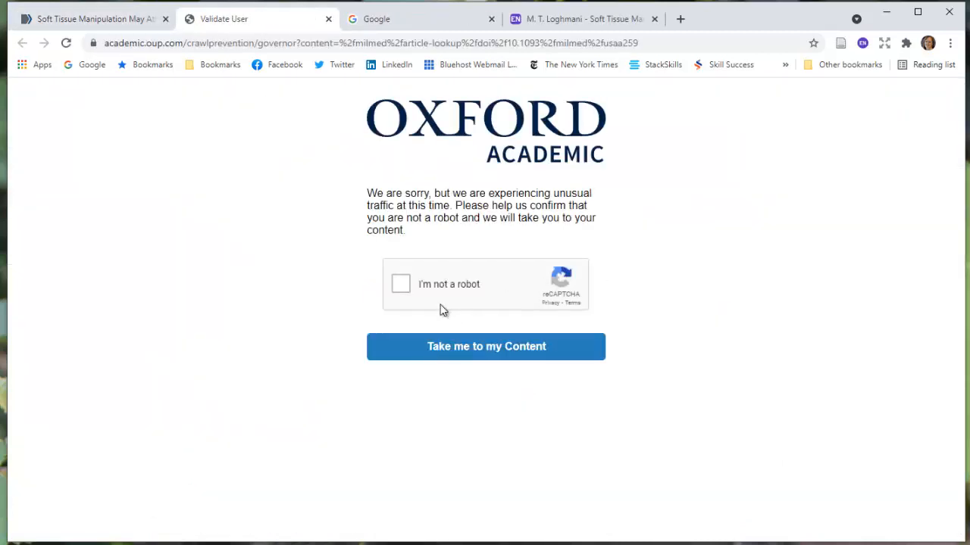
pyautogui.click(400, 284)
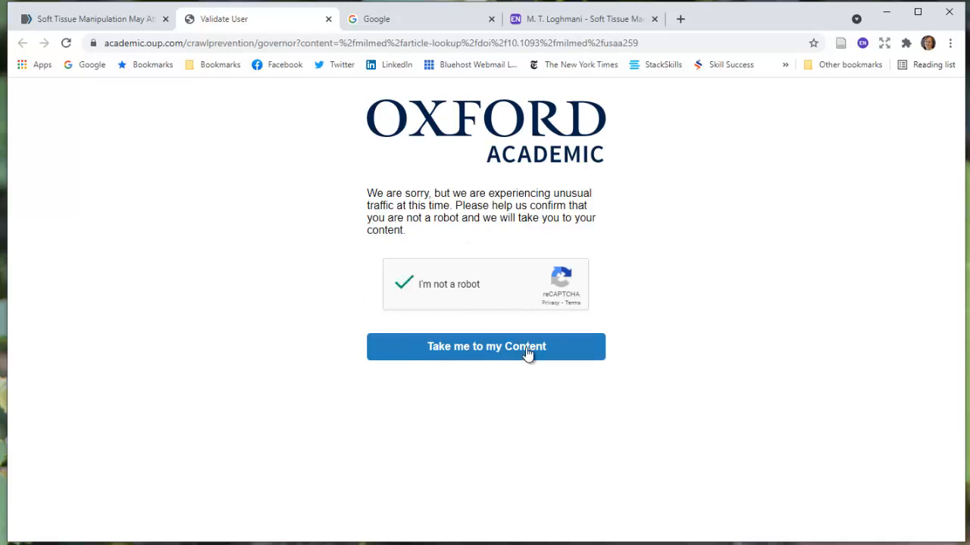
pyautogui.click(486, 346)
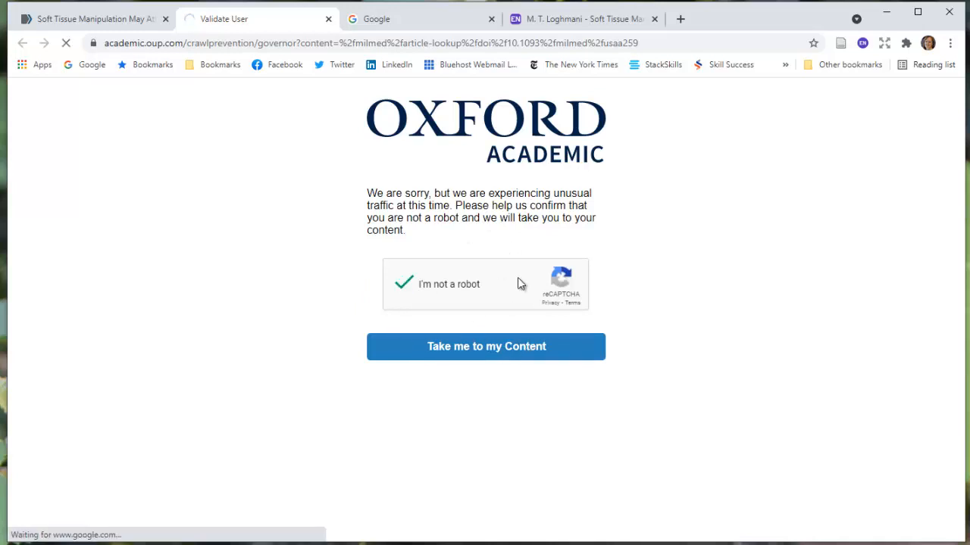
pyautogui.click(485, 346)
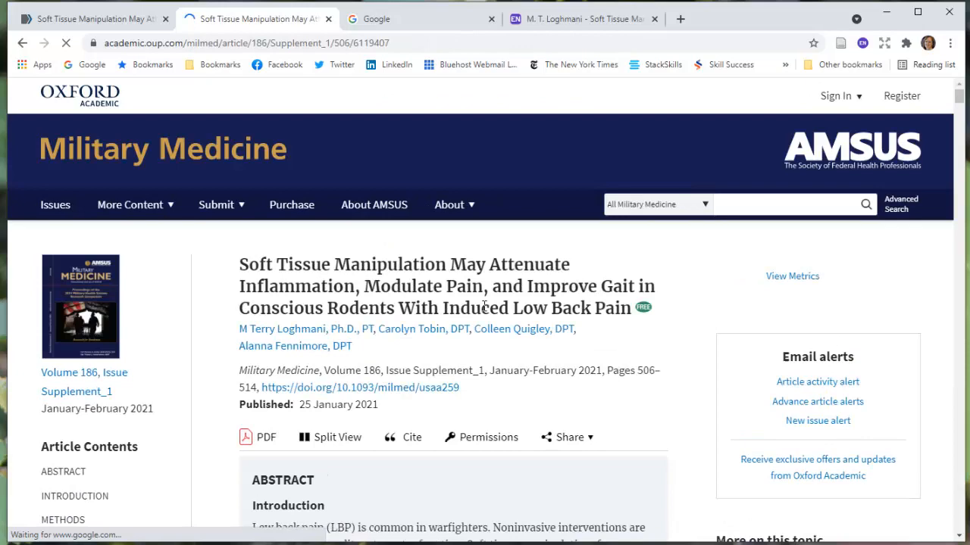
pyautogui.scroll(-3)
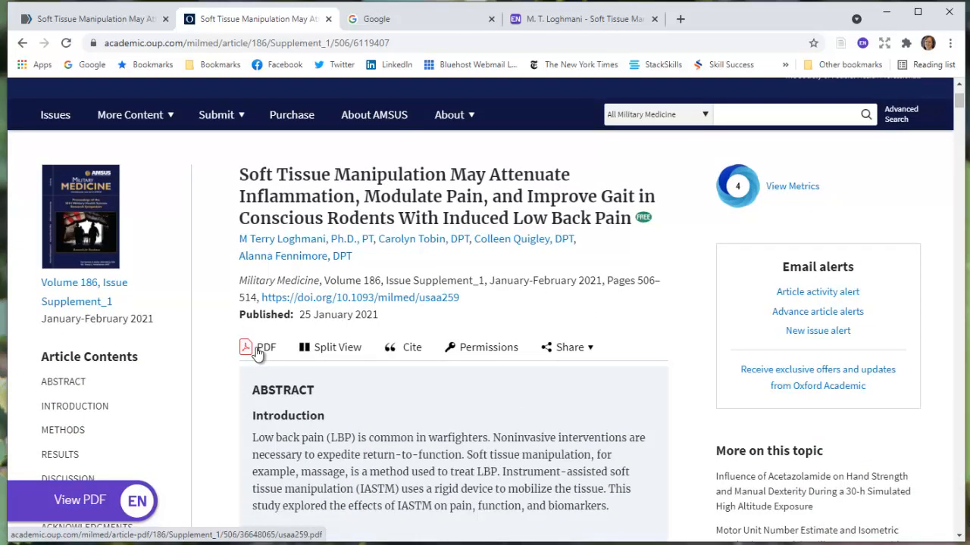
pyautogui.click(265, 347)
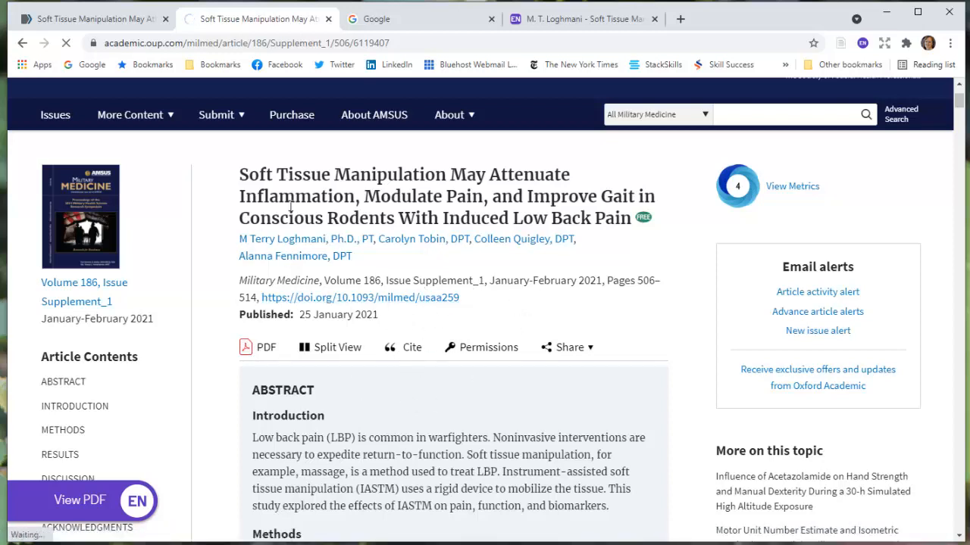
pyautogui.moveTo(441, 424)
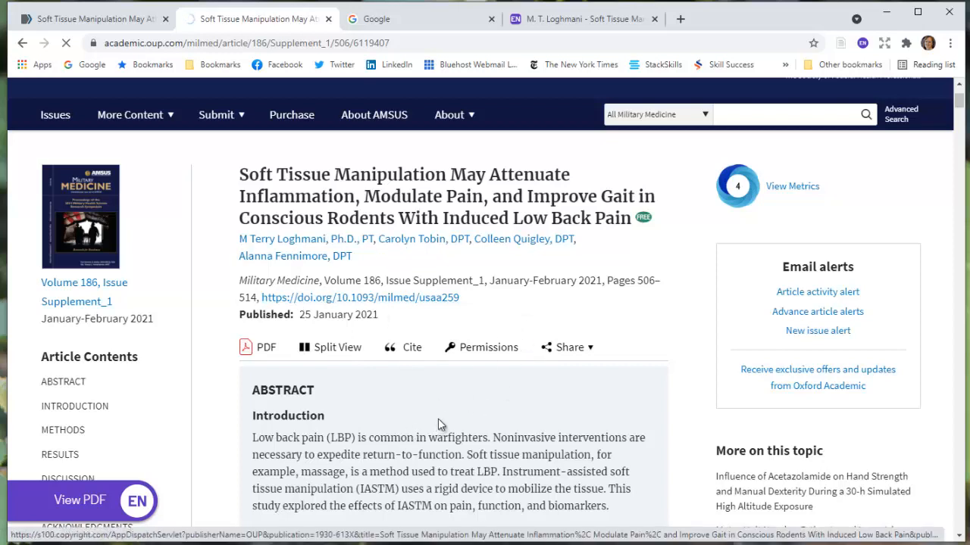
pyautogui.moveTo(512, 380)
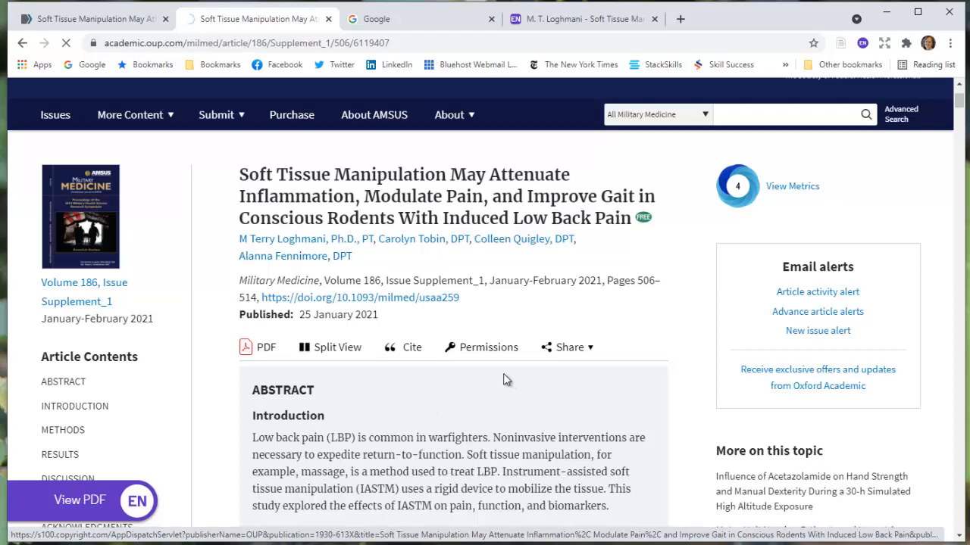
pyautogui.moveTo(483, 370)
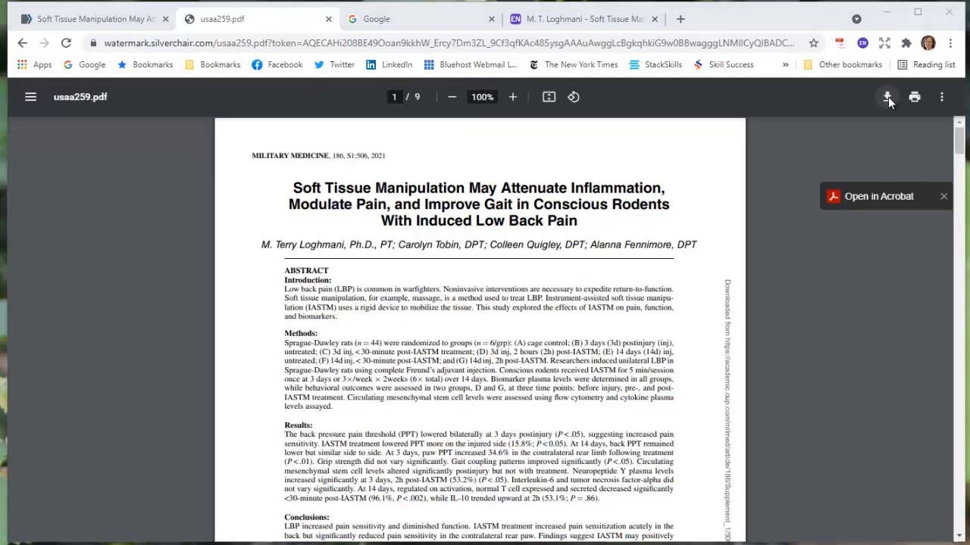
# Download the soft tissue manipulation article PDF from Chrome's PDF viewer toolbar
pyautogui.click(887, 96)
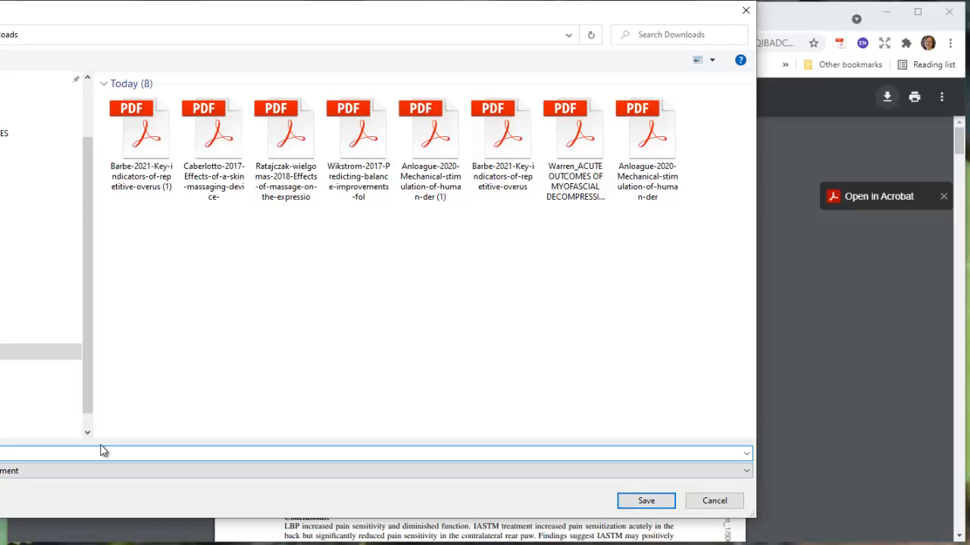
pyautogui.moveTo(724, 517)
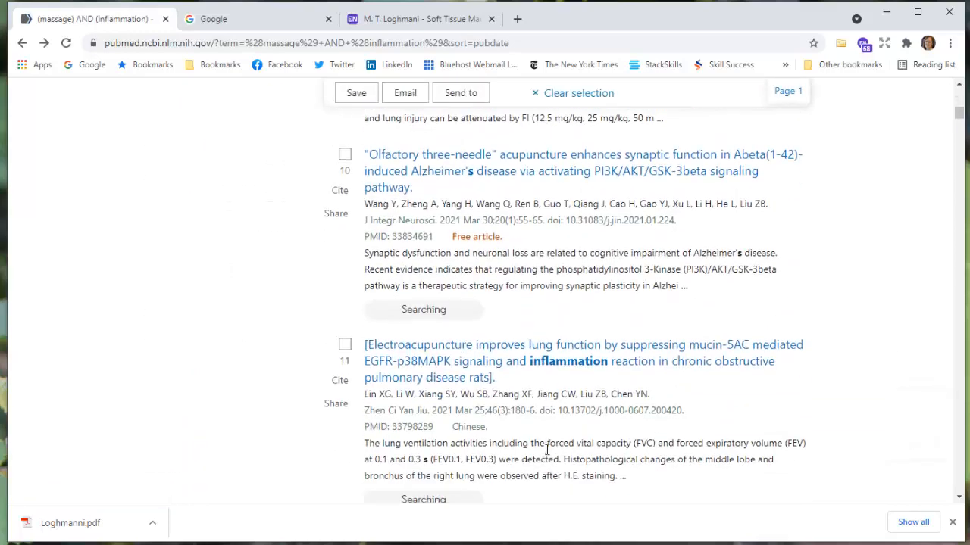
# Scroll the results to item 30 and open the Mechanical stimulation of human dermal fibroblasts record
pyautogui.scroll(-3)
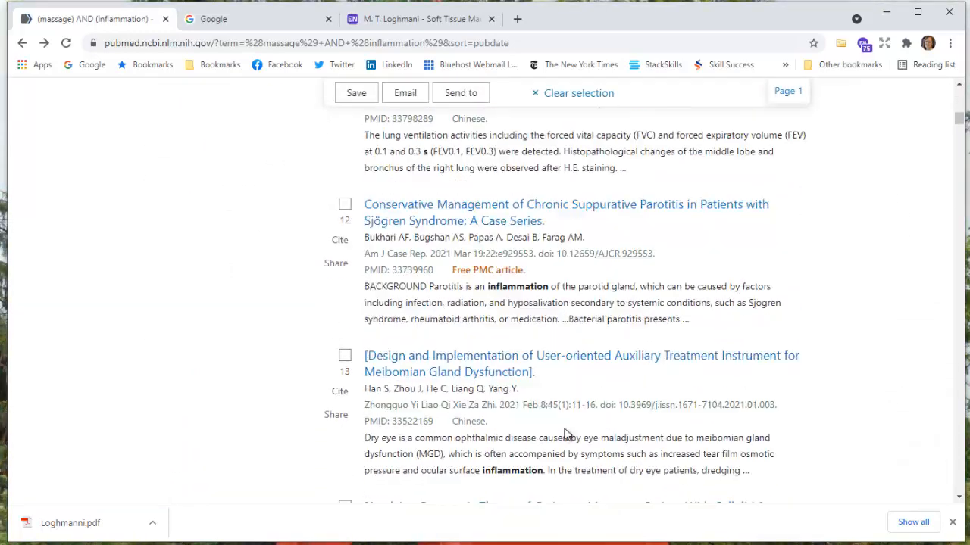
pyautogui.scroll(3)
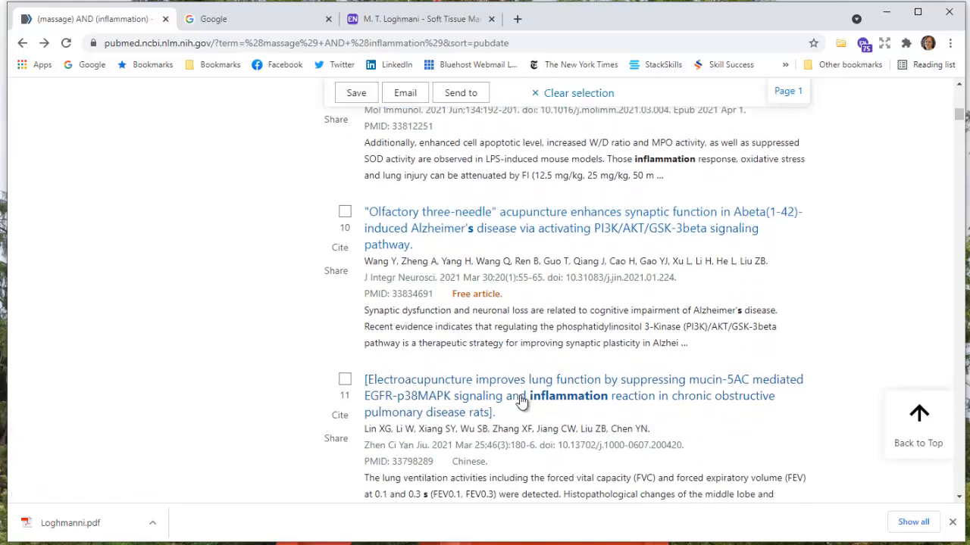
pyautogui.scroll(-3)
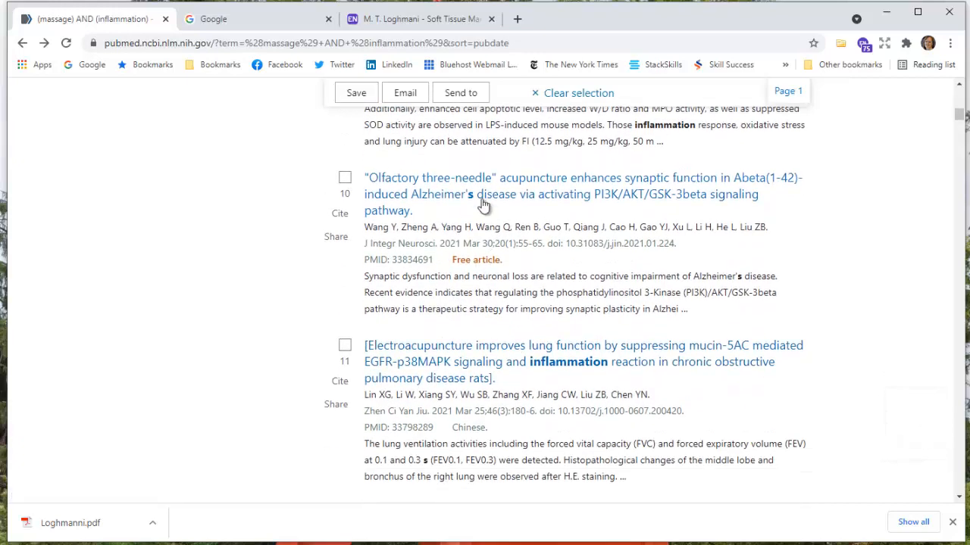
pyautogui.moveTo(498, 239)
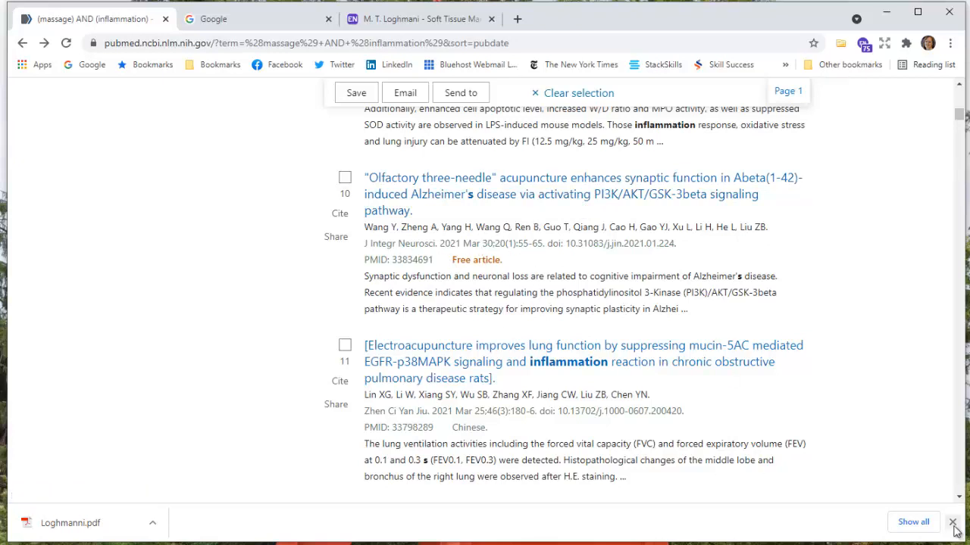
pyautogui.scroll(-3)
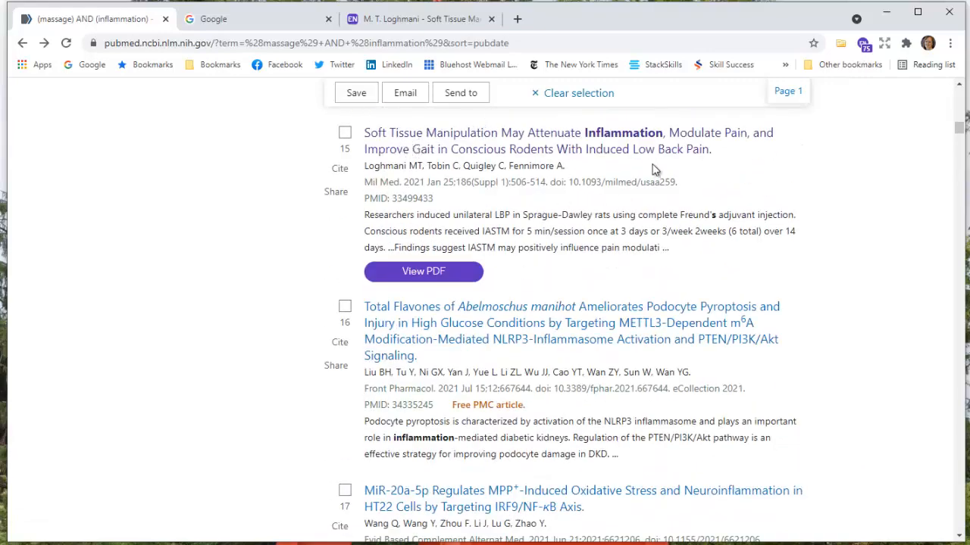
pyautogui.scroll(-3)
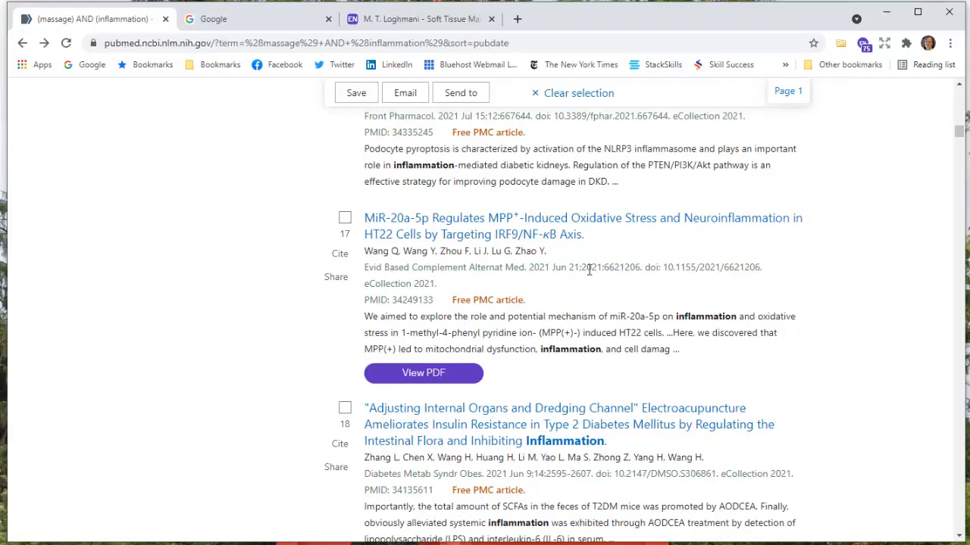
pyautogui.scroll(-3)
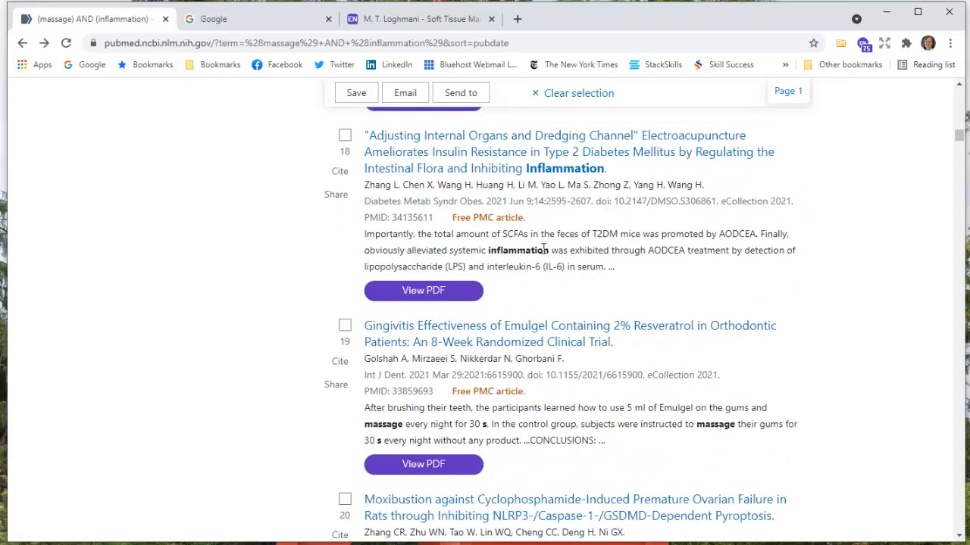
pyautogui.scroll(-3)
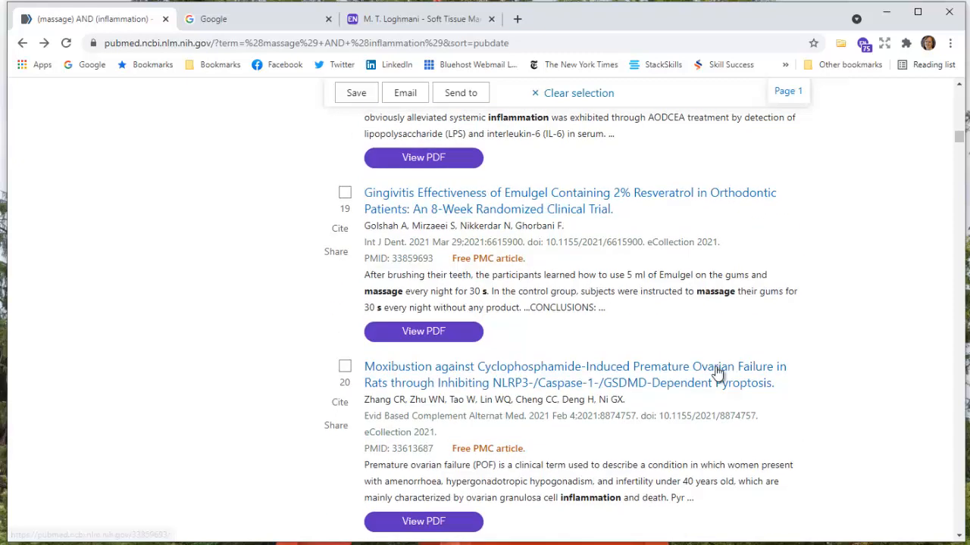
pyautogui.scroll(-3)
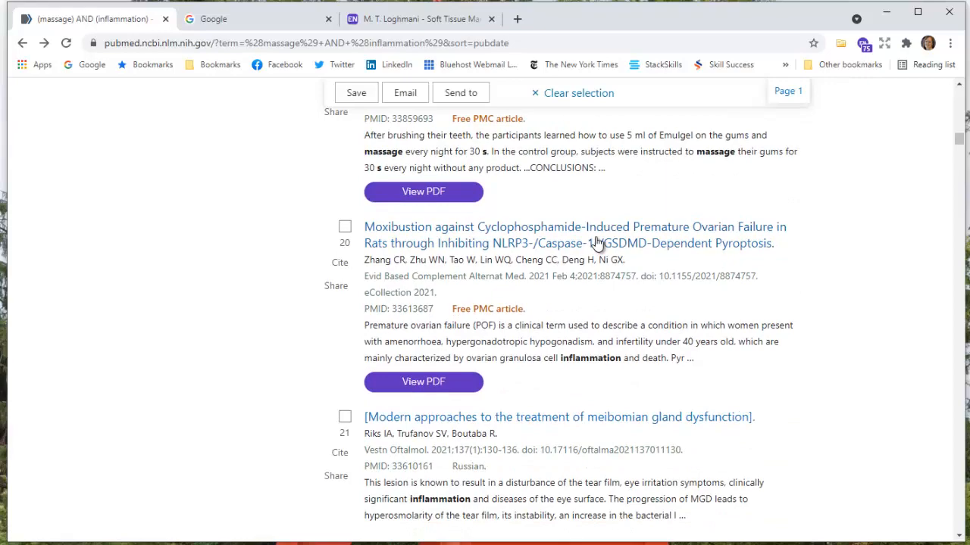
pyautogui.scroll(-3)
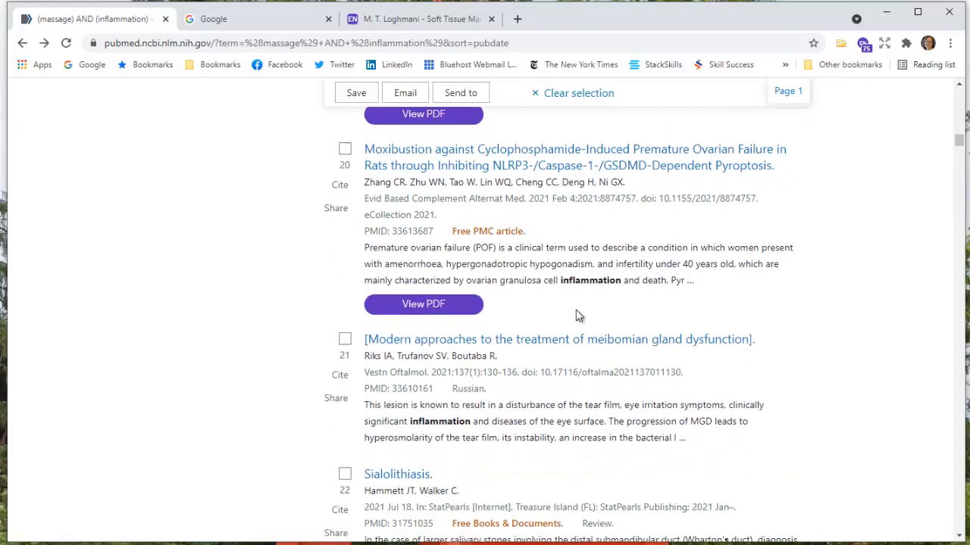
pyautogui.scroll(-3)
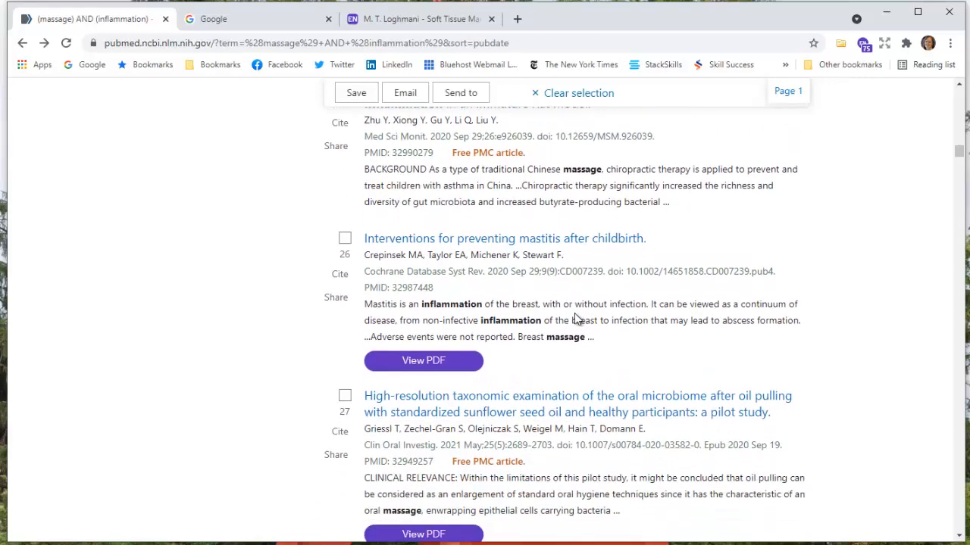
pyautogui.scroll(-3)
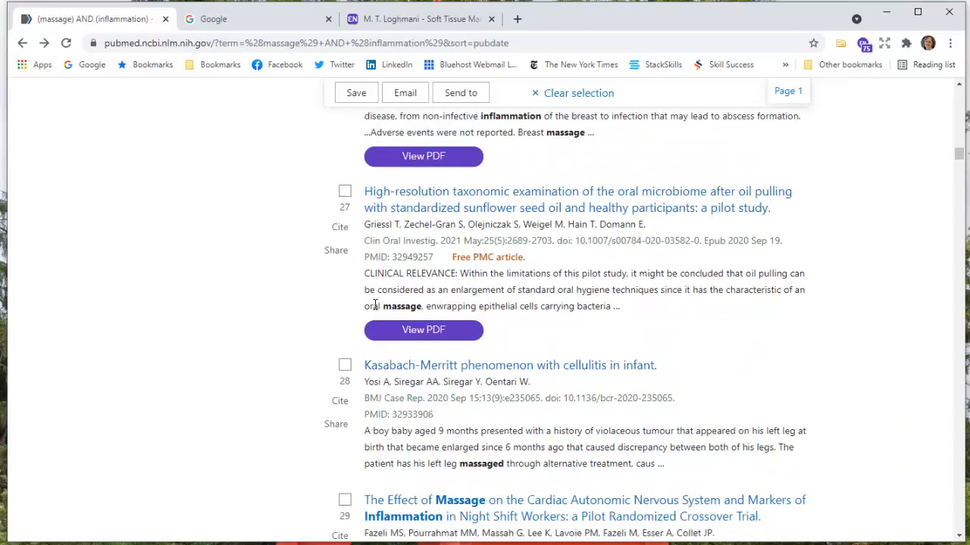
pyautogui.scroll(-3)
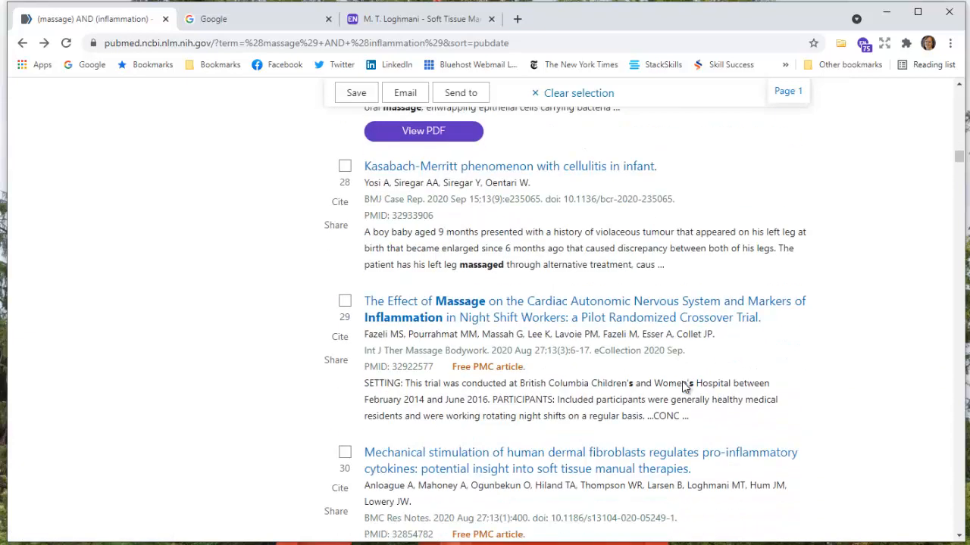
pyautogui.scroll(-3)
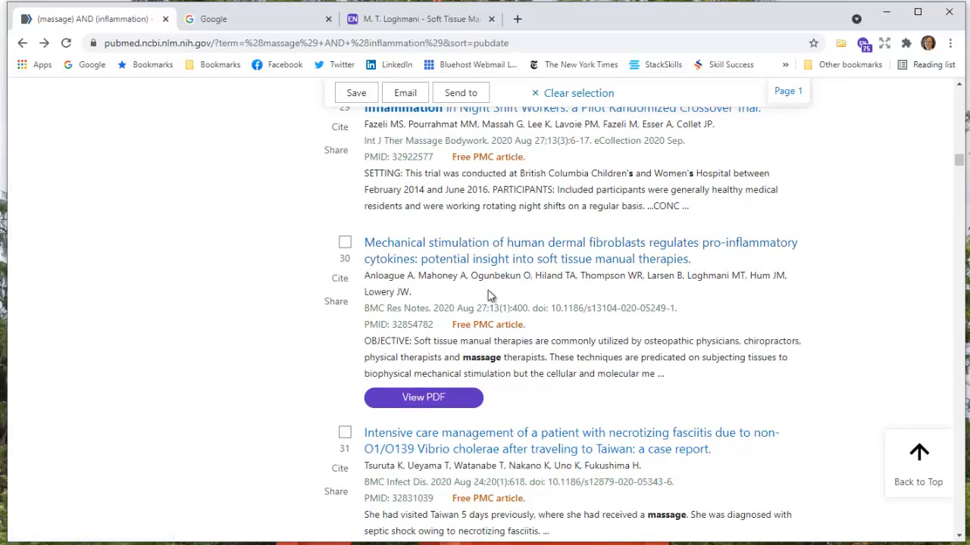
pyautogui.moveTo(472, 239)
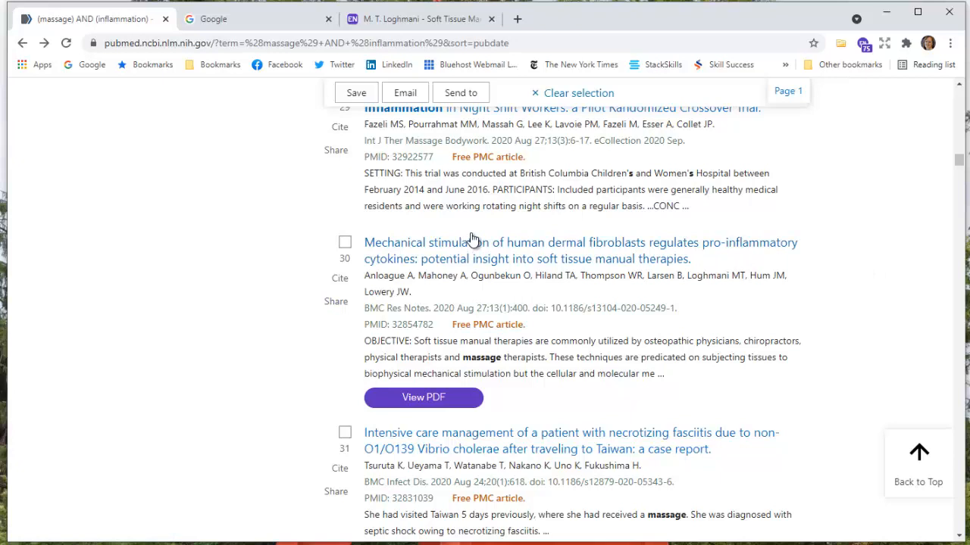
pyautogui.moveTo(460, 250)
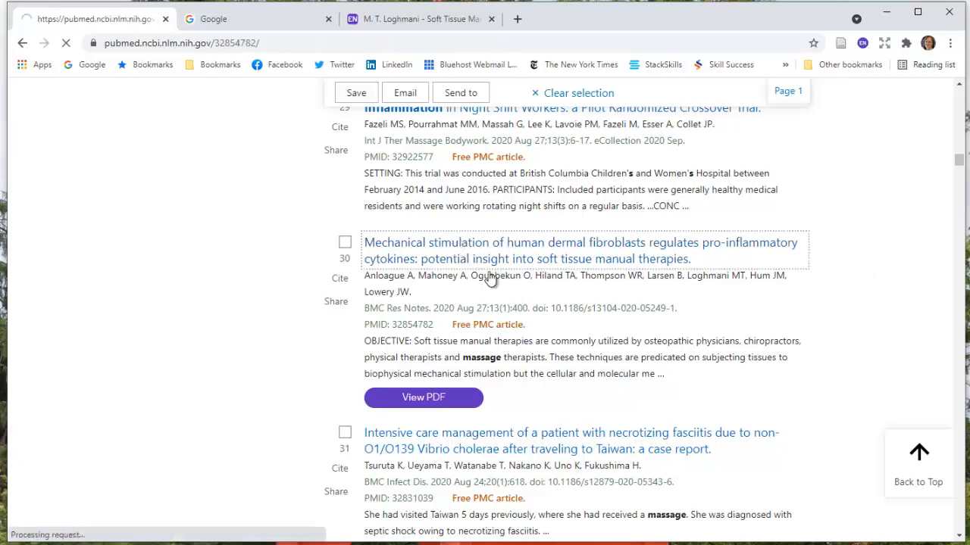
pyautogui.click(580, 250)
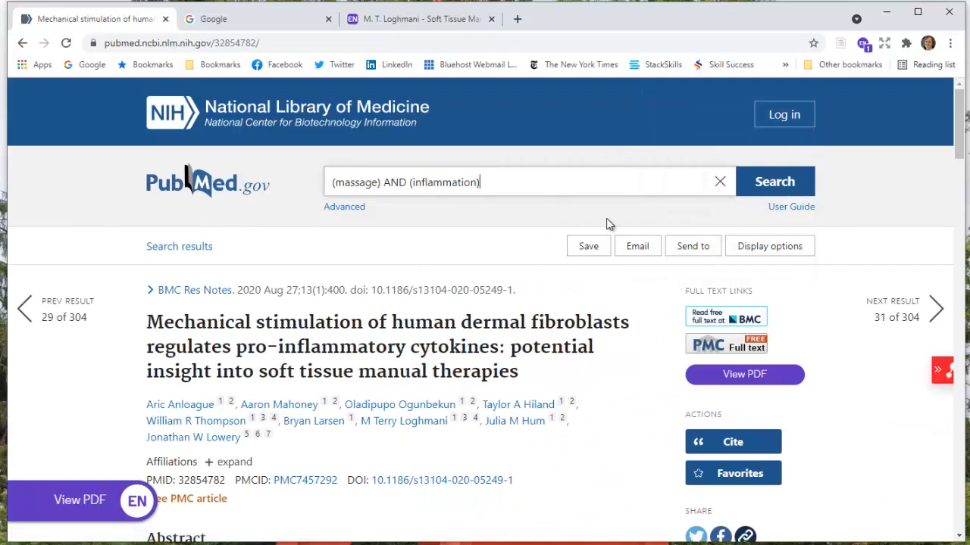
pyautogui.moveTo(899, 386)
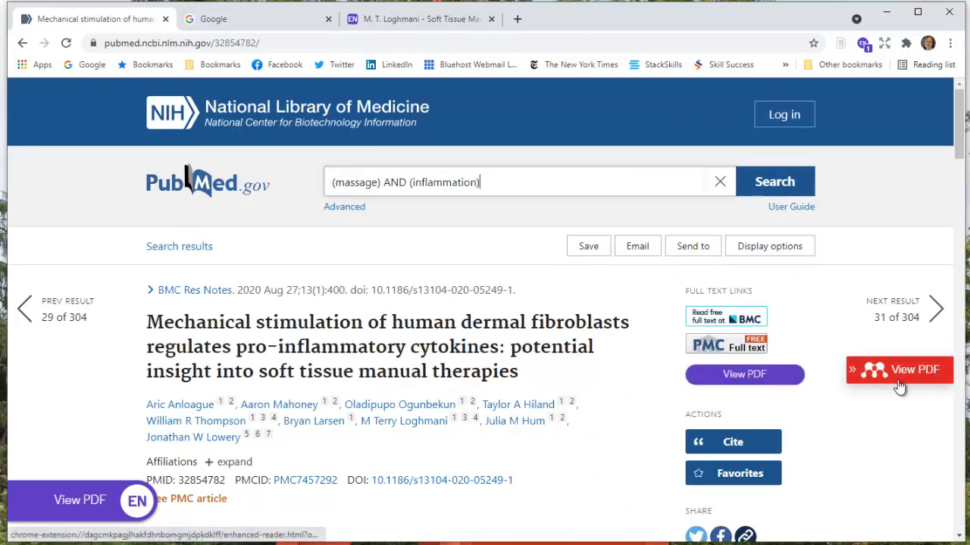
pyautogui.moveTo(873, 460)
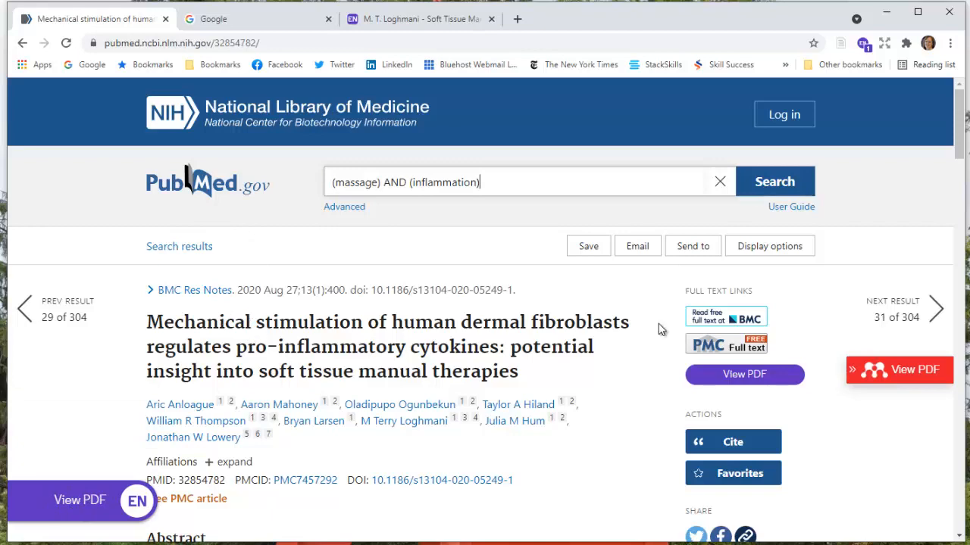
# Copy the dermal fibroblast article's NLM citation via the Cite panel
pyautogui.click(732, 442)
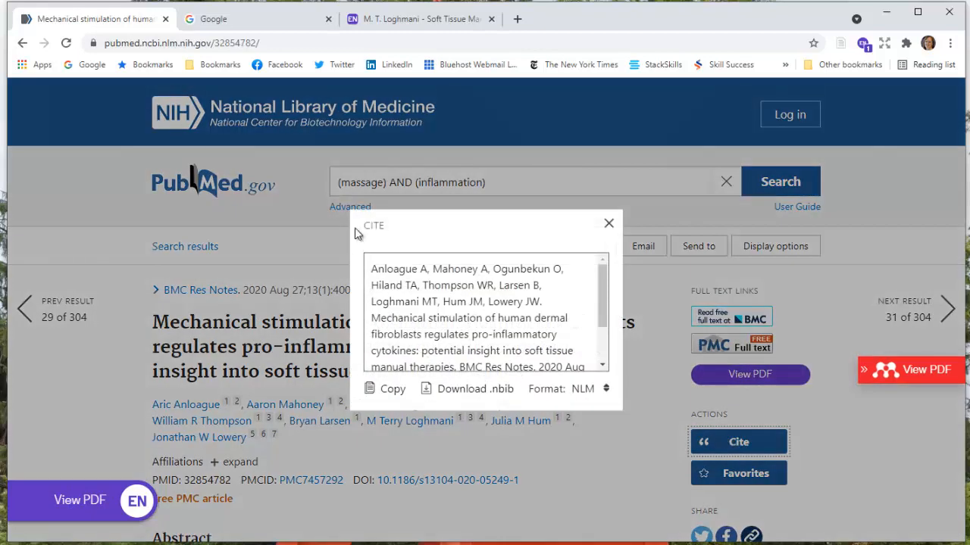
pyautogui.click(384, 388)
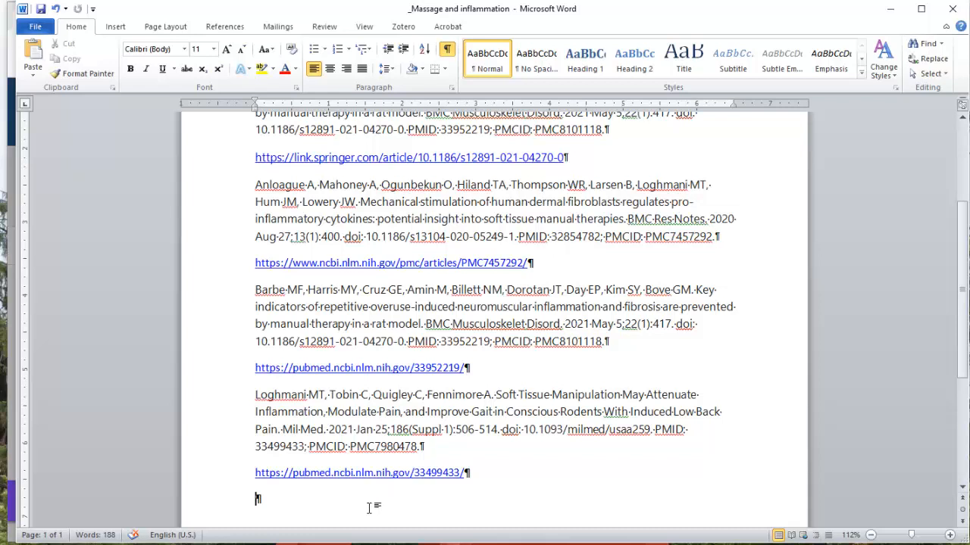
# Paste the dermal fibroblast citation at the end of the Word notes with its PubMed URL below
pyautogui.press('ctrl+v')
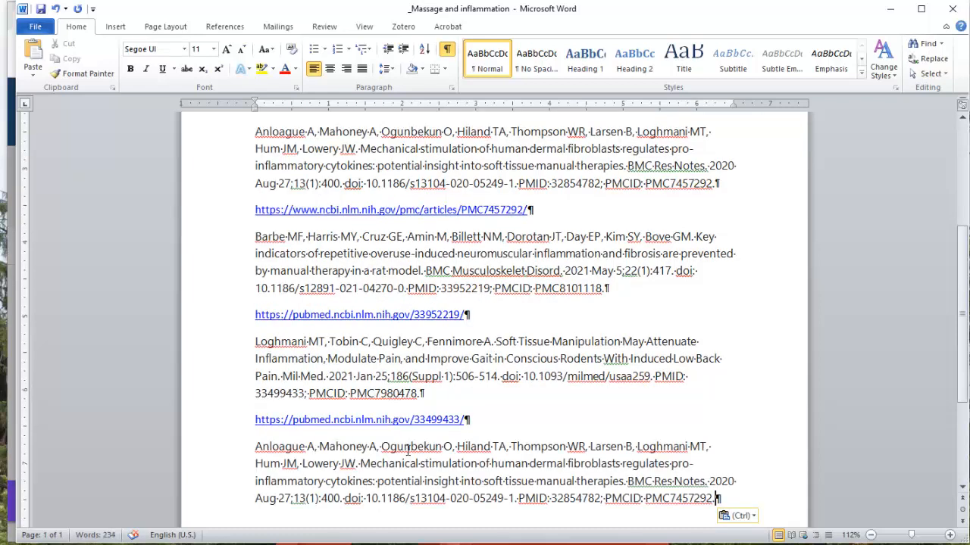
pyautogui.scroll(-3)
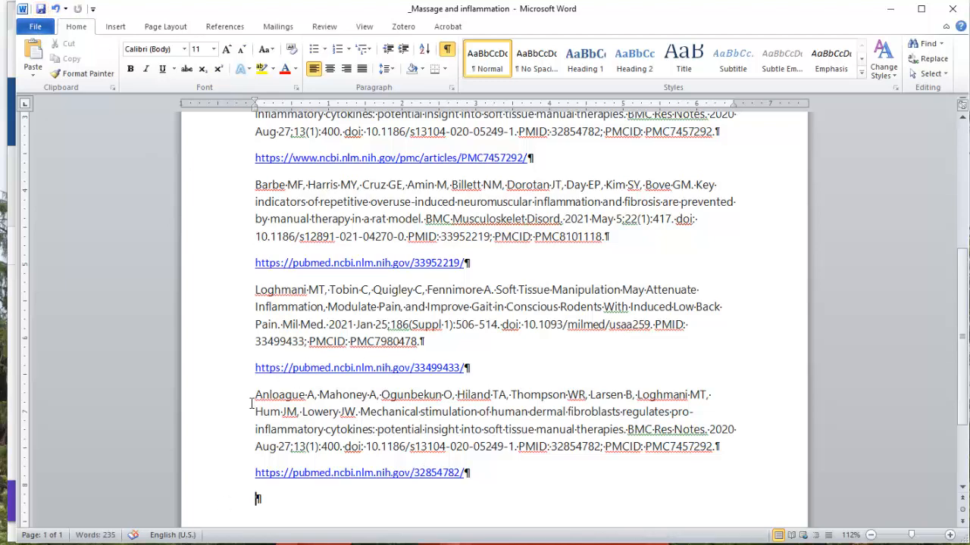
pyautogui.scroll(3)
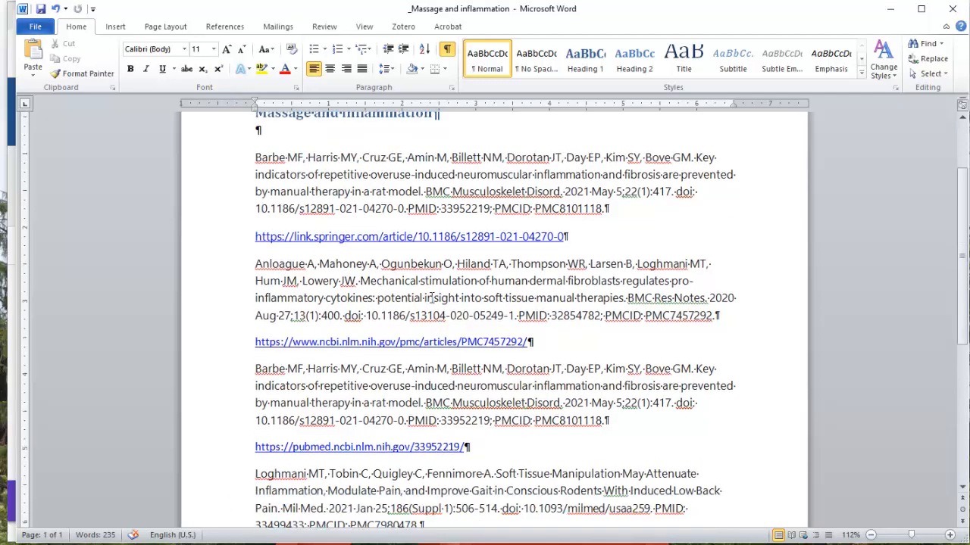
pyautogui.scroll(-3)
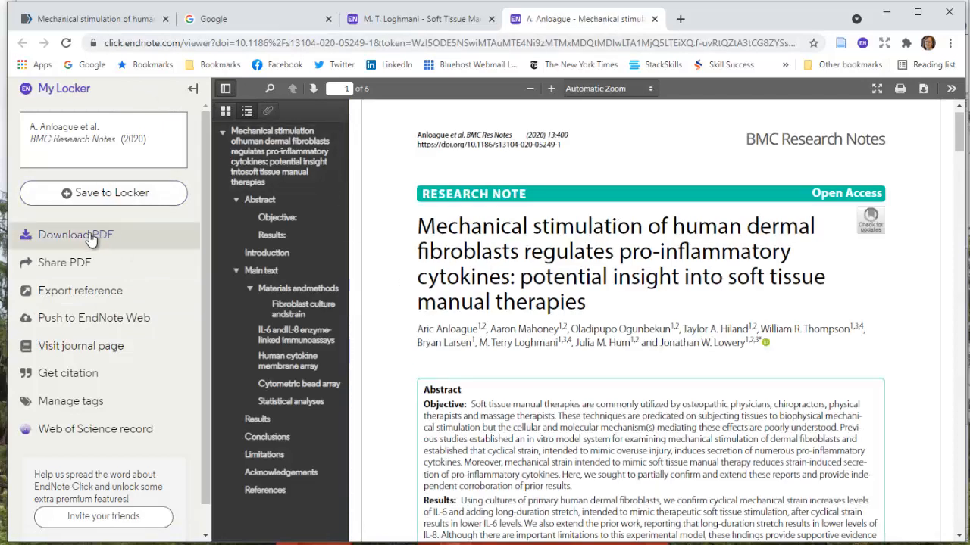
# Download the dermal fibroblast PDF from the My Locker sidebar and dismiss Chrome's download notice
pyautogui.click(75, 234)
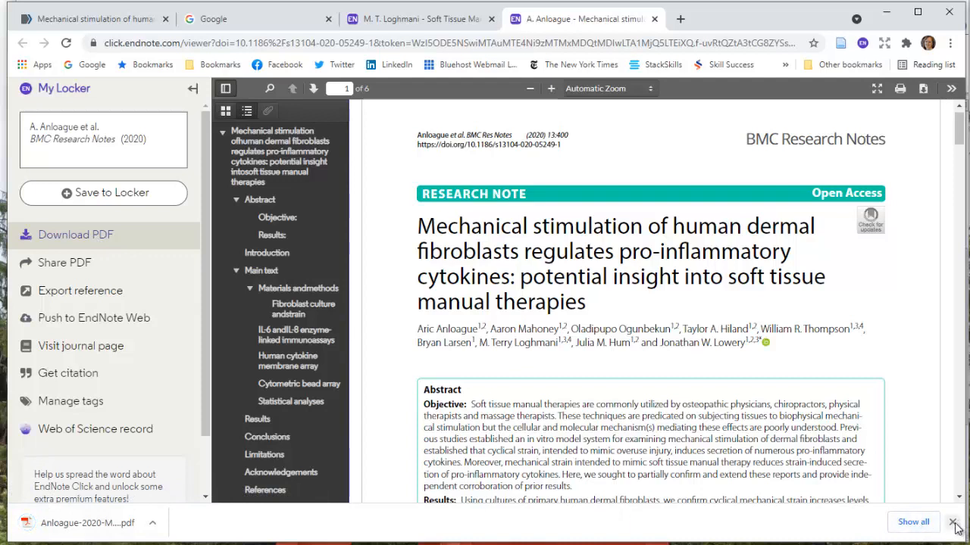
pyautogui.click(954, 523)
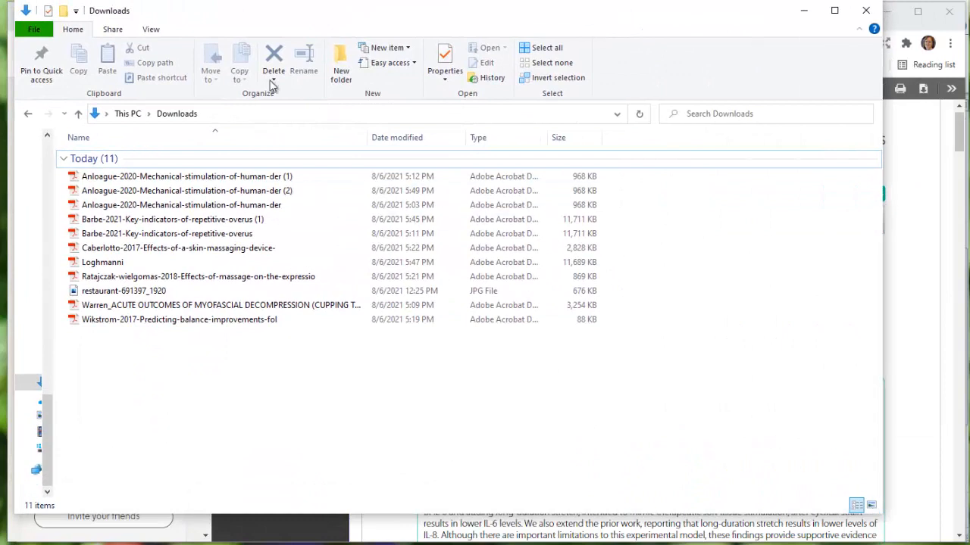
# Delete the duplicate fibroblast and repetitive-overuse PDFs from Downloads, confirming the Recycle Bin prompt
pyautogui.click(185, 176)
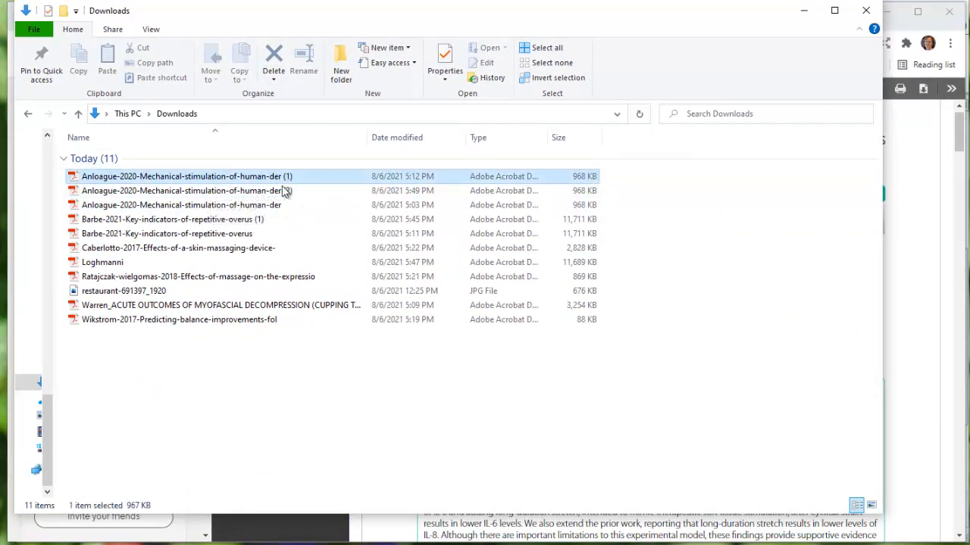
pyautogui.click(273, 60)
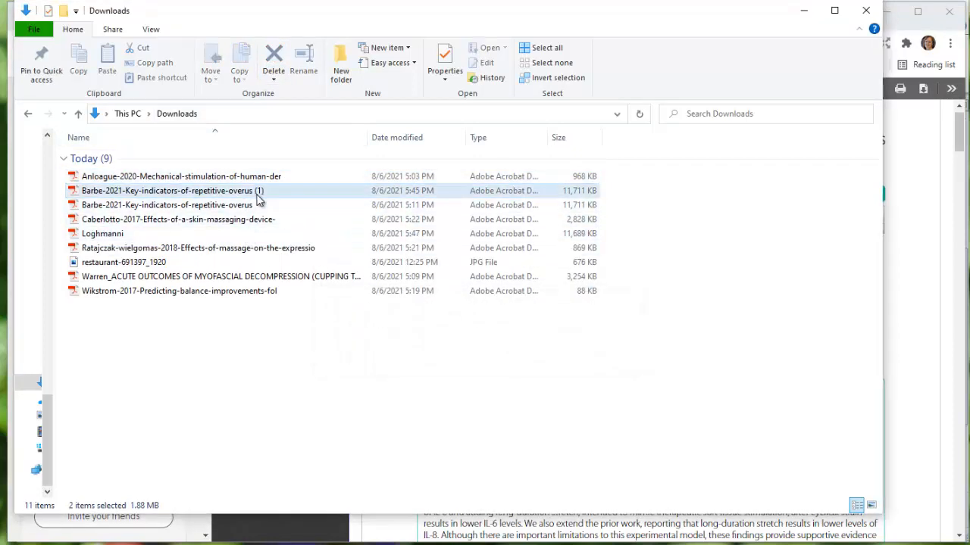
pyautogui.click(273, 57)
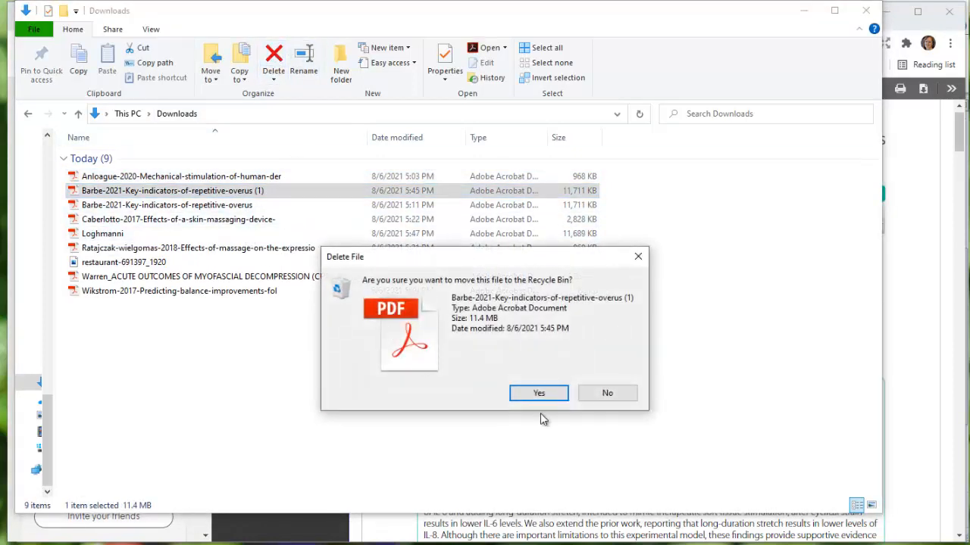
pyautogui.click(538, 393)
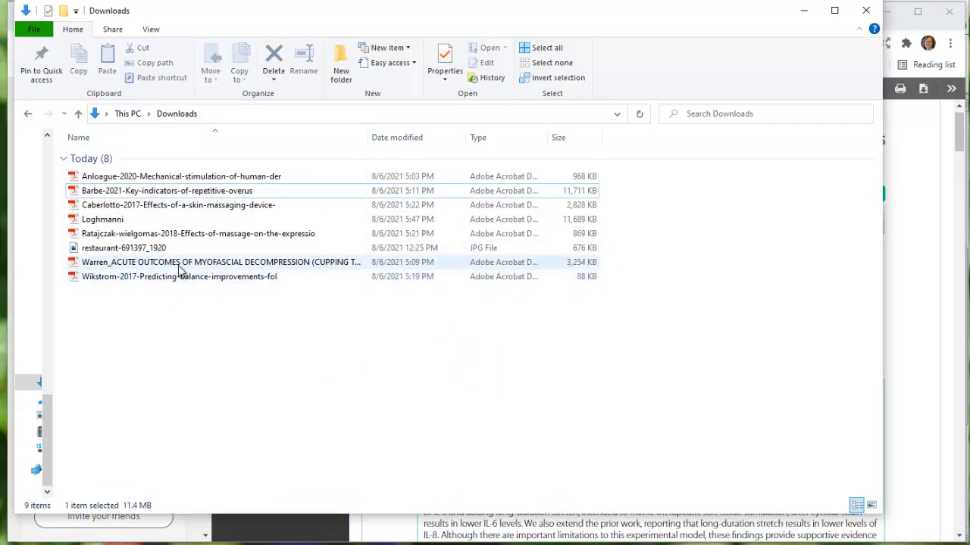
# Delete the restaurant JPG image and close the Downloads folder window
pyautogui.click(124, 247)
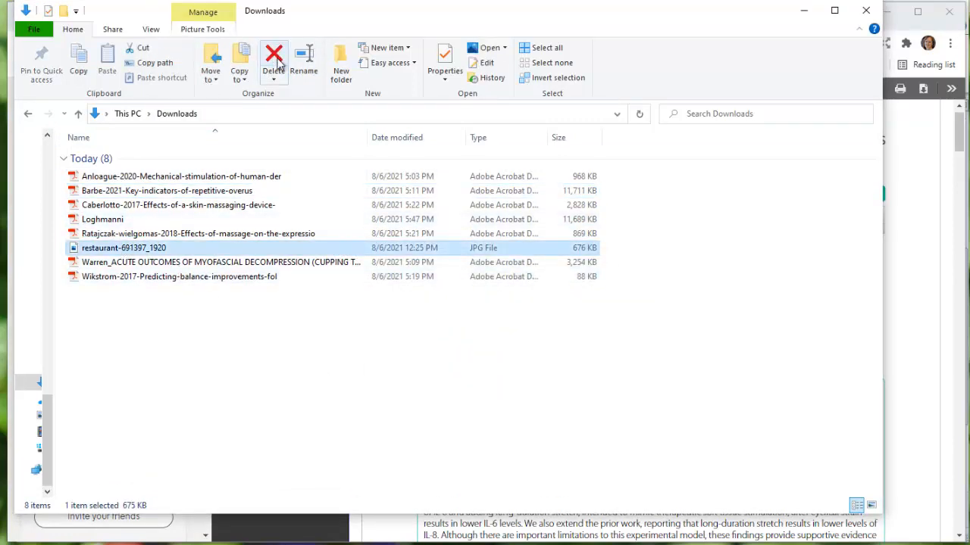
pyautogui.click(273, 61)
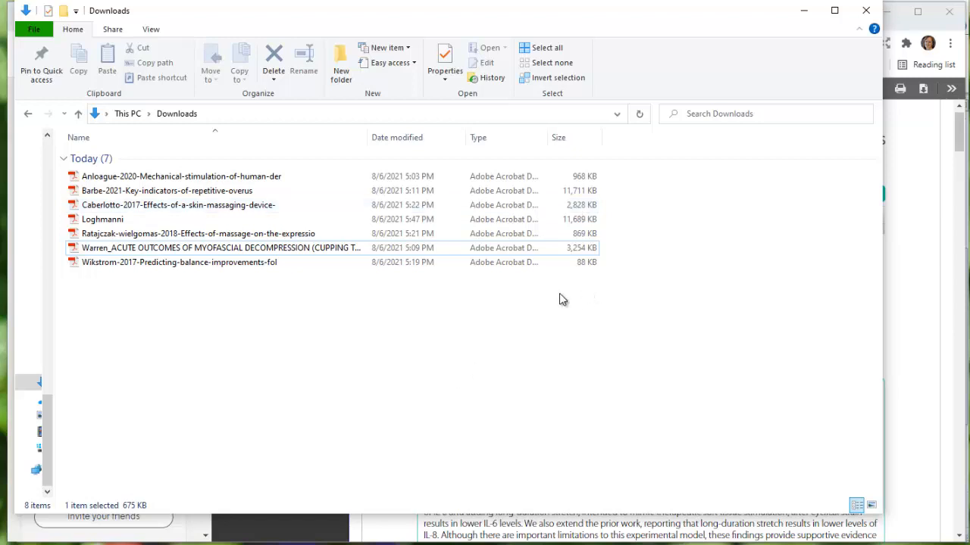
pyautogui.moveTo(865, 10)
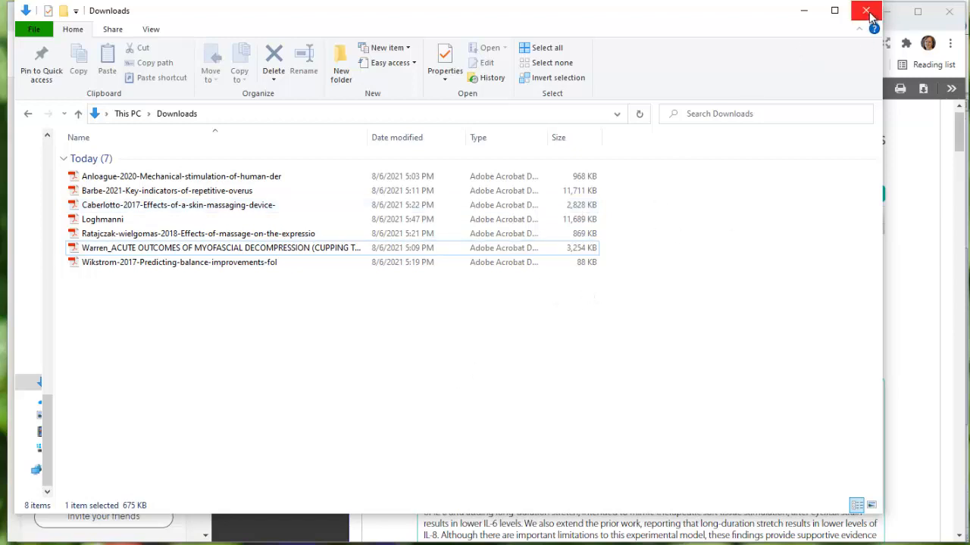
pyautogui.click(867, 10)
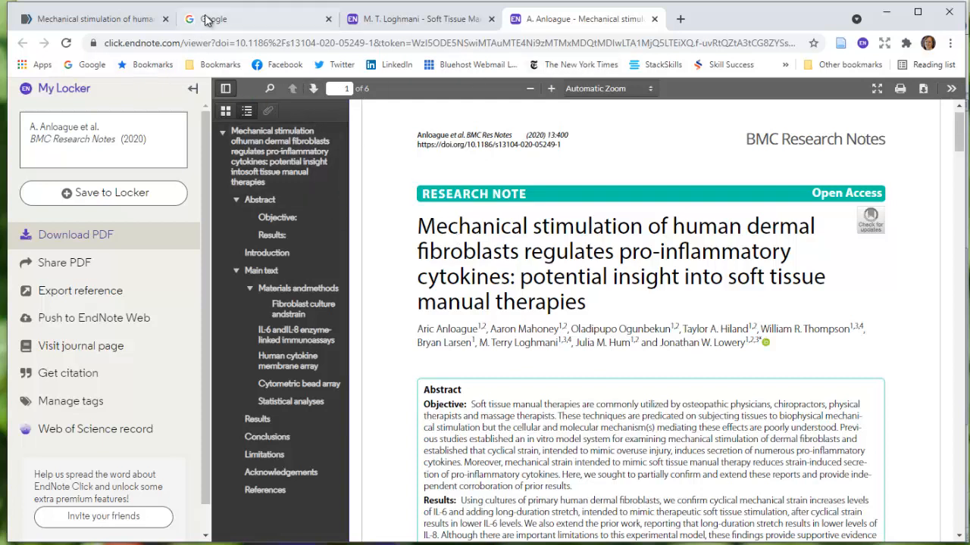
pyautogui.moveTo(655, 18)
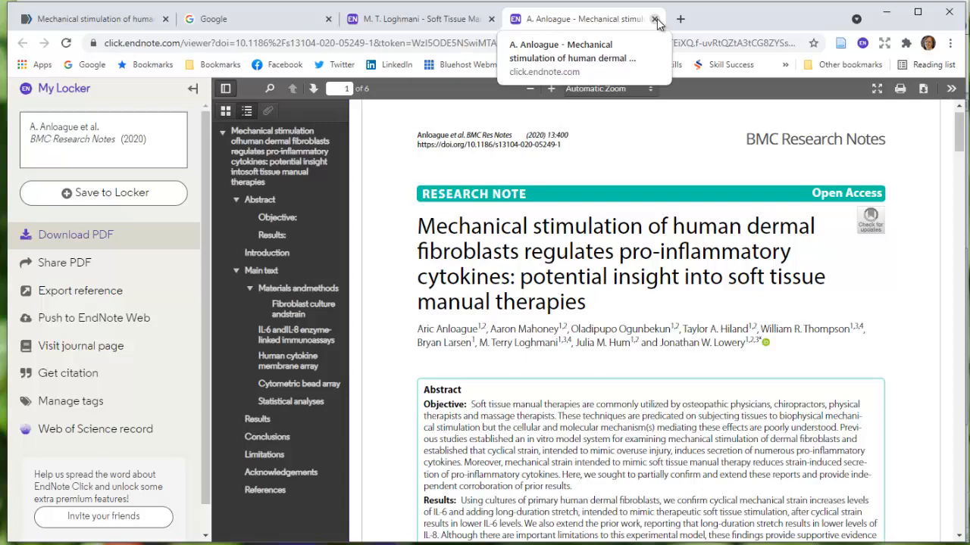
# Close the EndNote Click tab and browse the massage-and-inflammation results past result 56
pyautogui.click(655, 19)
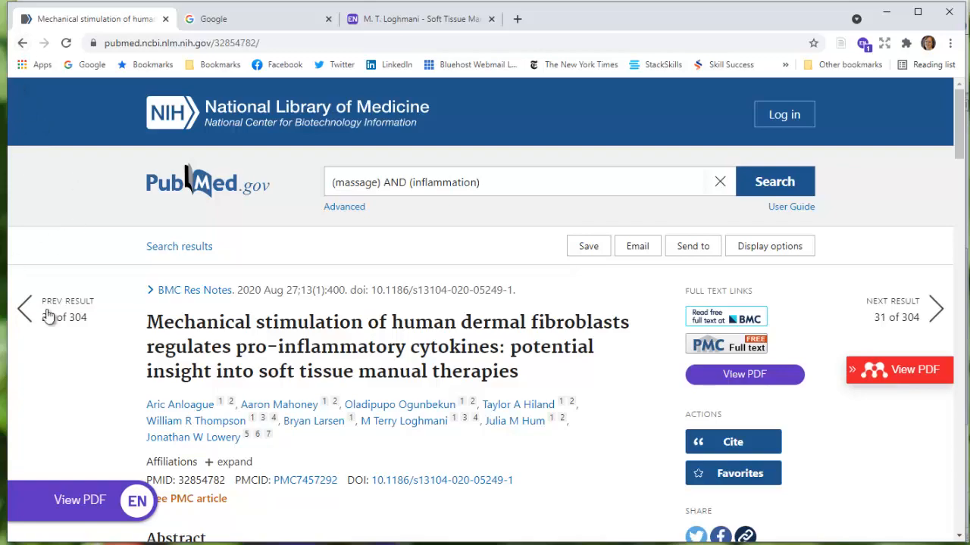
pyautogui.click(24, 309)
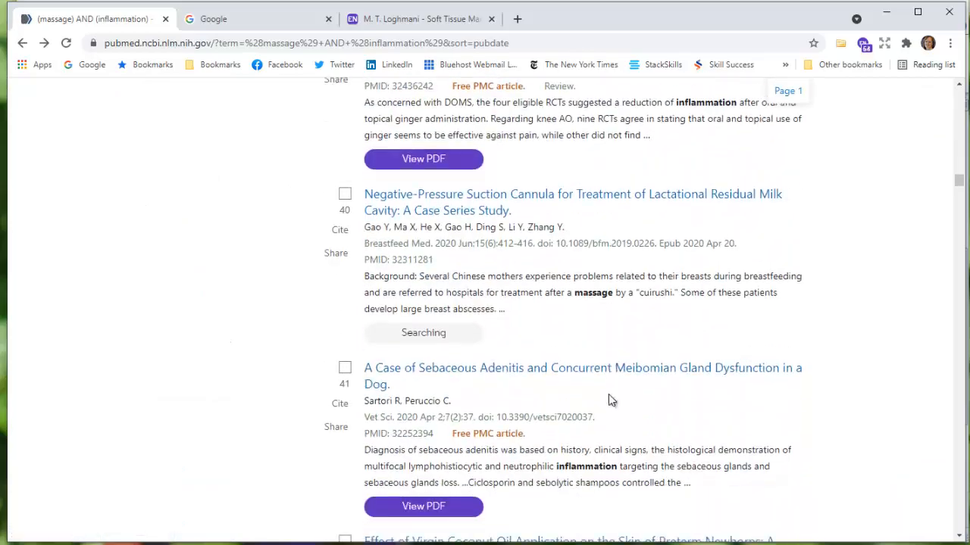
pyautogui.scroll(-3)
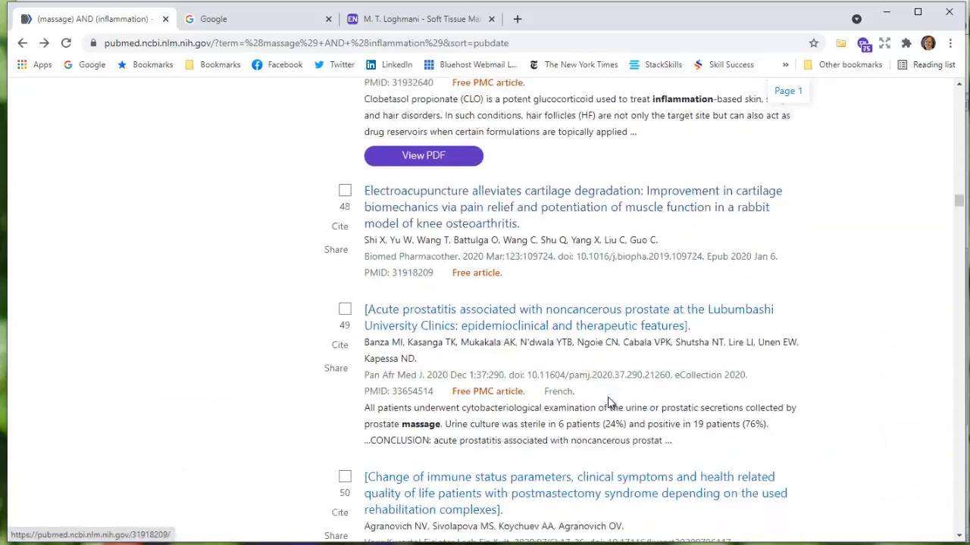
pyautogui.scroll(-3)
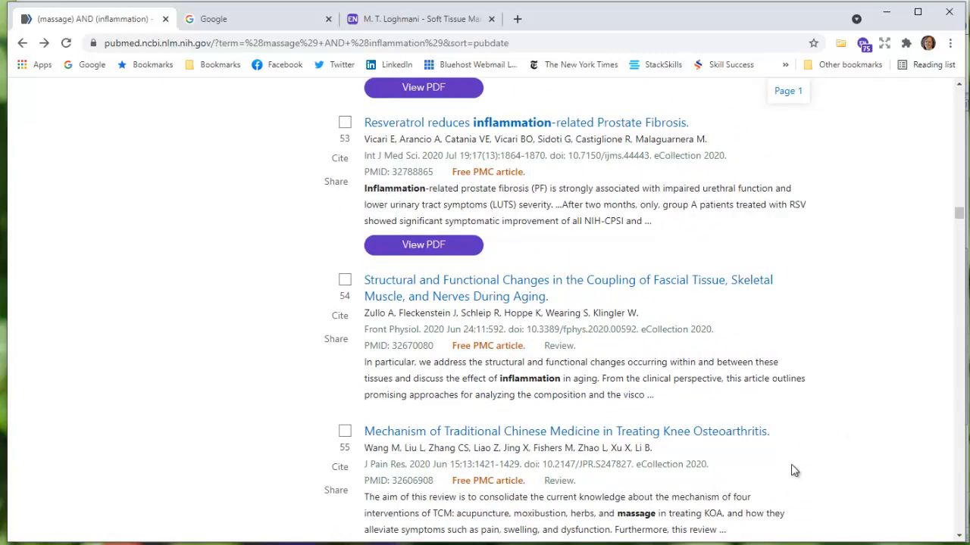
pyautogui.moveTo(804, 471)
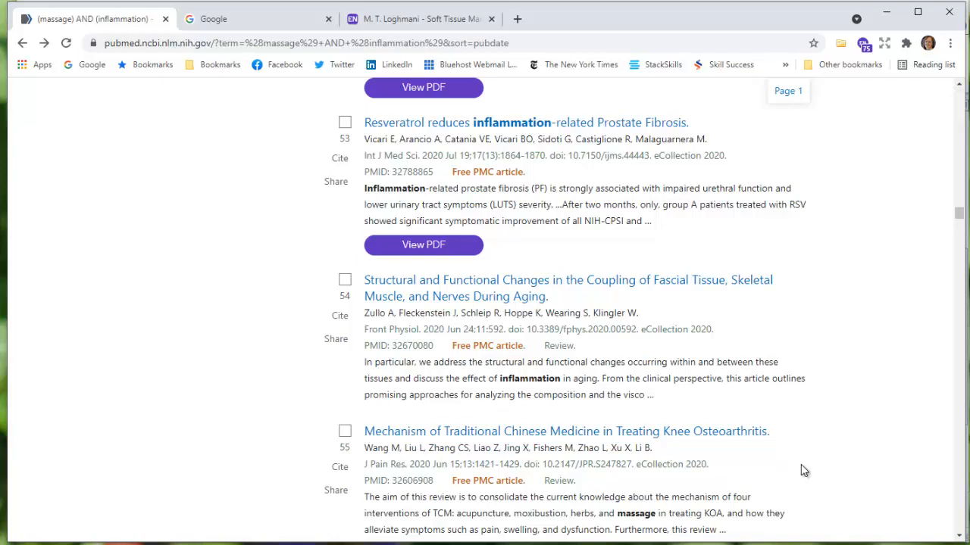
pyautogui.scroll(-3)
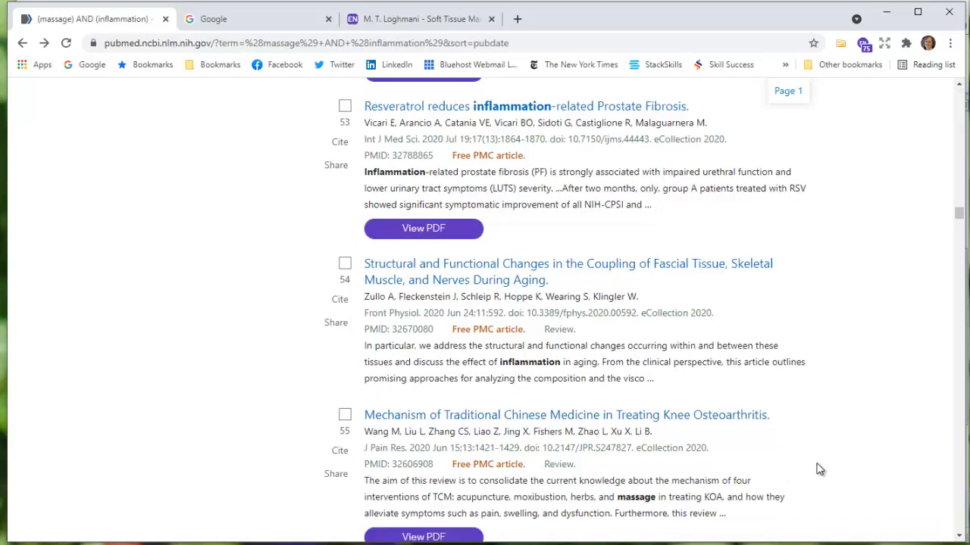
pyautogui.scroll(-3)
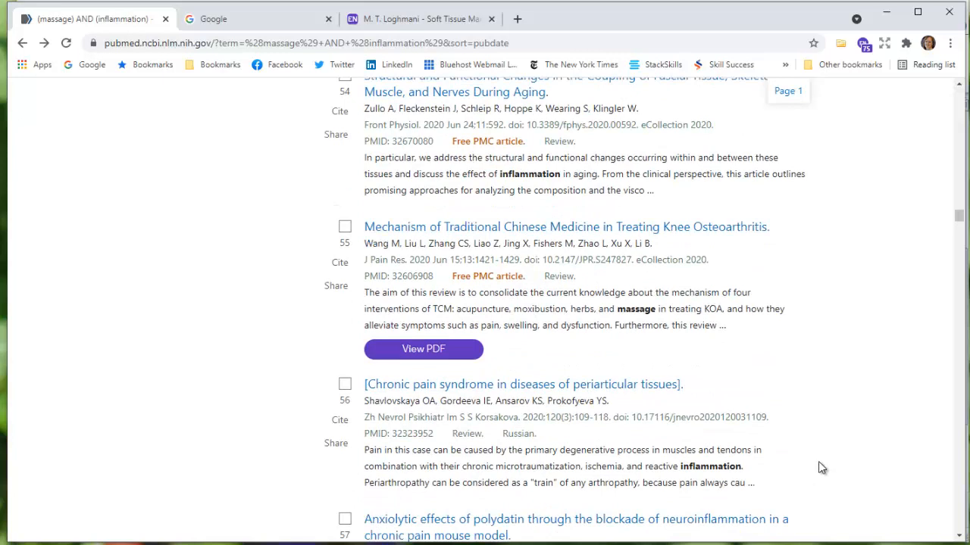